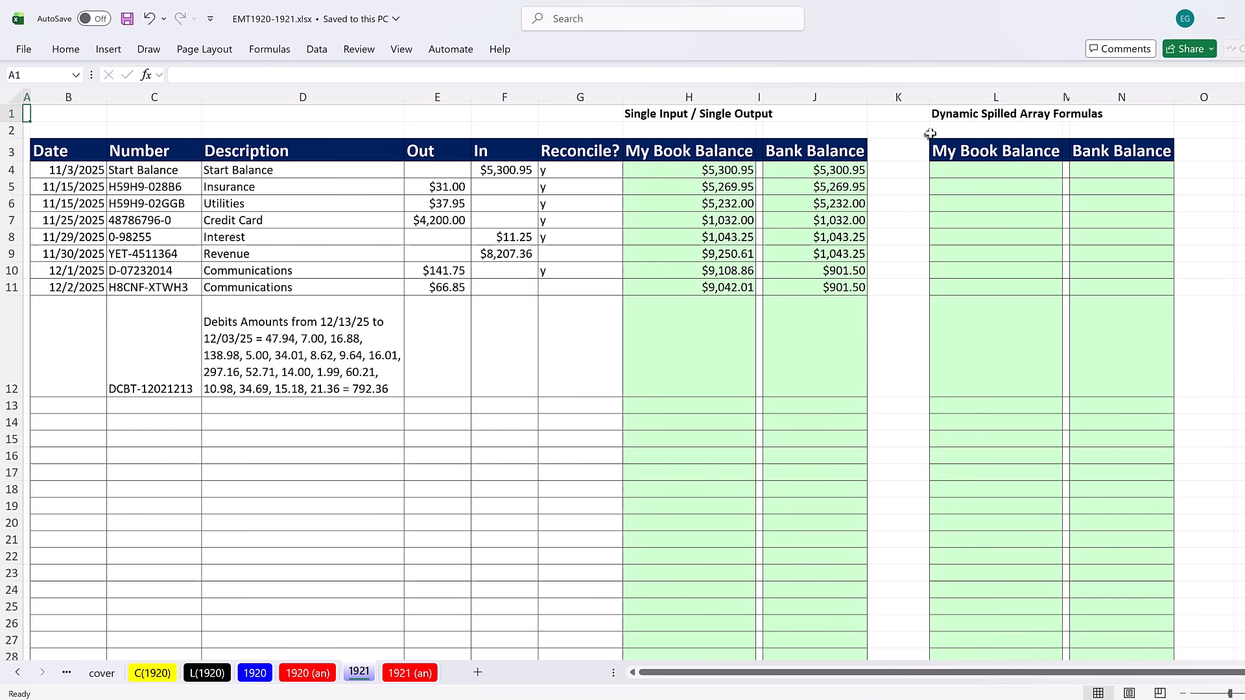
pyautogui.moveTo(930, 139)
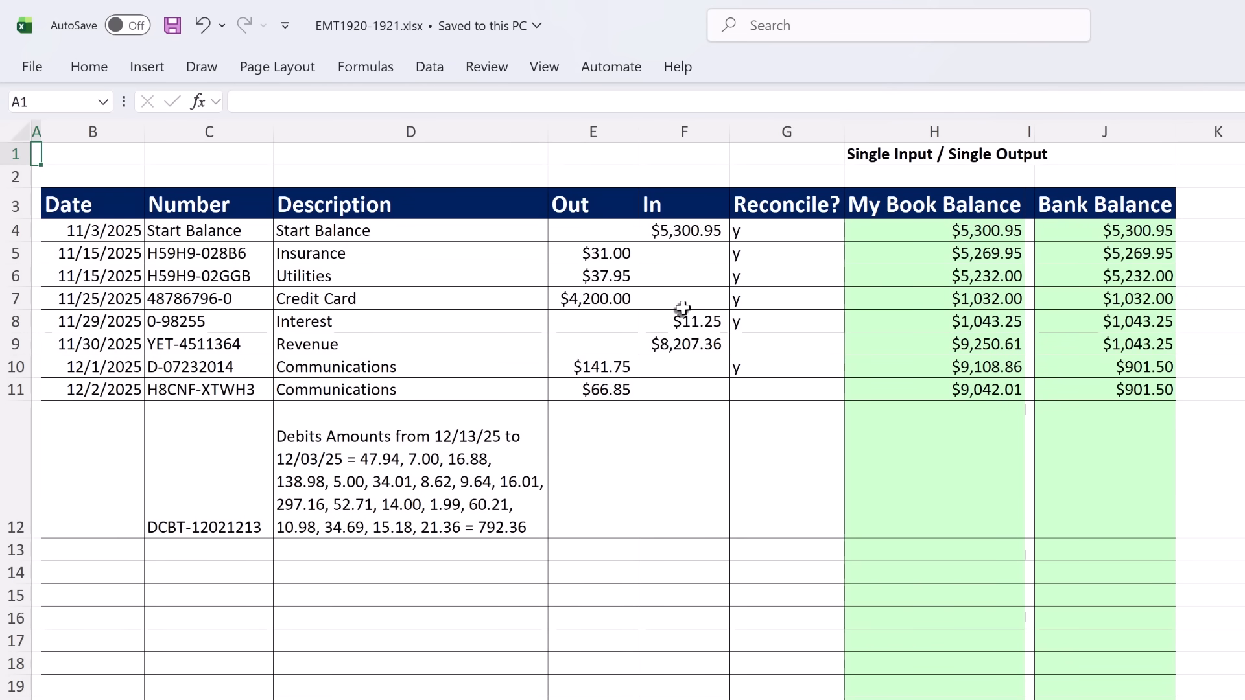
# - Inspect the book balance formula in row 11 after flagging the Communications row reconciled
pyautogui.click(934, 131)
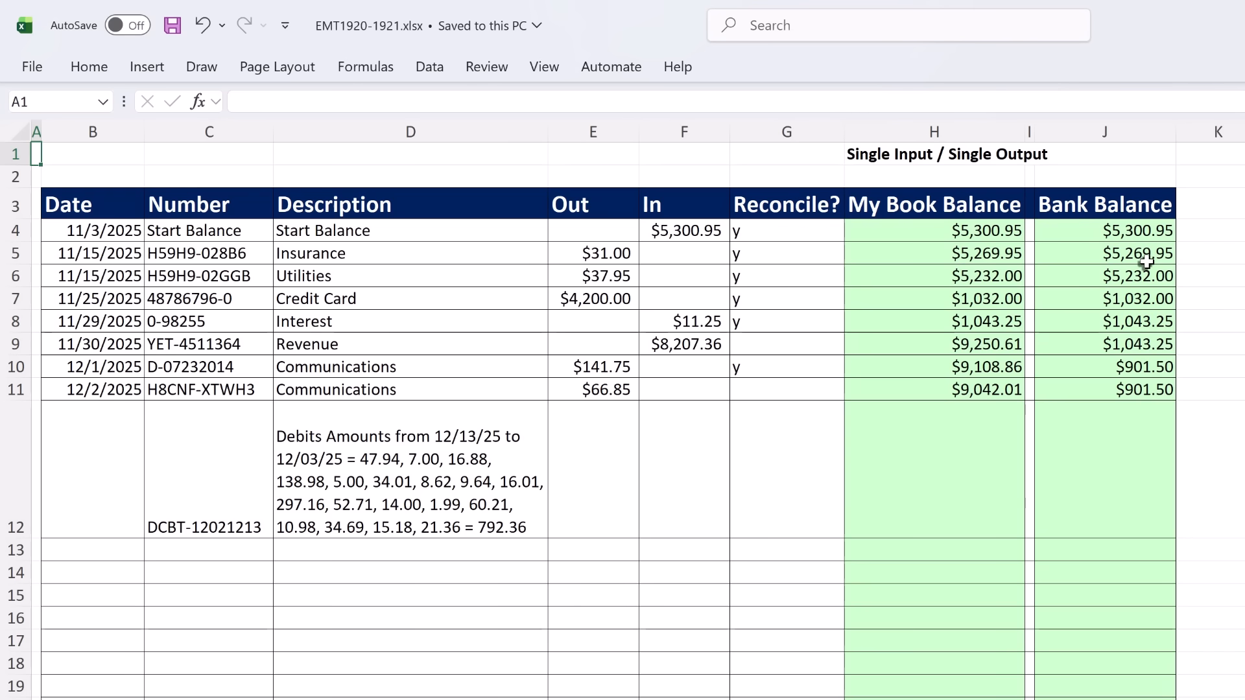
pyautogui.click(933, 389)
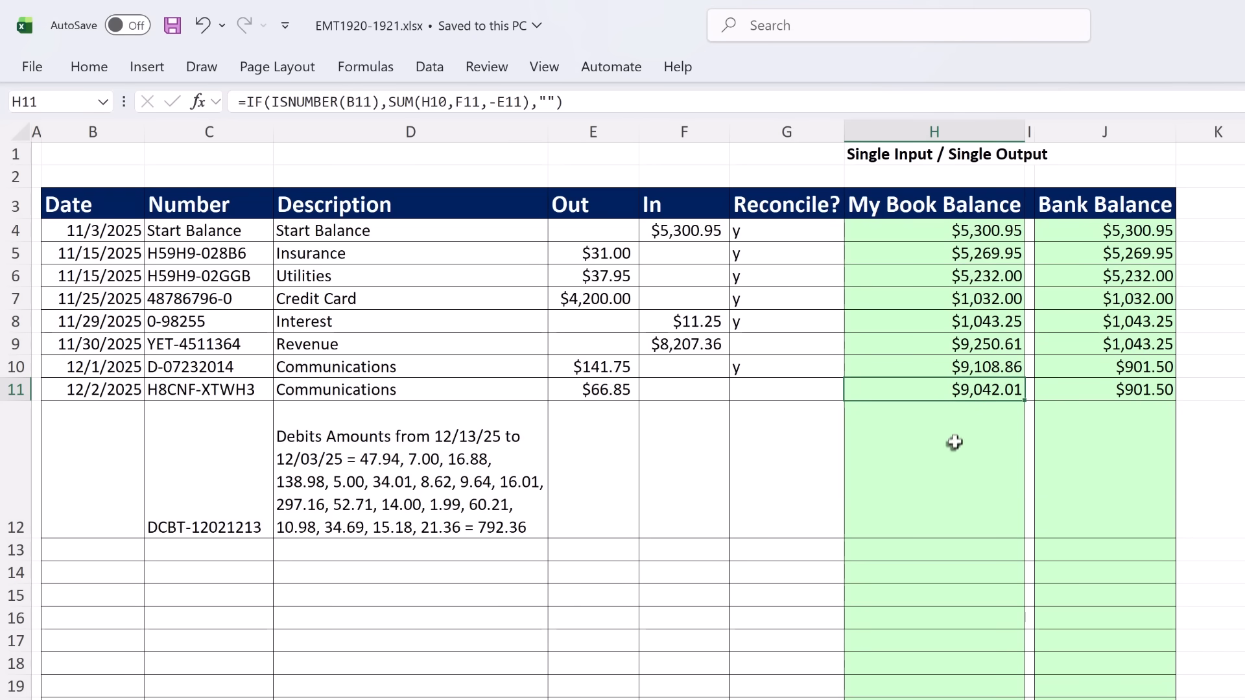
pyautogui.moveTo(971, 411)
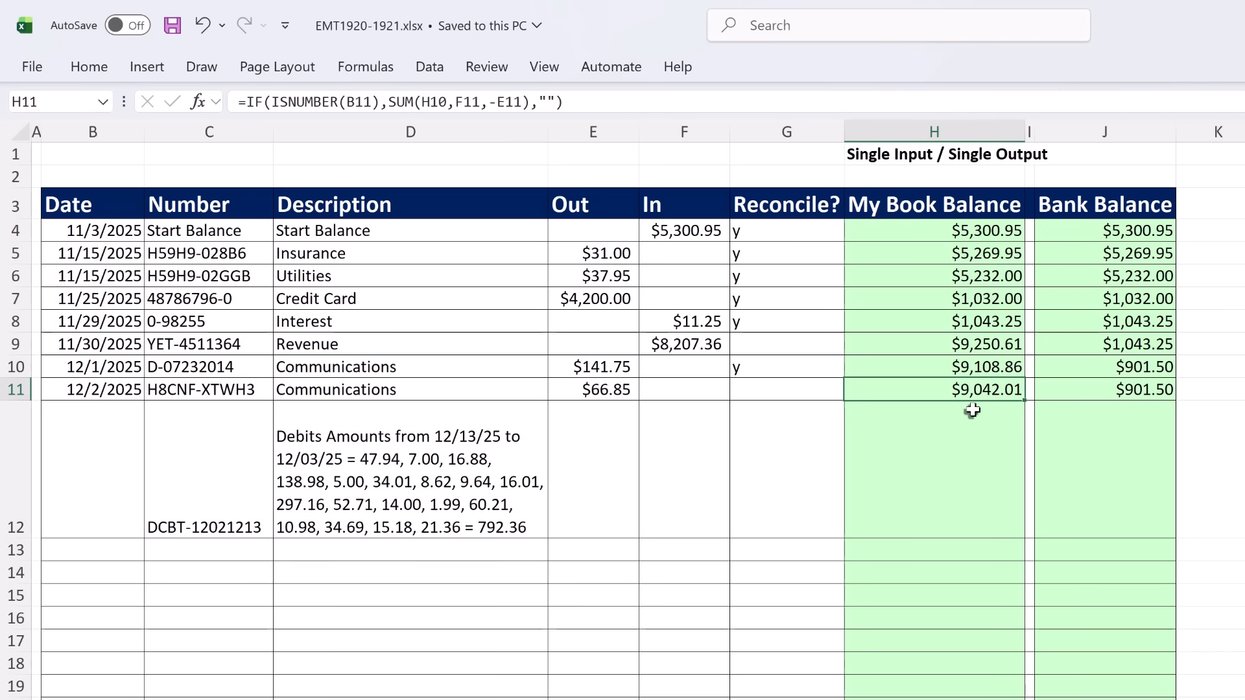
pyautogui.moveTo(969, 412)
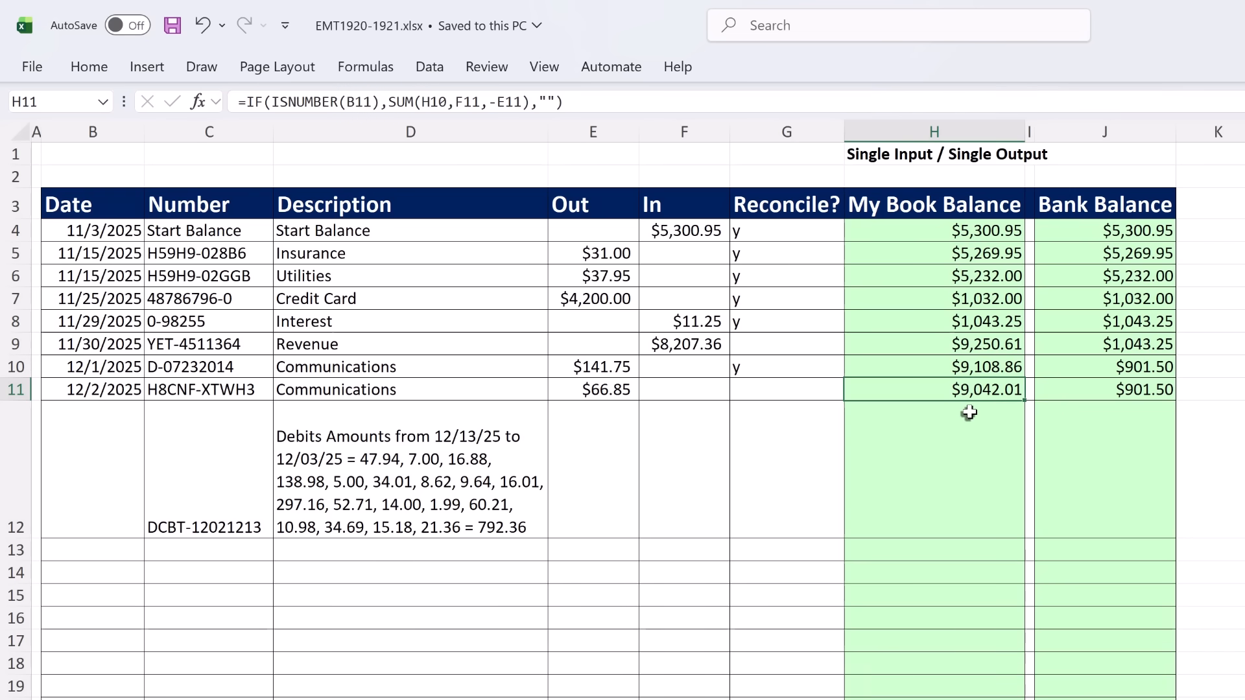
pyautogui.moveTo(580, 498)
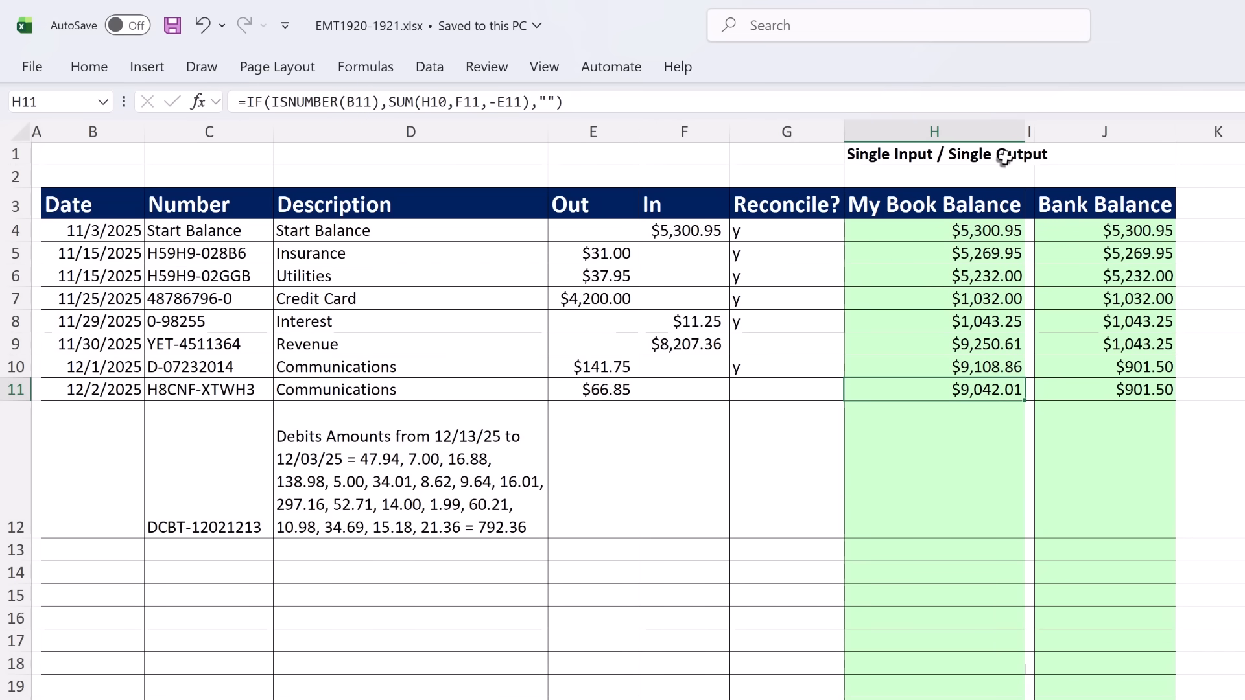
pyautogui.moveTo(1168, 325)
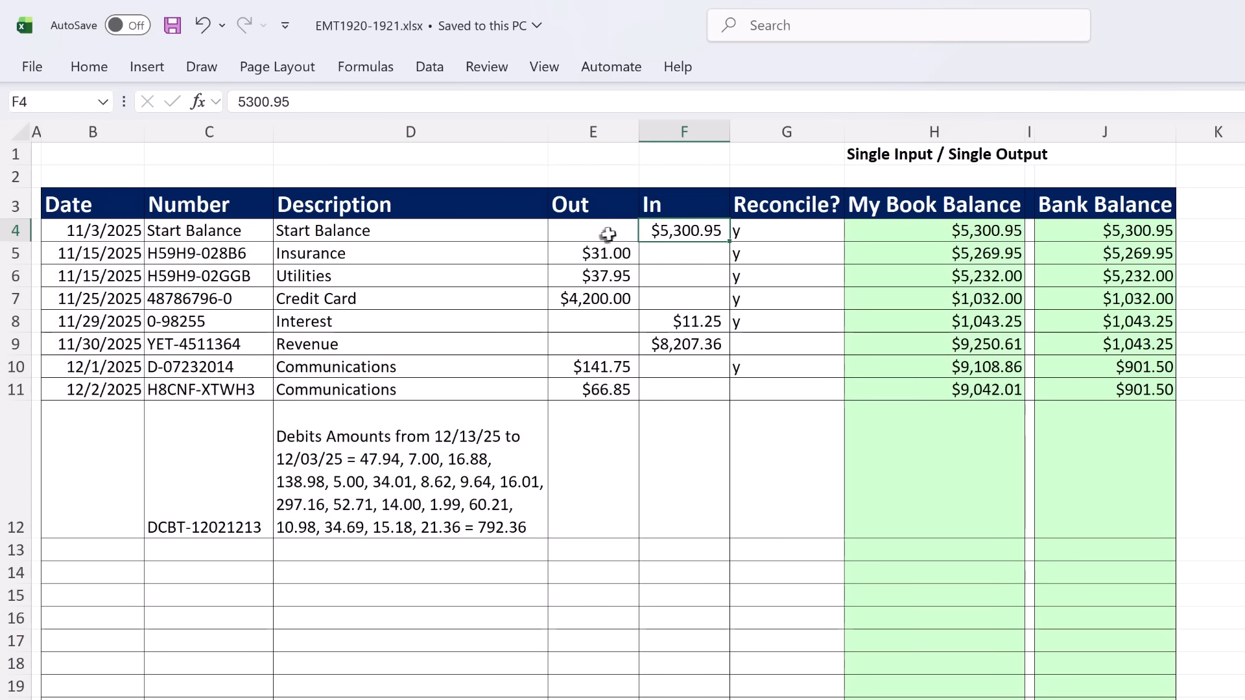
# - Add manual check formulas in K9 and L9 from the start balance, giving $9,250.61 and $1,043.25
pyautogui.click(593, 231)
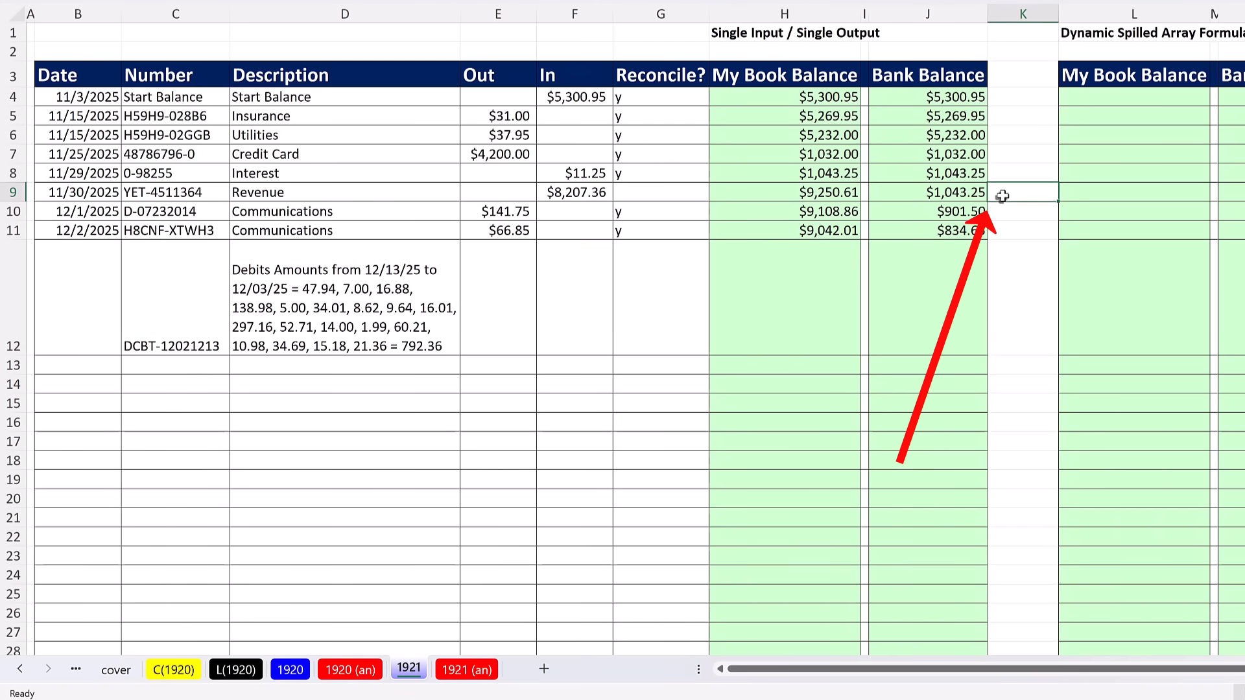
pyautogui.write('=F4-E5-E6-')
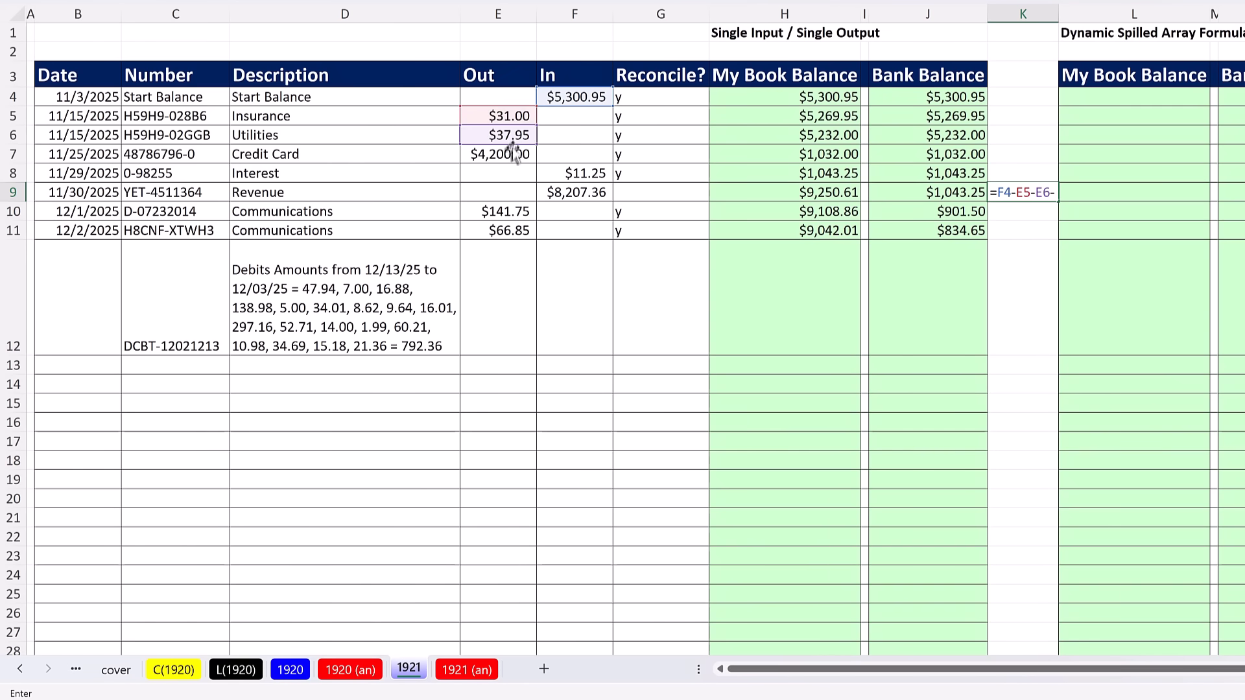
pyautogui.click(575, 173)
pyautogui.write('=')
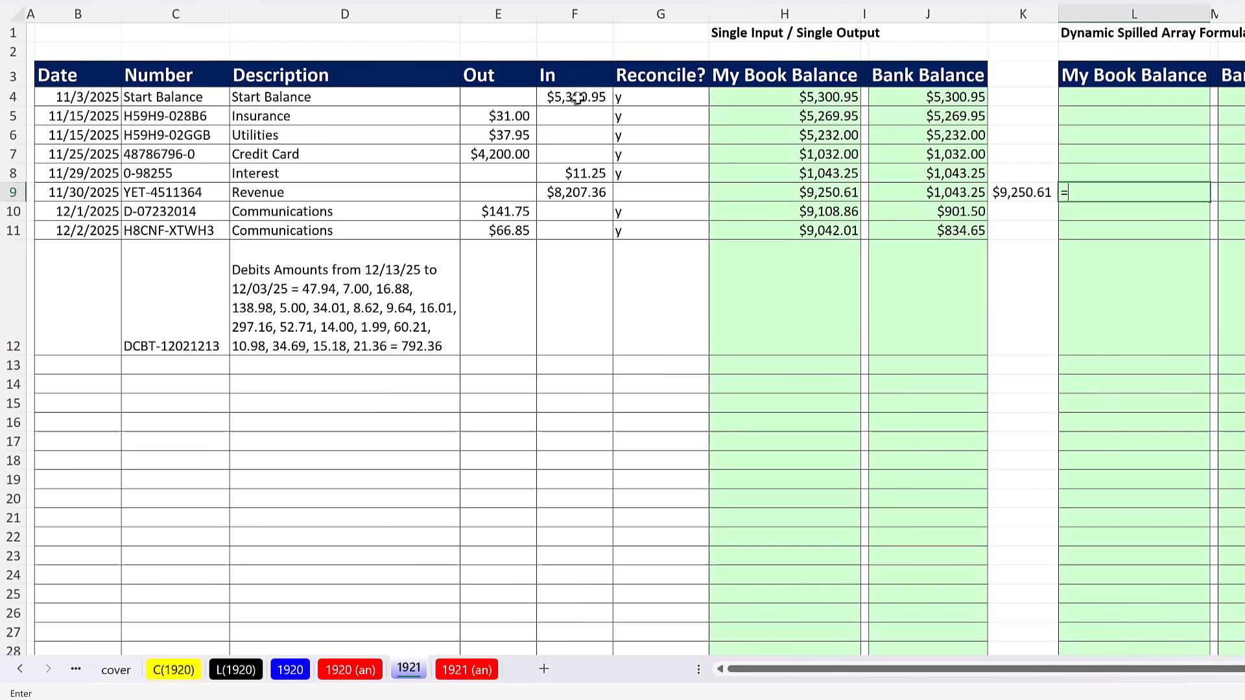
pyautogui.click(575, 96)
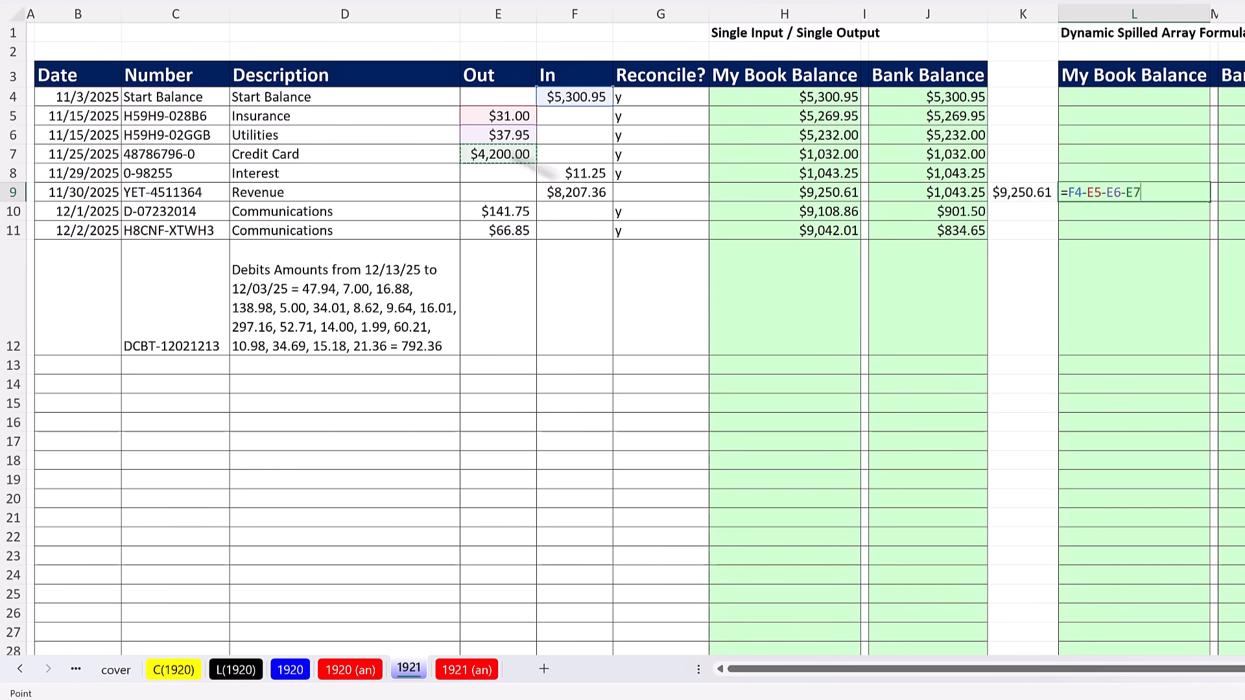
pyautogui.click(586, 173)
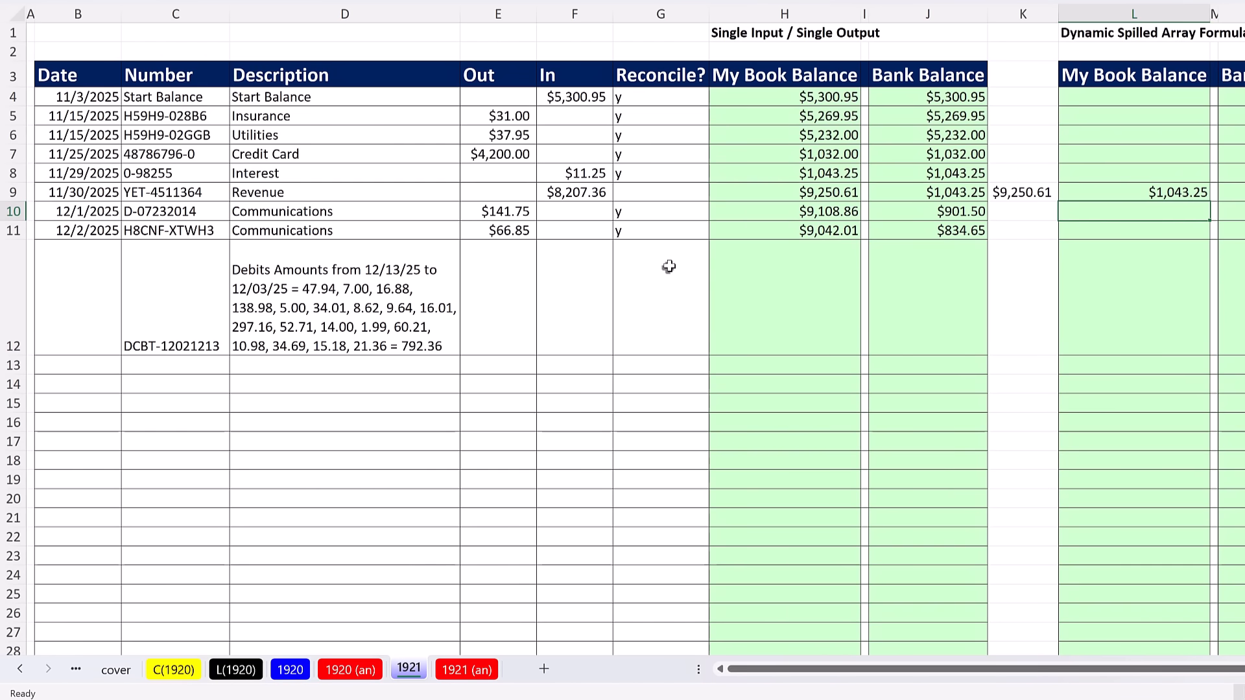
pyautogui.moveTo(638, 242)
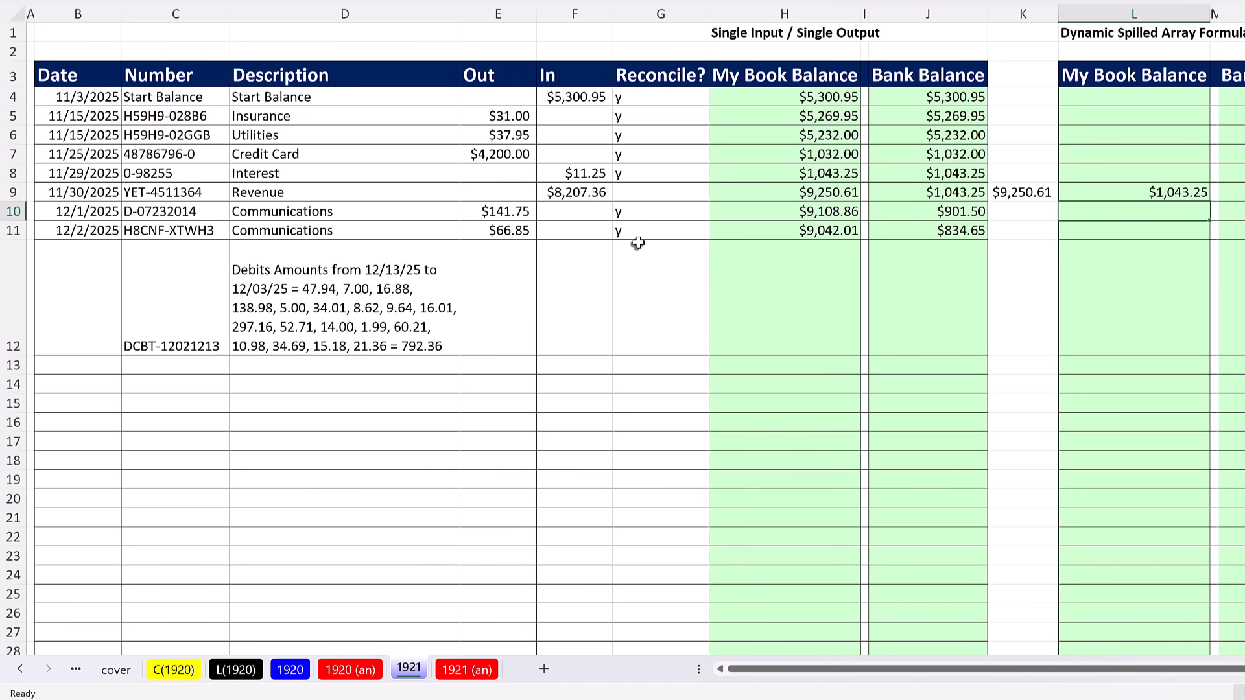
pyautogui.moveTo(648, 192)
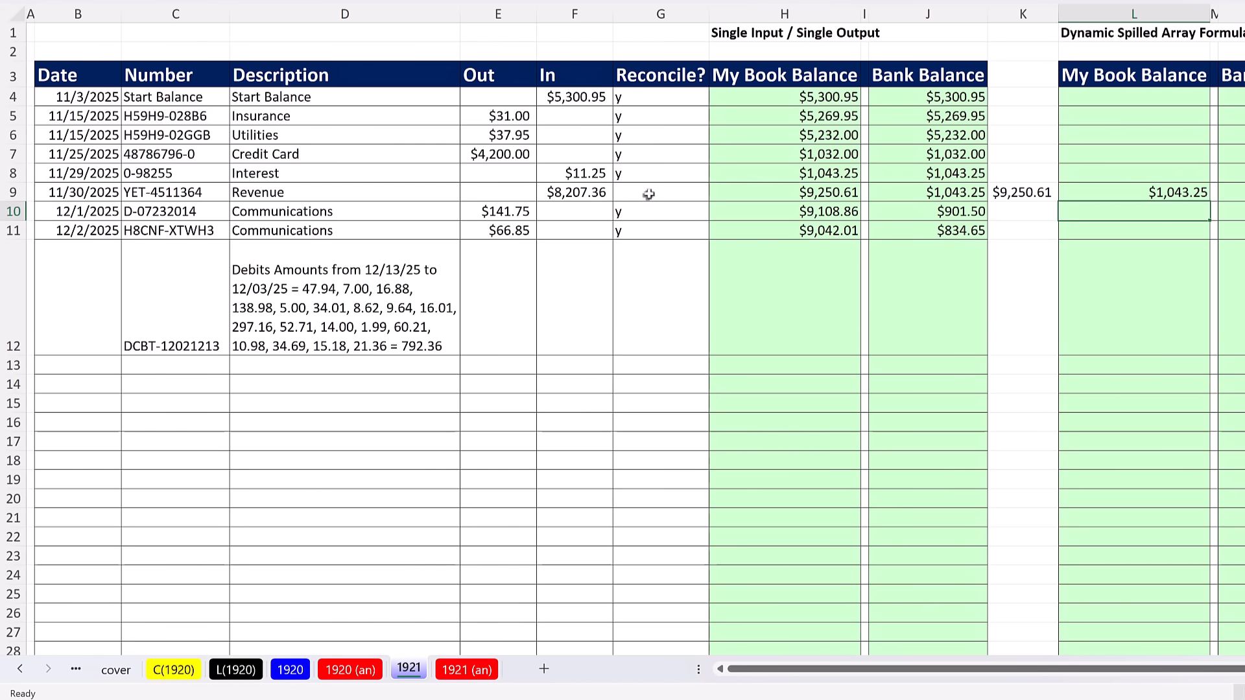
pyautogui.click(658, 192)
pyautogui.write('y')
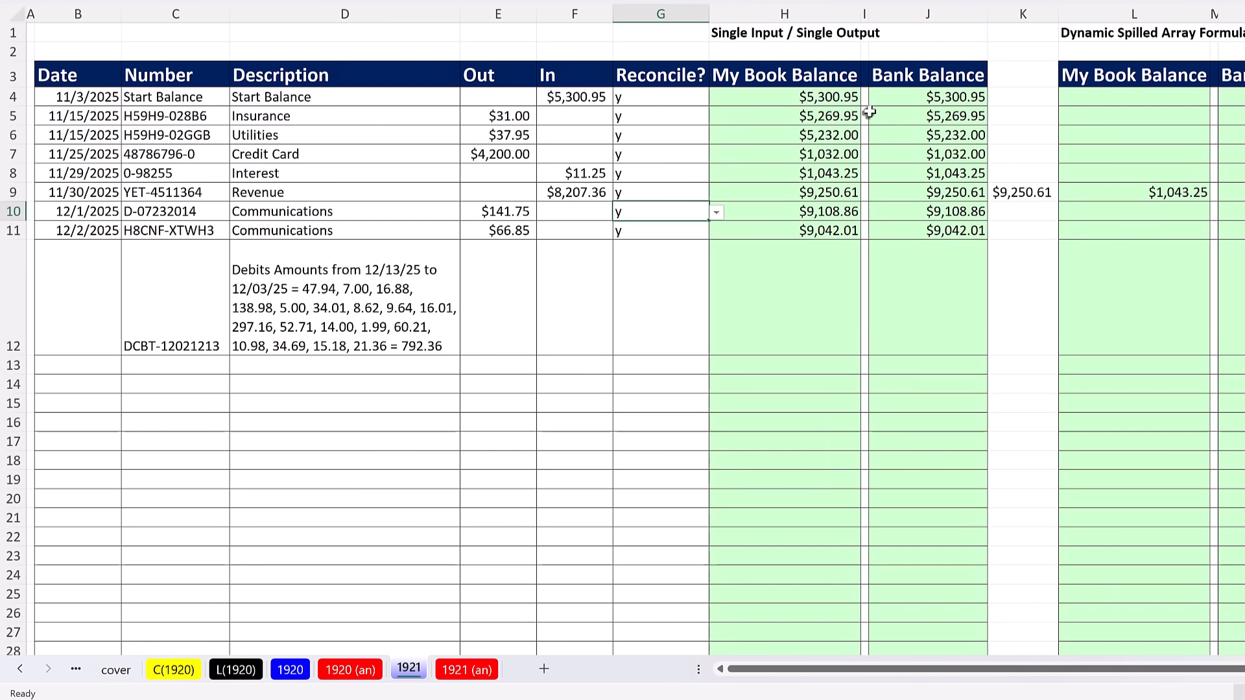
pyautogui.moveTo(936, 192)
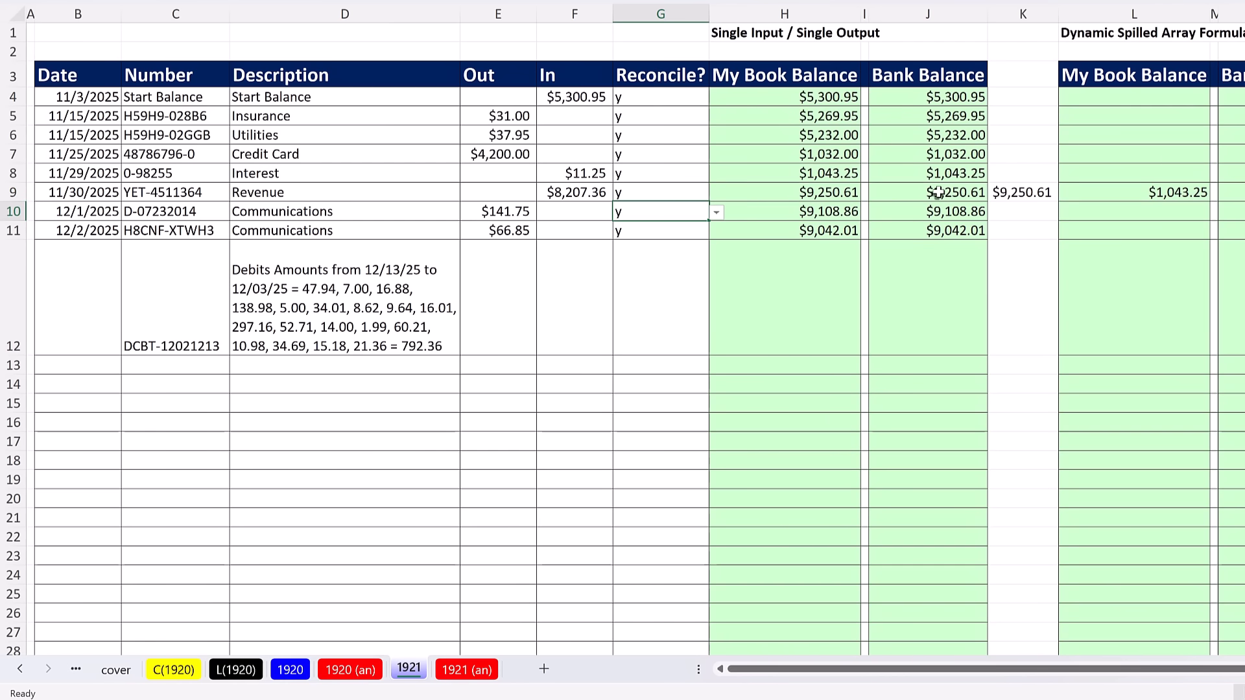
pyautogui.click(927, 192)
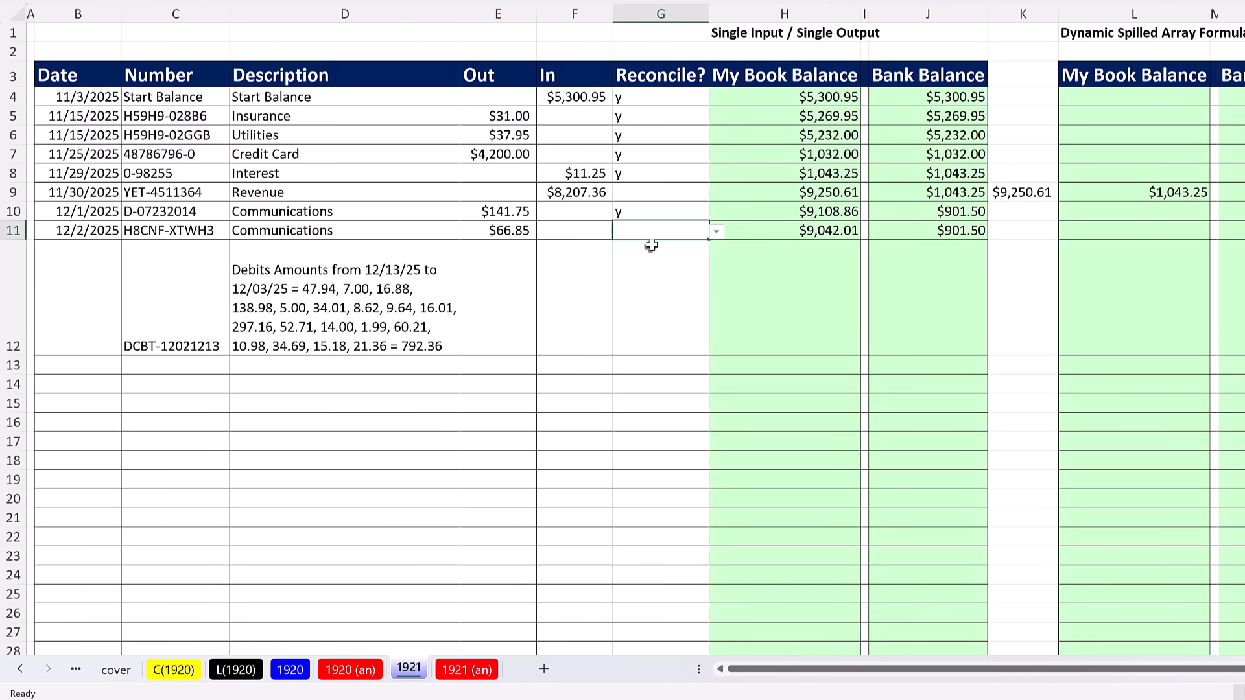
pyautogui.moveTo(484, 252)
pyautogui.write('y')
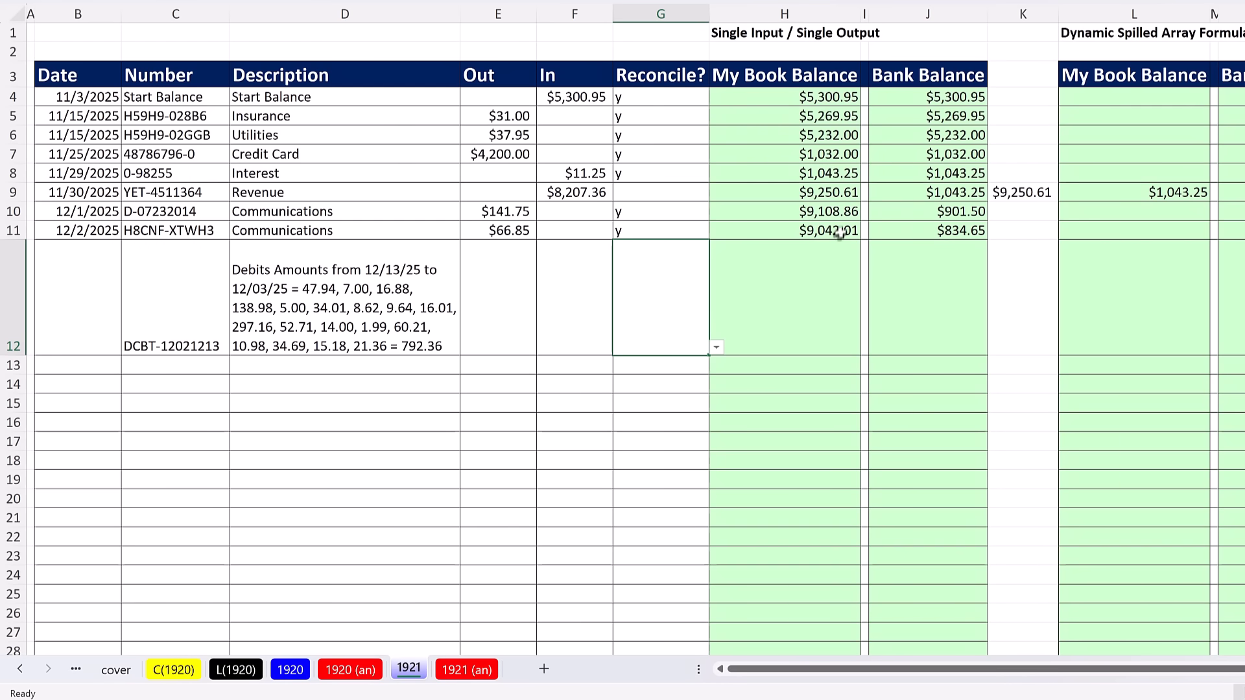
pyautogui.moveTo(802, 103)
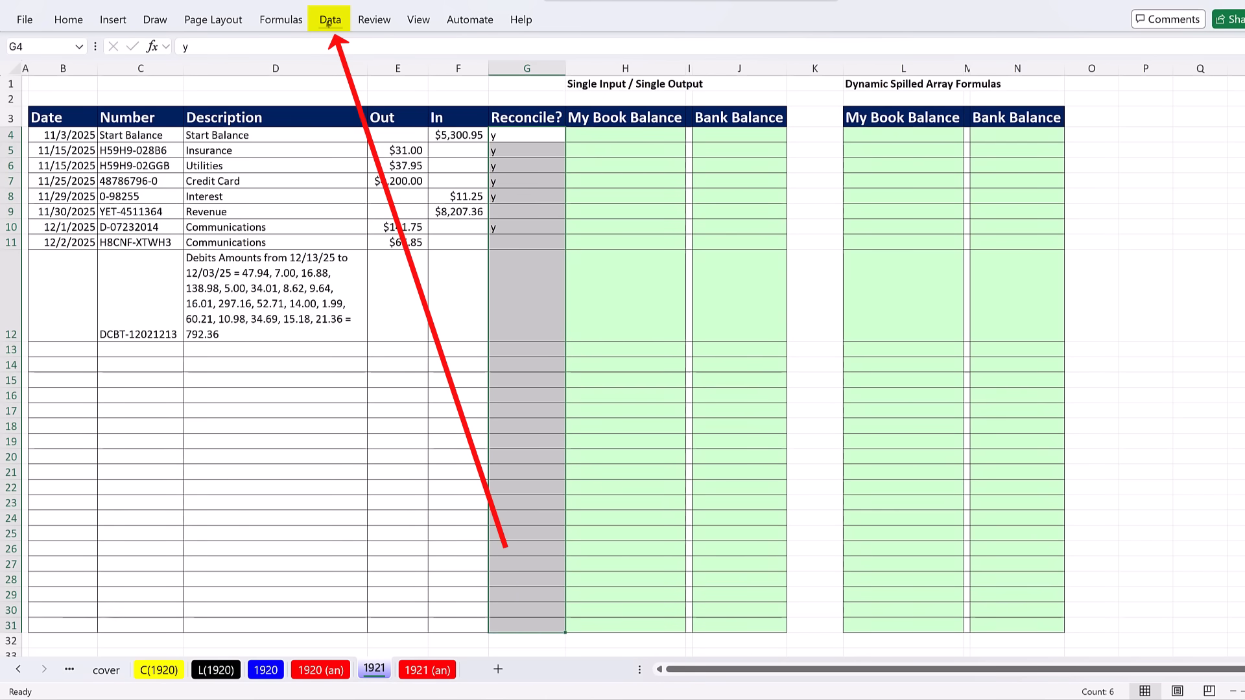
# - Apply a Data Validation list with source y to the Reconcile? column G4:G31
pyautogui.click(329, 19)
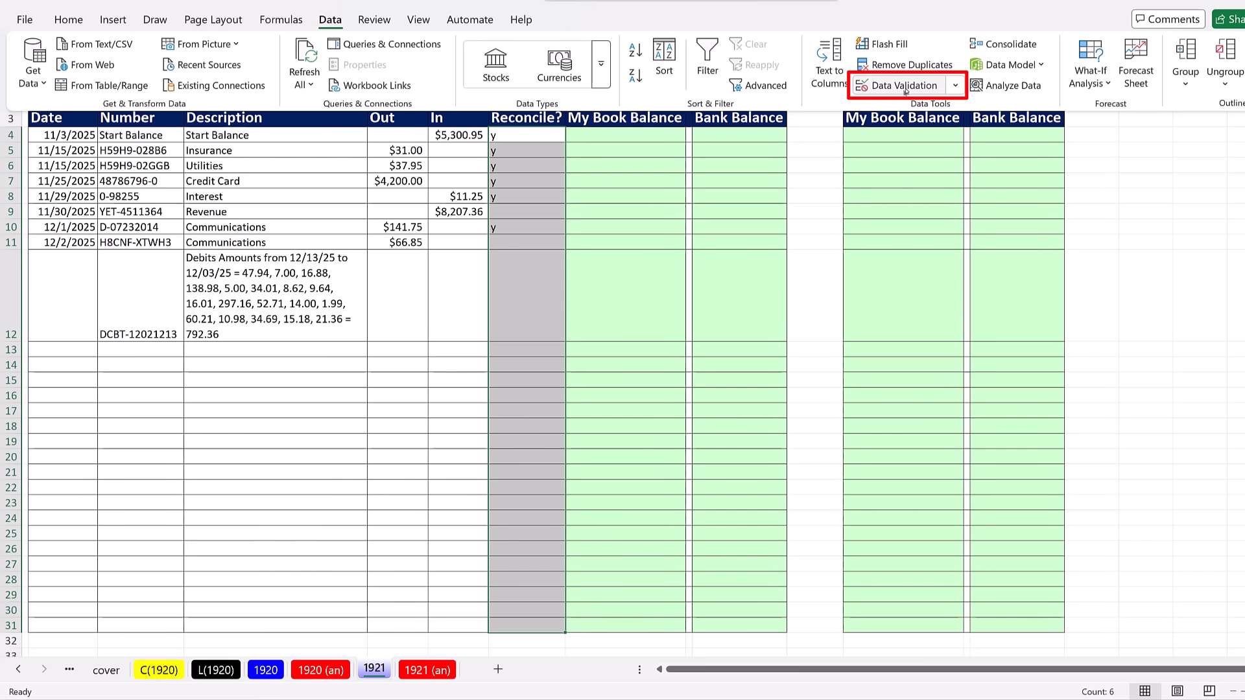
pyautogui.click(898, 86)
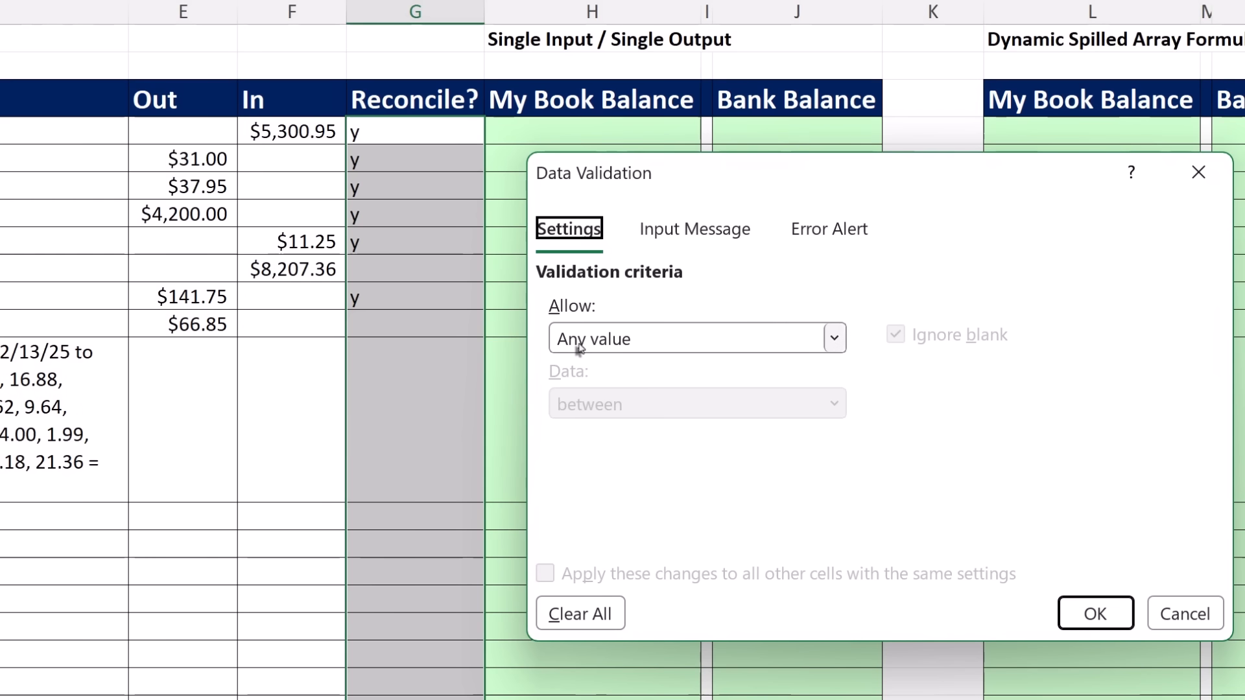
pyautogui.click(832, 337)
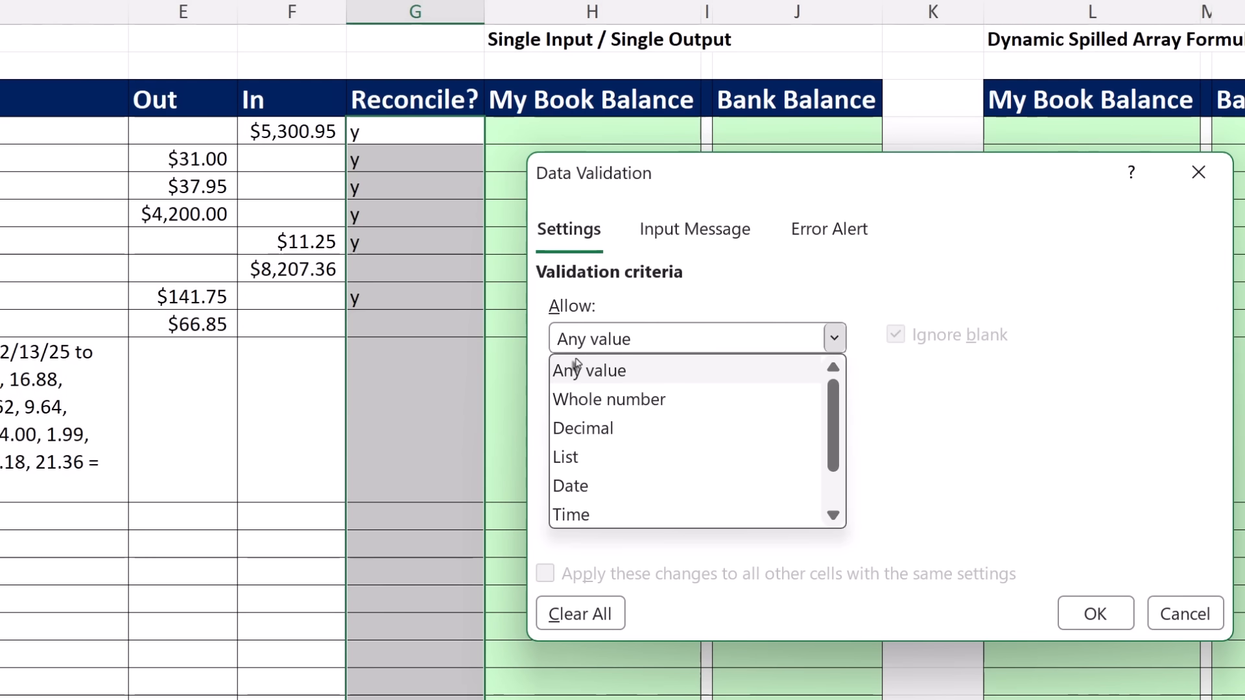
pyautogui.click(566, 456)
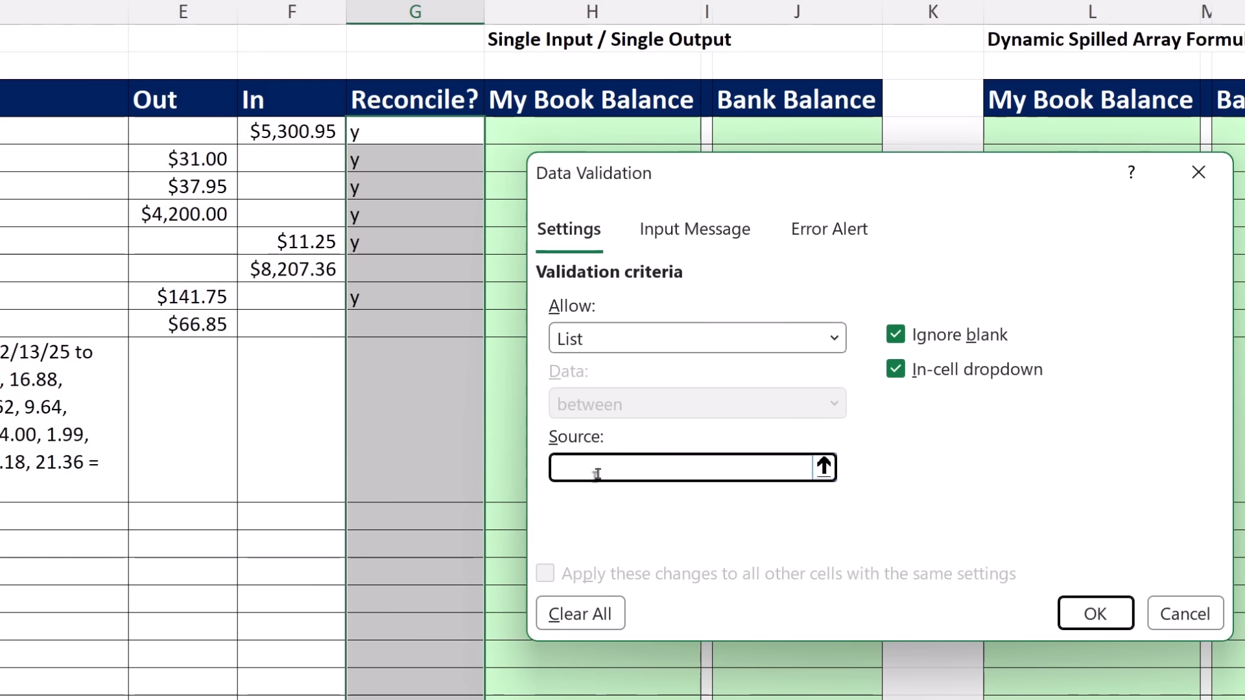
pyautogui.write('y')
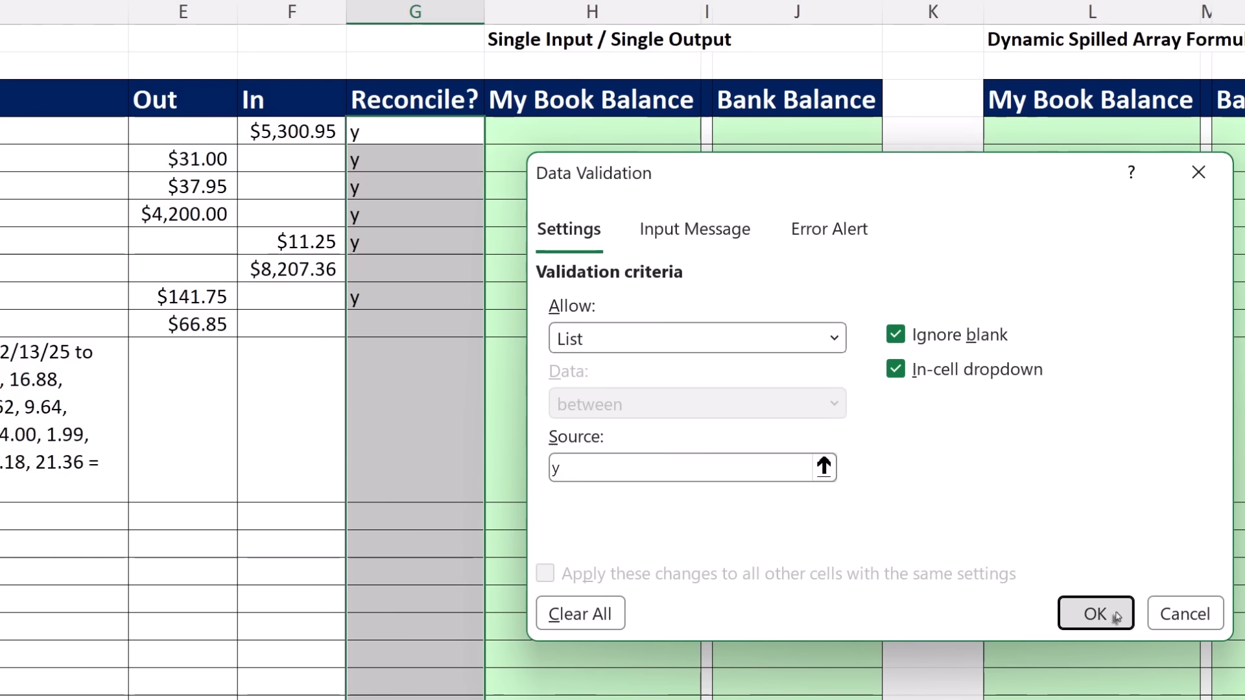
pyautogui.click(1094, 614)
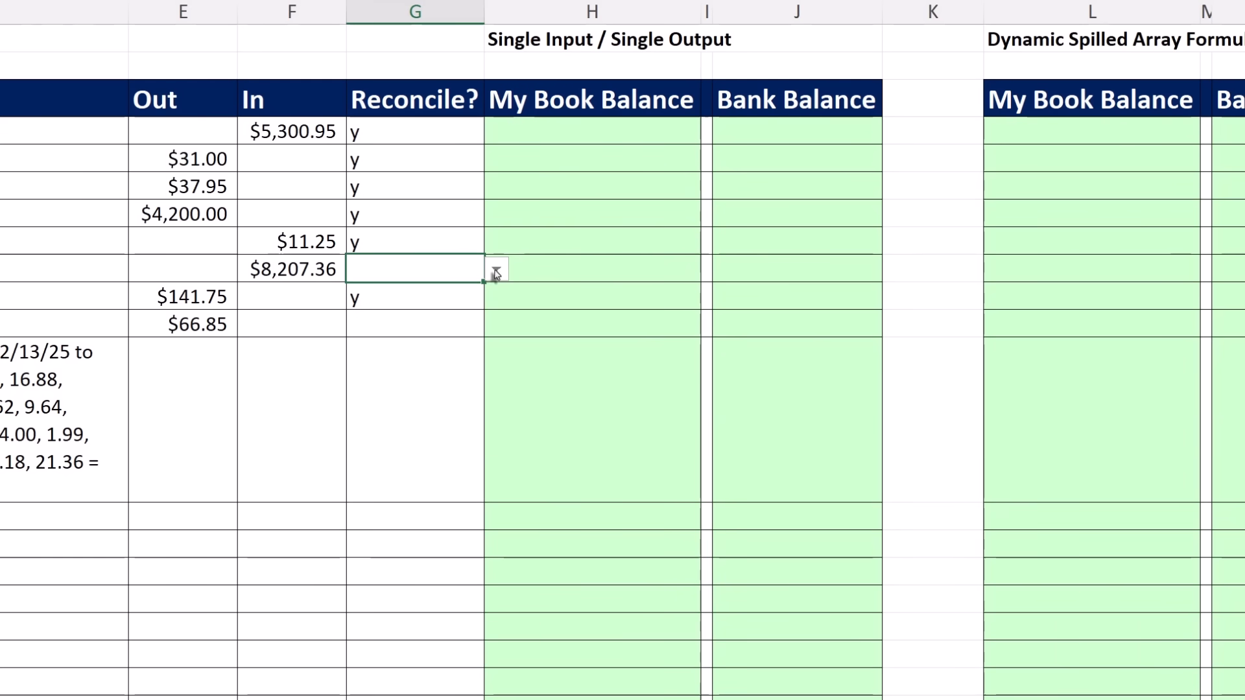
# - Enter =H3+F4-E4 in the first My Book Balance cell H4
pyautogui.click(414, 296)
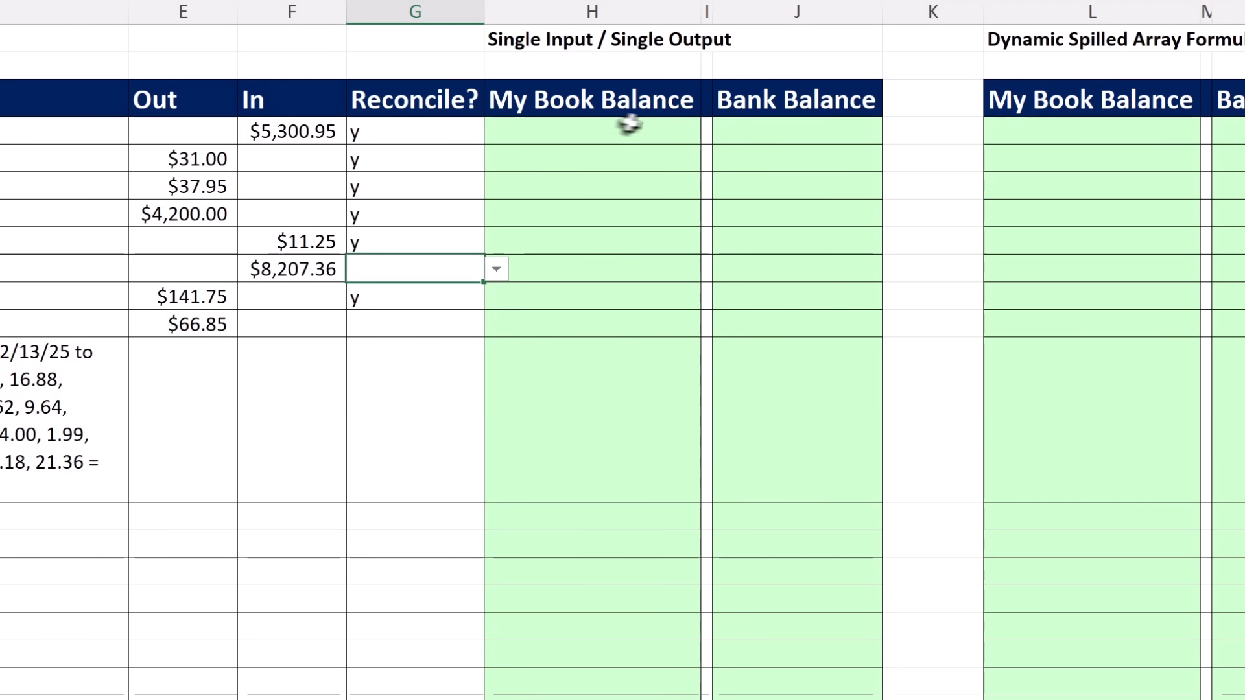
pyautogui.moveTo(609, 148)
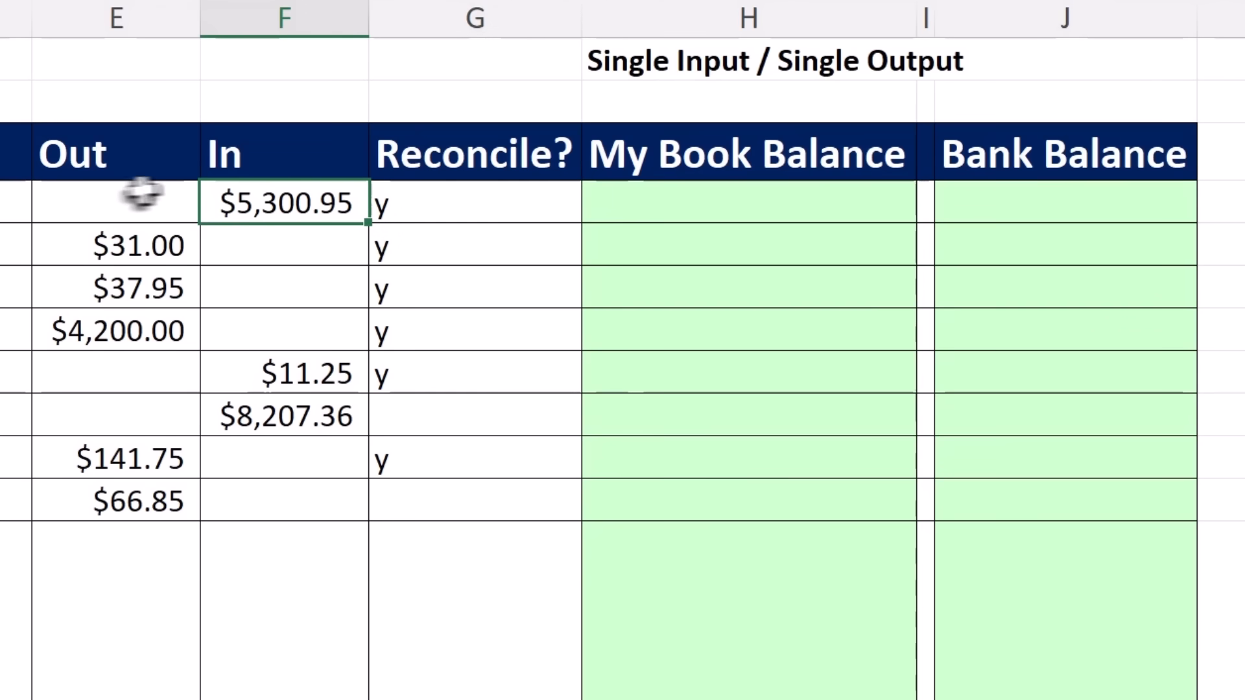
pyautogui.click(747, 202)
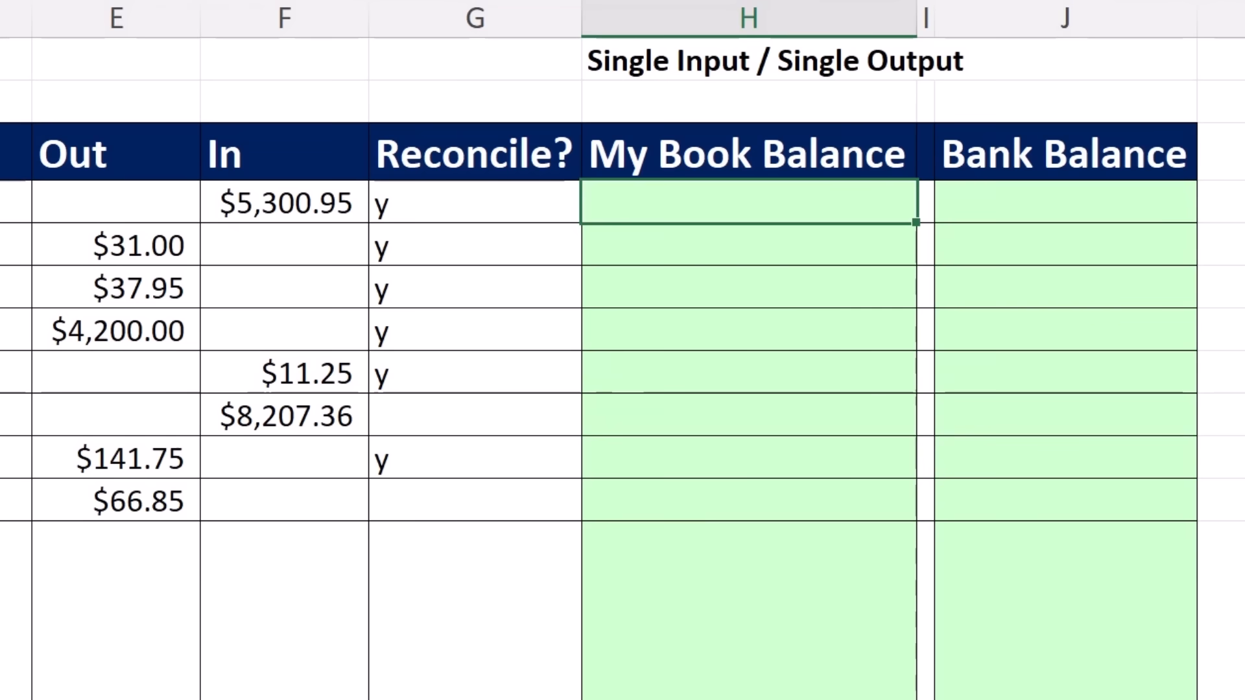
pyautogui.write('=H3')
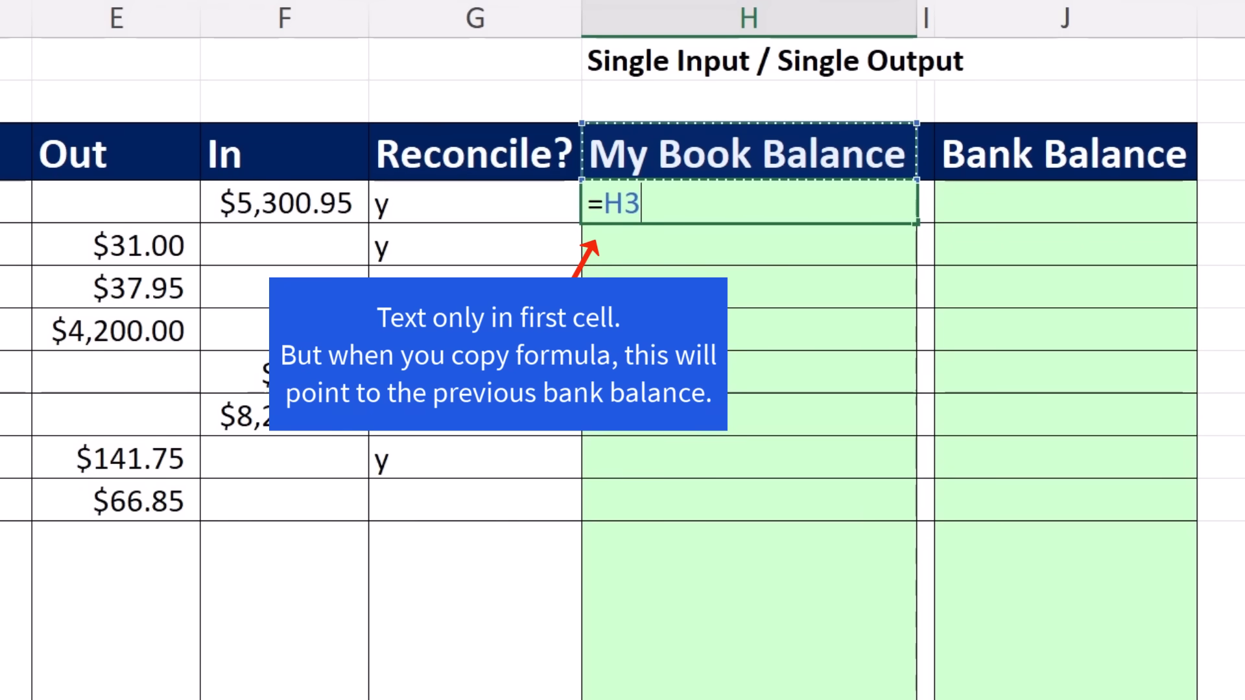
pyautogui.write('+')
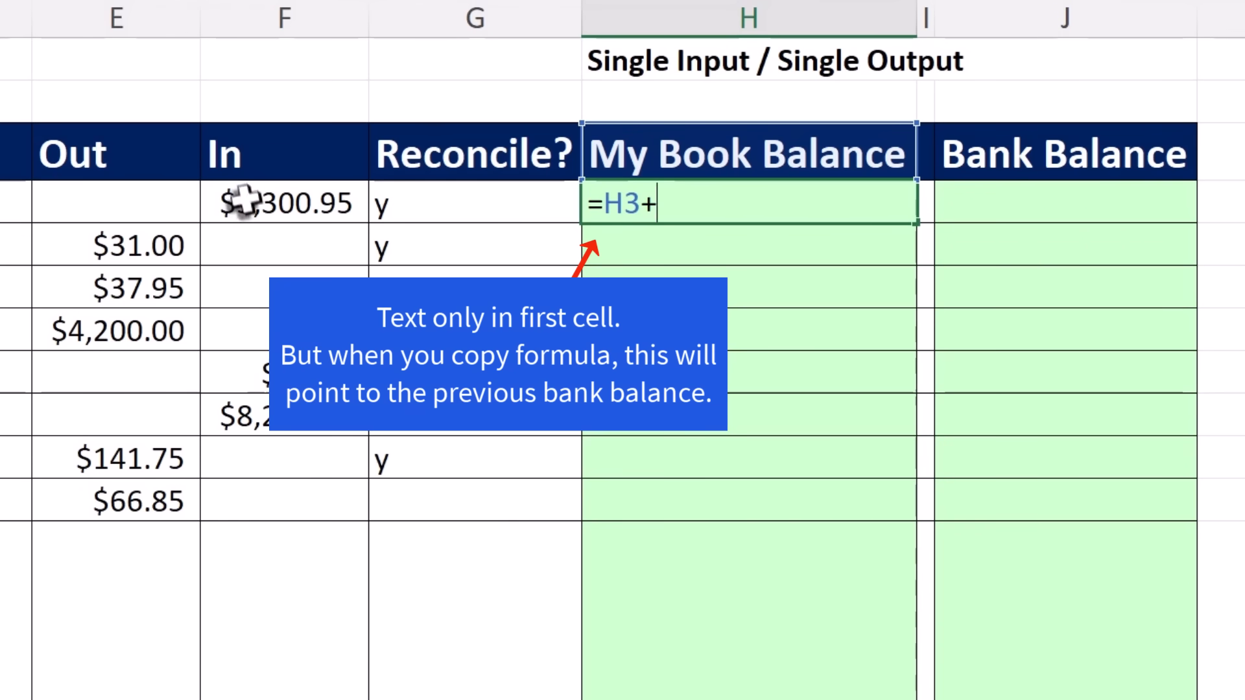
pyautogui.click(282, 204)
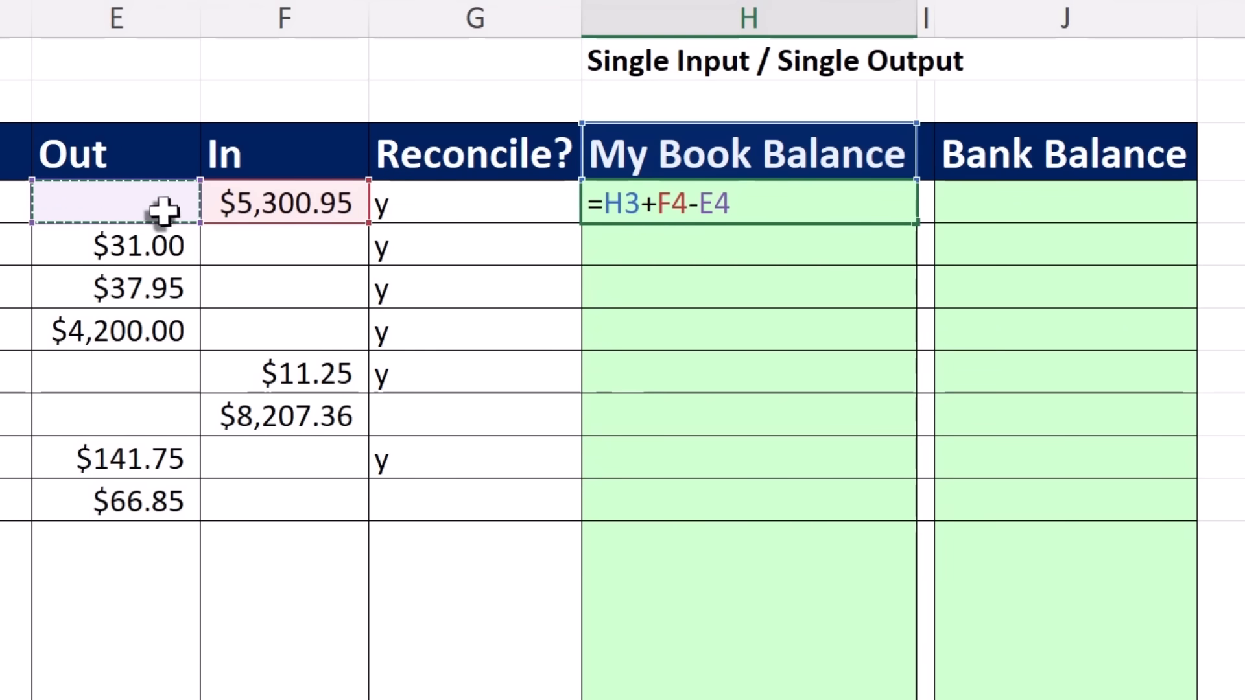
pyautogui.moveTo(328, 367)
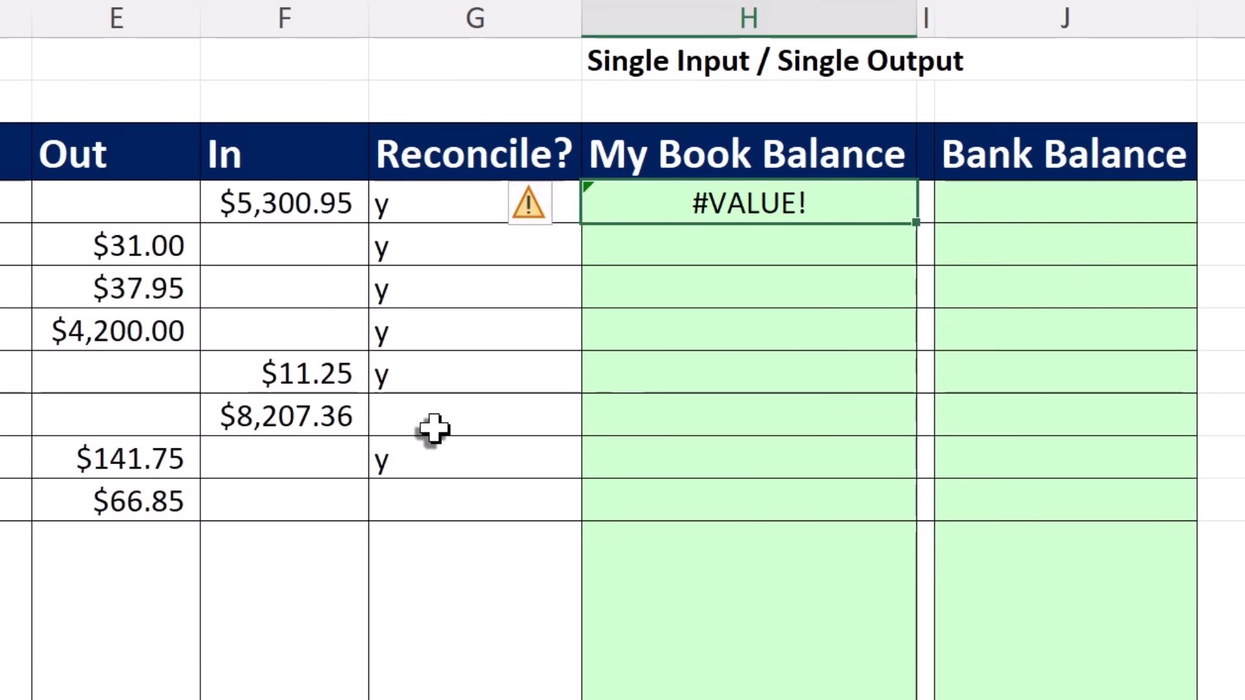
# - Reopen the #VALUE! formula in H4 to inspect it
pyautogui.press('F2')
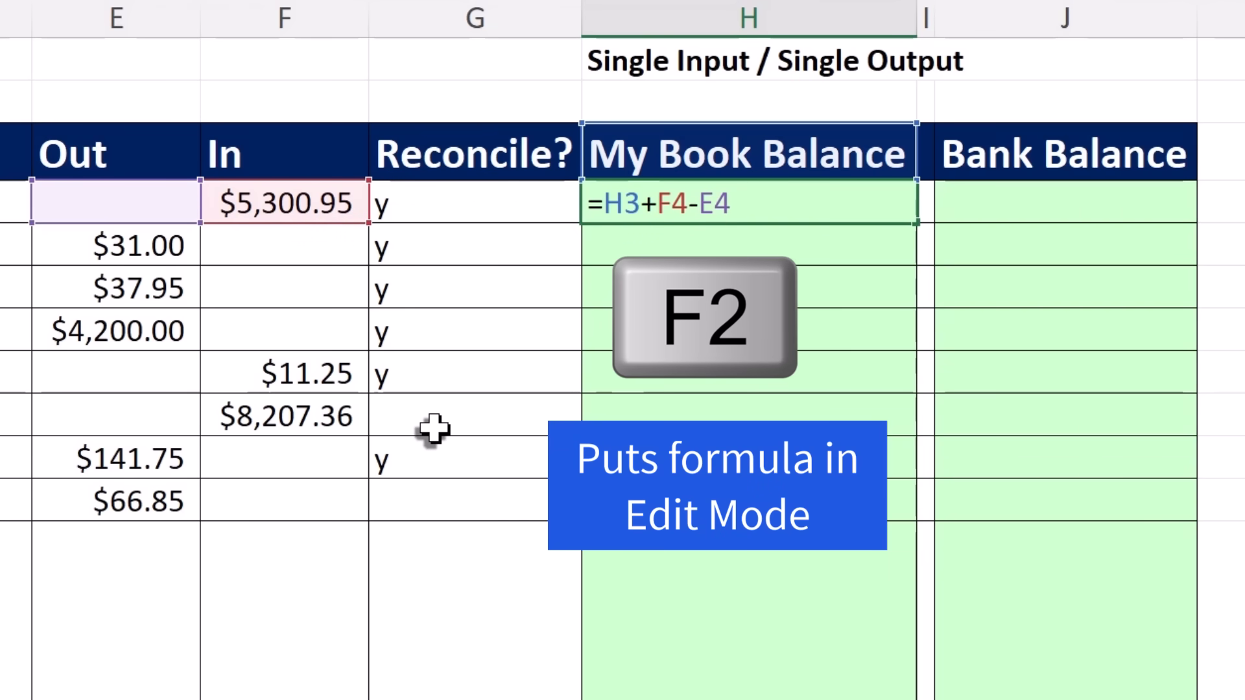
pyautogui.press('f2')
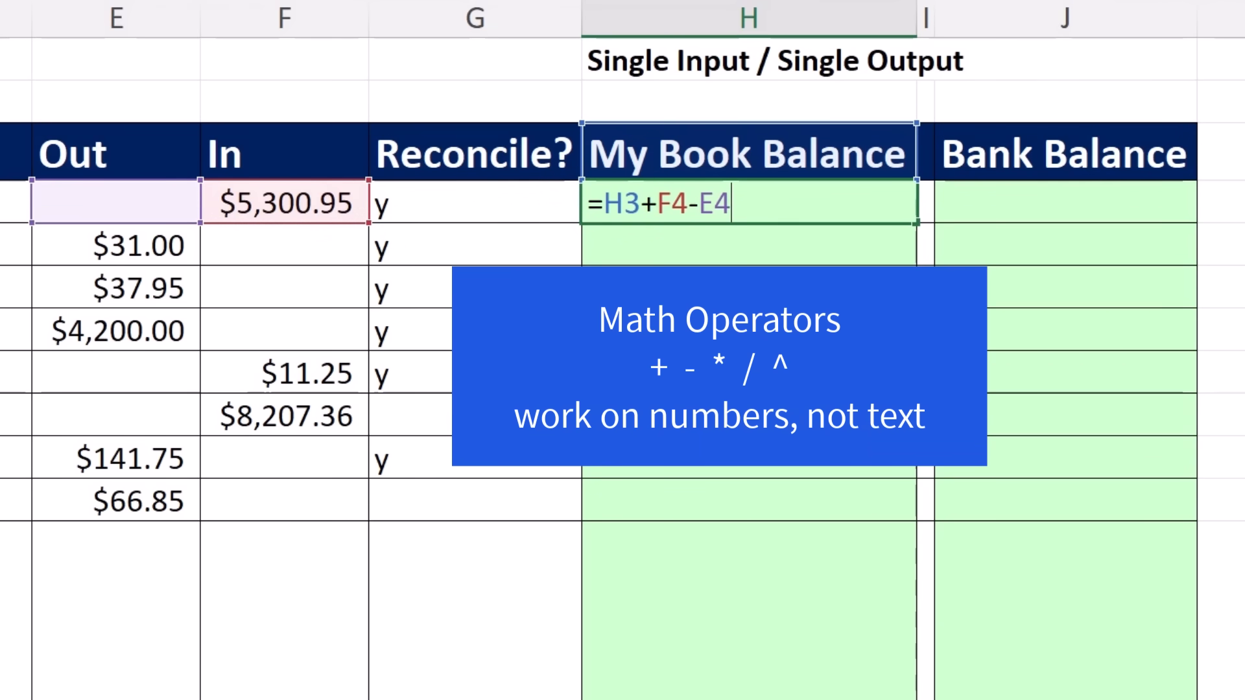
pyautogui.moveTo(1022, 363)
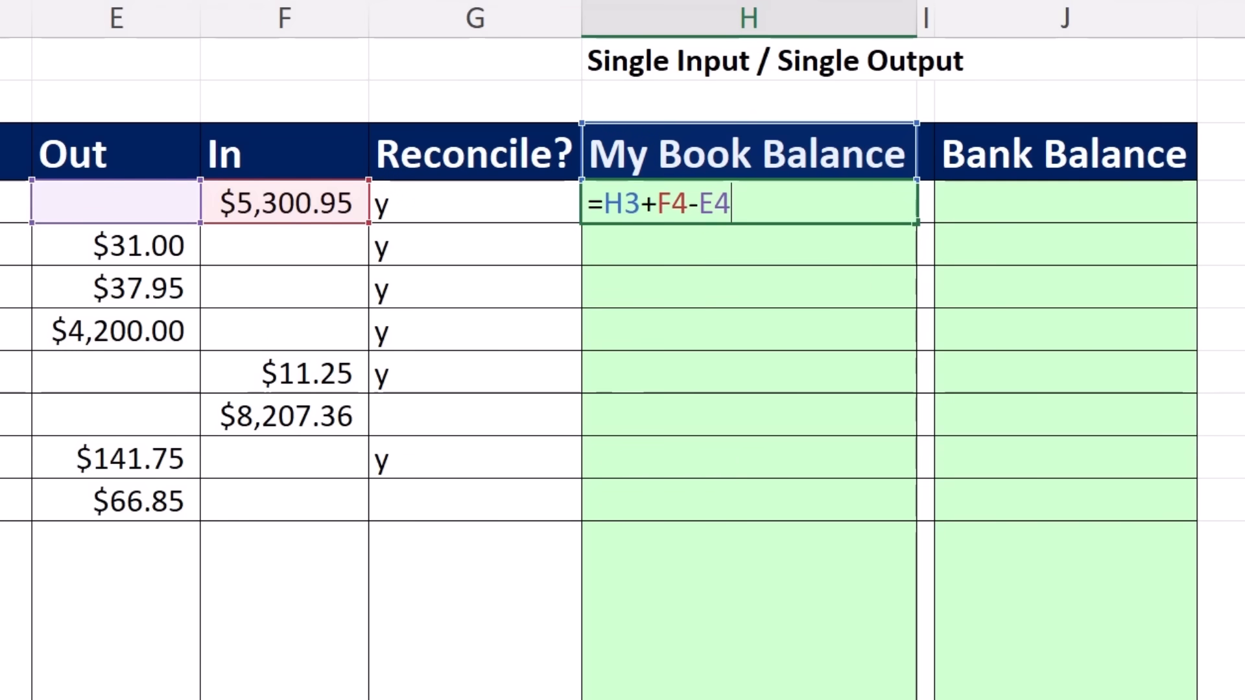
# - Replace H4 with =SUM(H3,F4,-E4) so it returns $5,300.95
pyautogui.write('=sum')
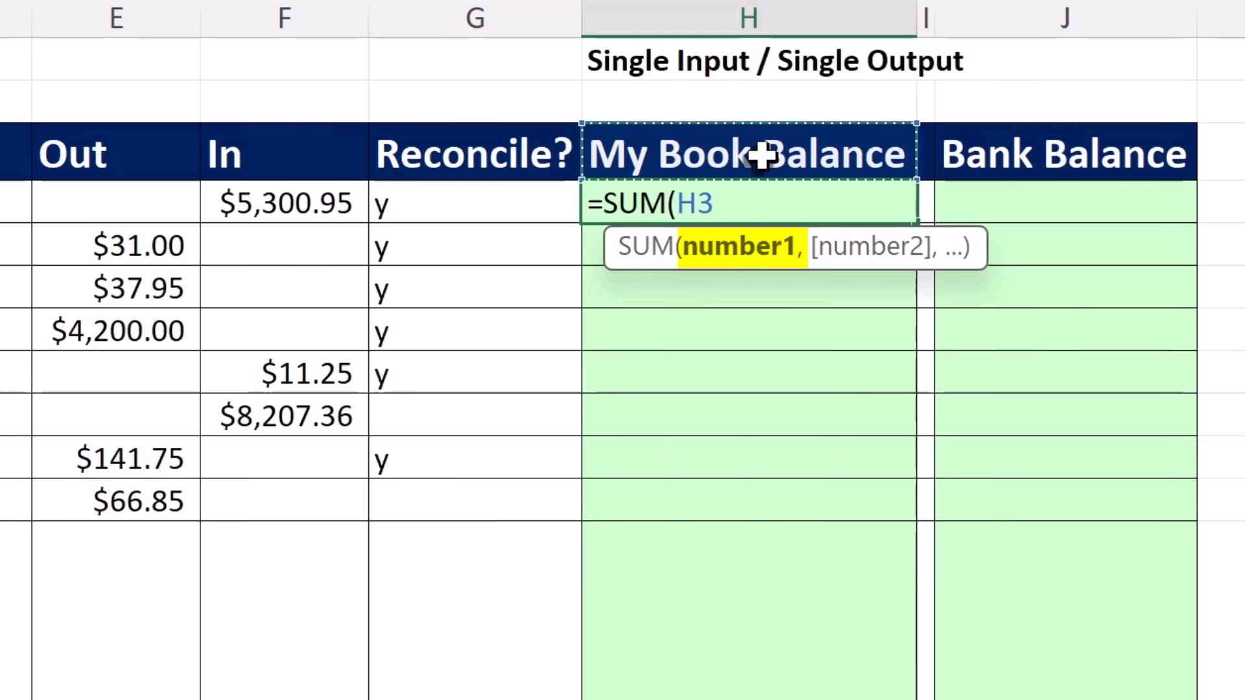
pyautogui.write(',')
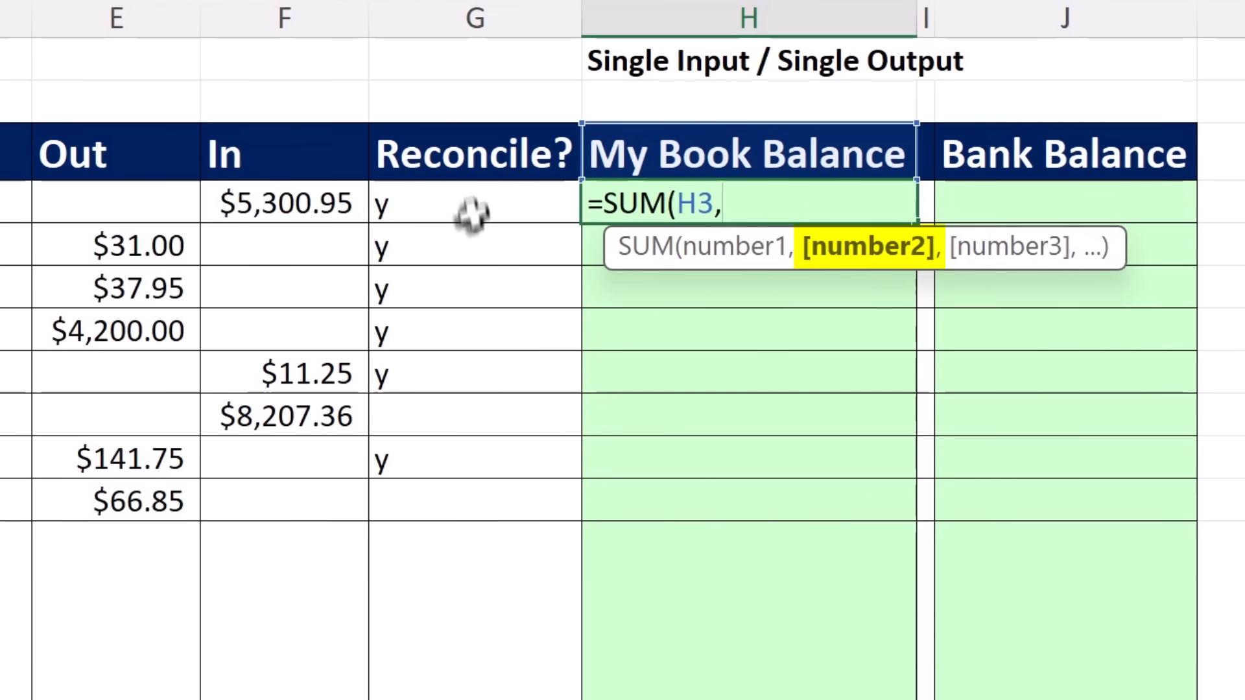
pyautogui.click(284, 203)
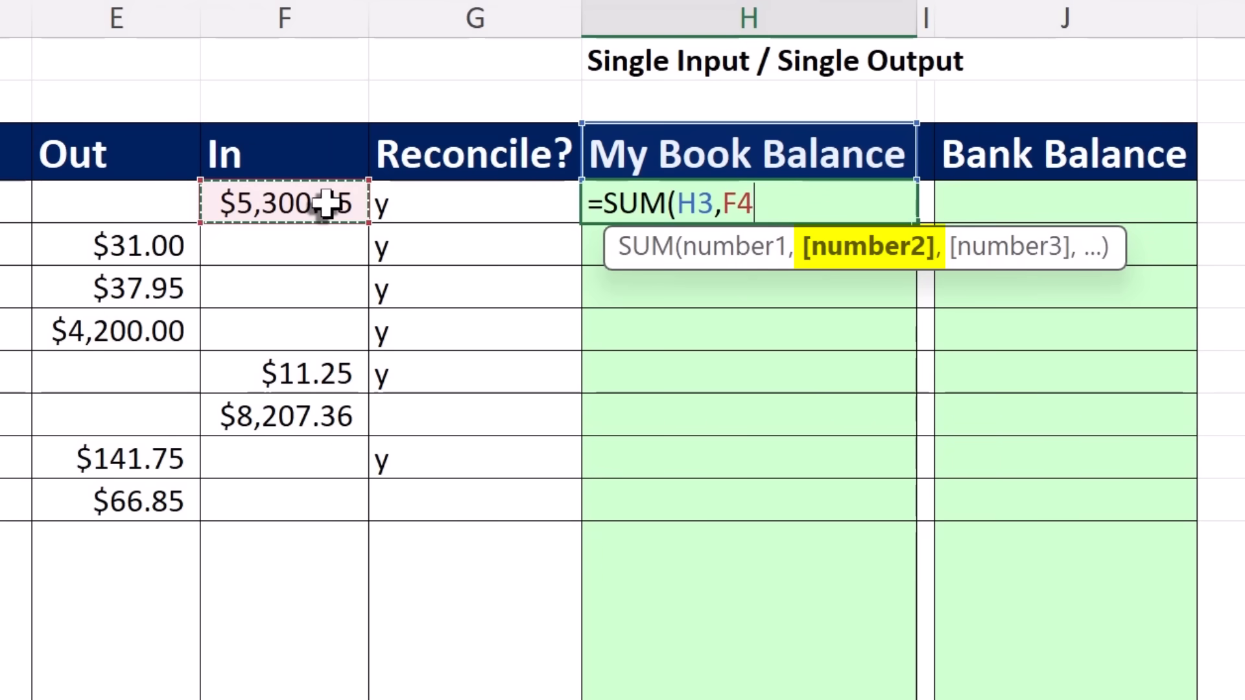
pyautogui.write(',')
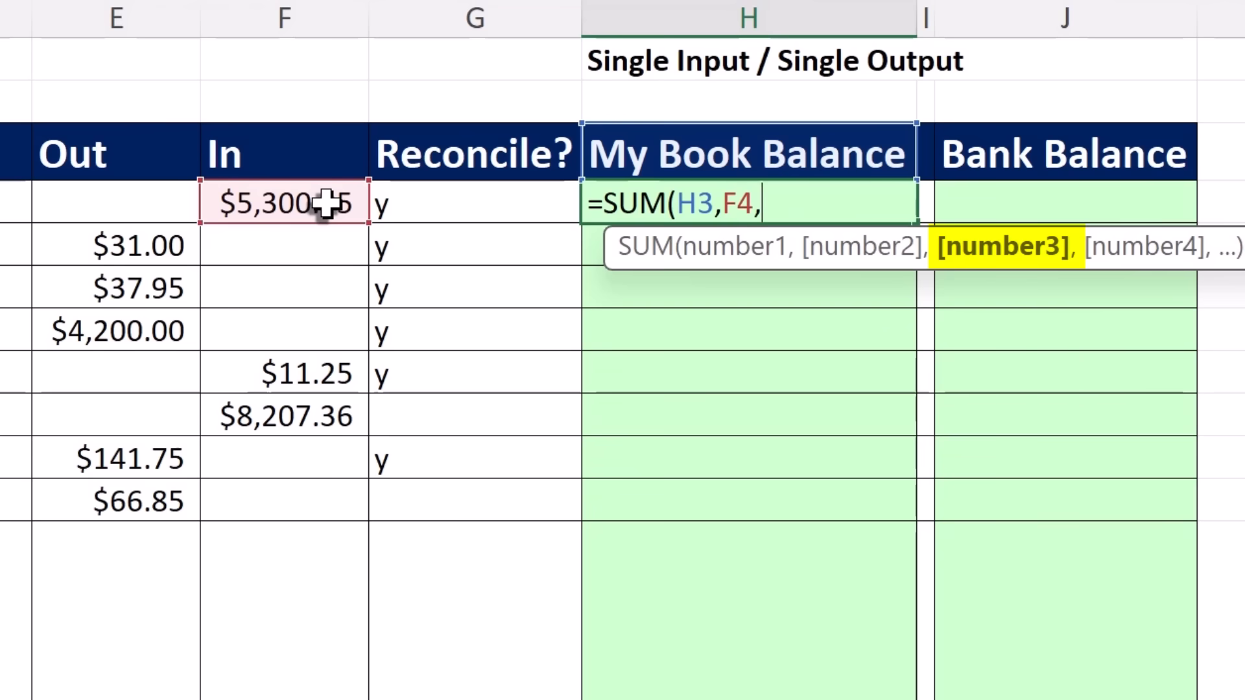
pyautogui.click(116, 202)
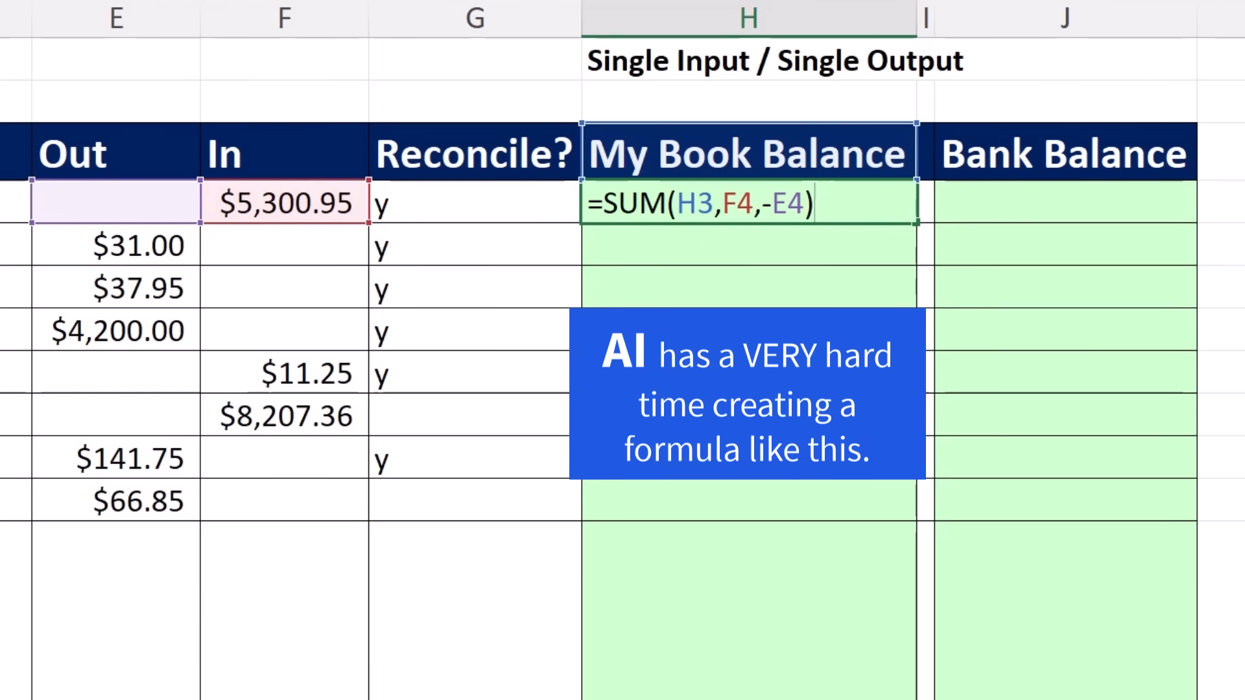
pyautogui.press('ctrl+enter')
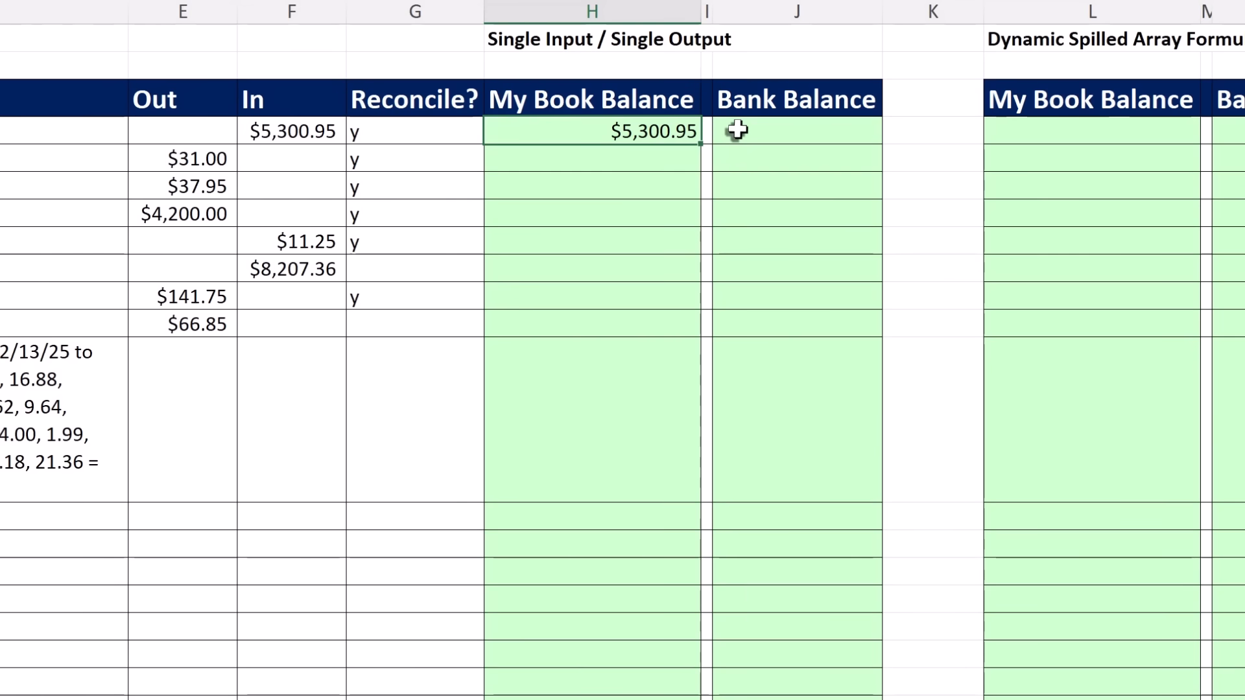
pyautogui.moveTo(578, 99)
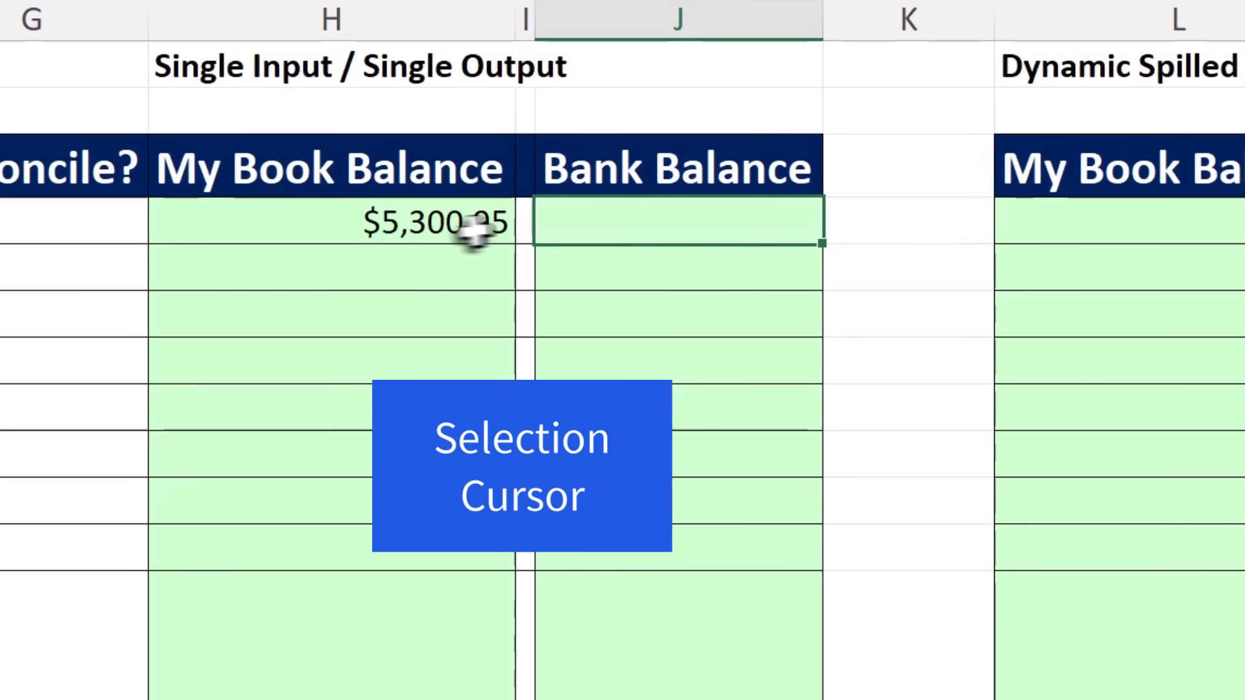
# - Copy the H4 balance formula down the column and check a copied formula's references
pyautogui.click(331, 222)
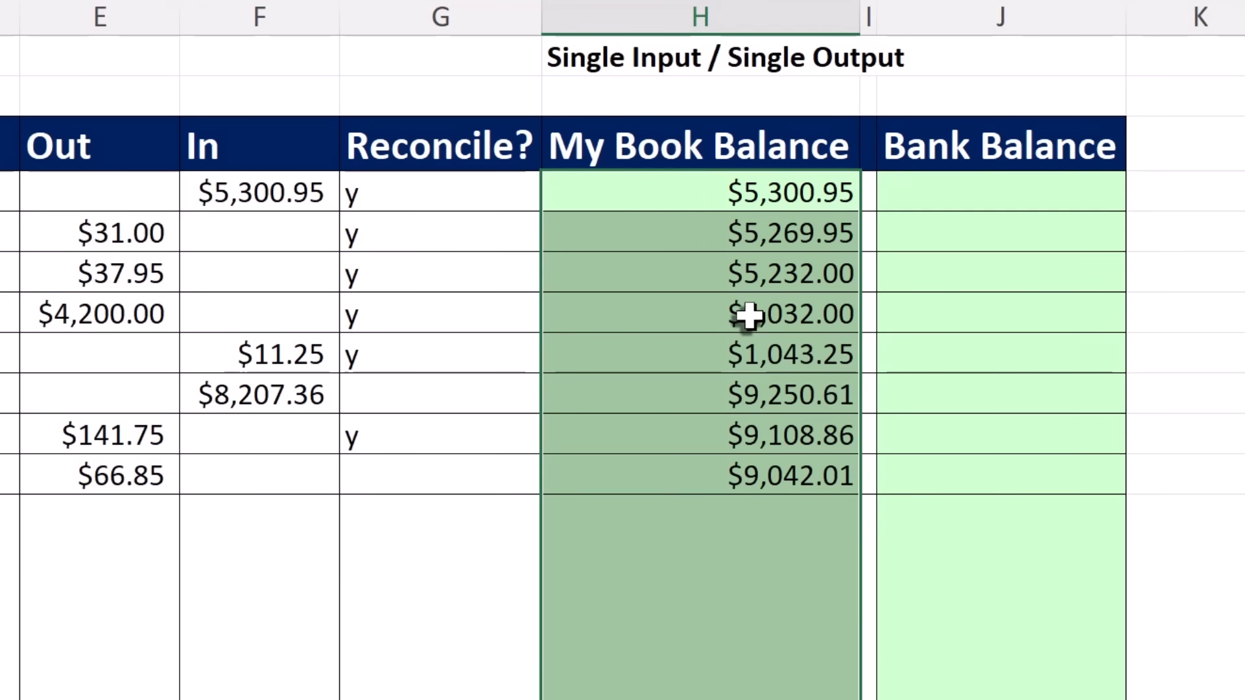
pyautogui.press('F2')
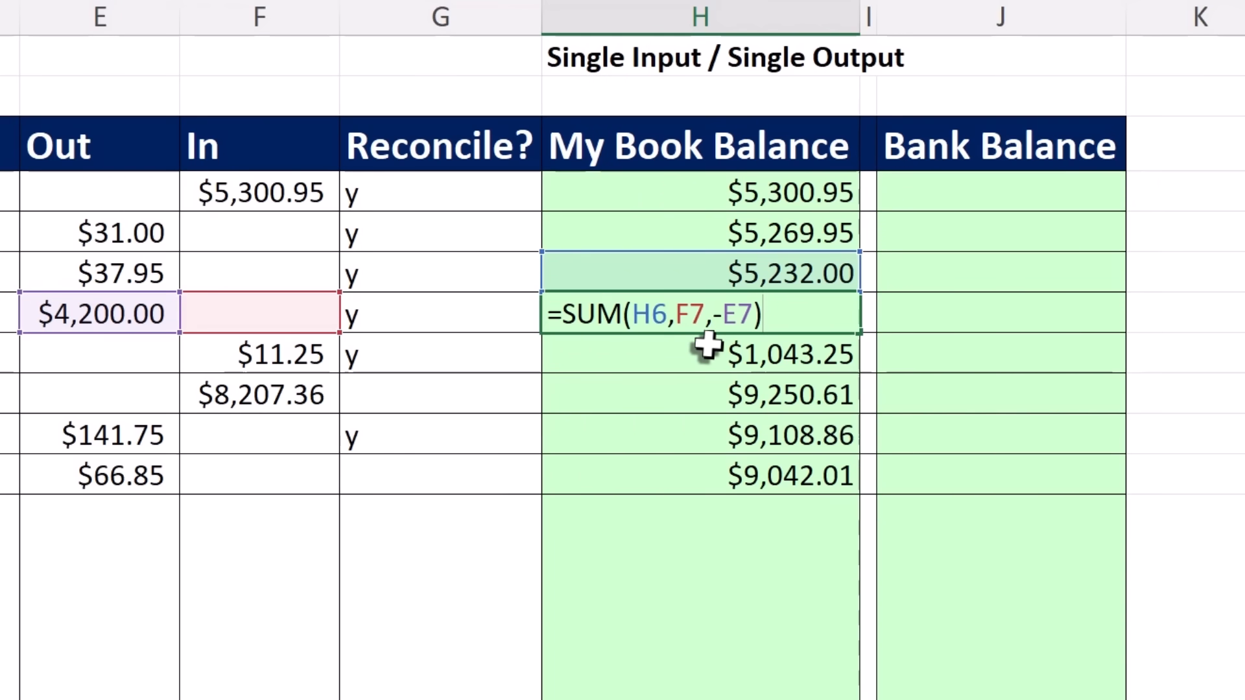
pyautogui.moveTo(798, 266)
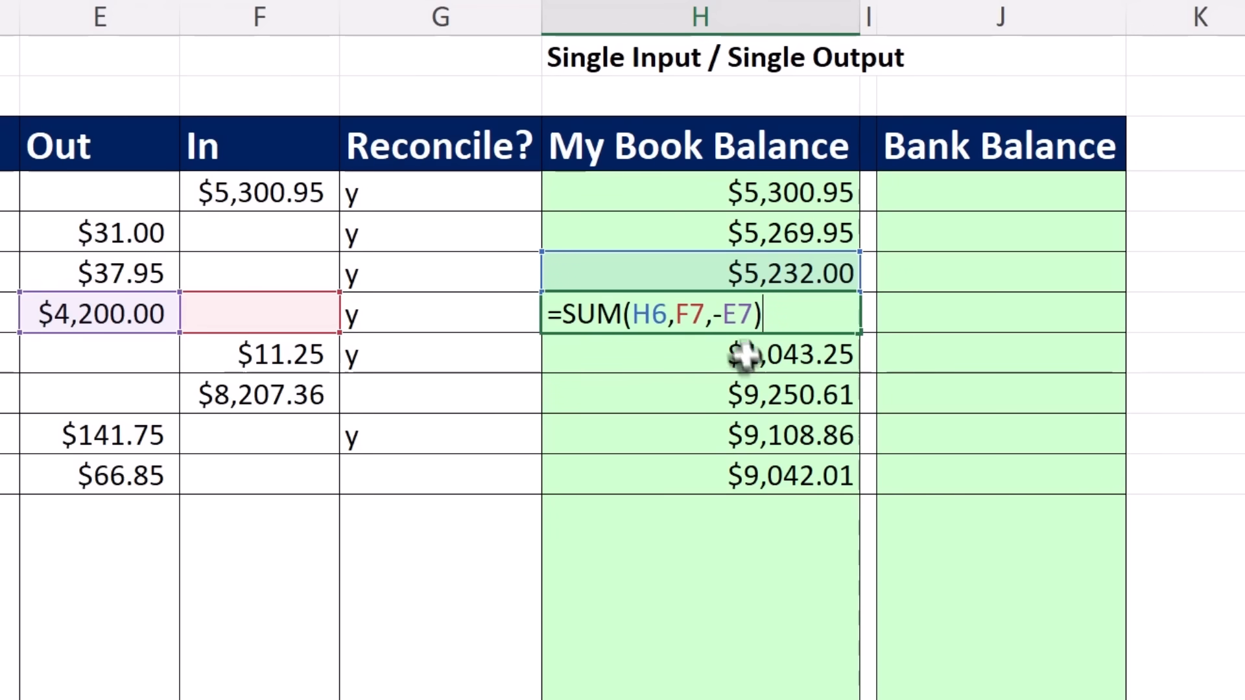
pyautogui.moveTo(600, 430)
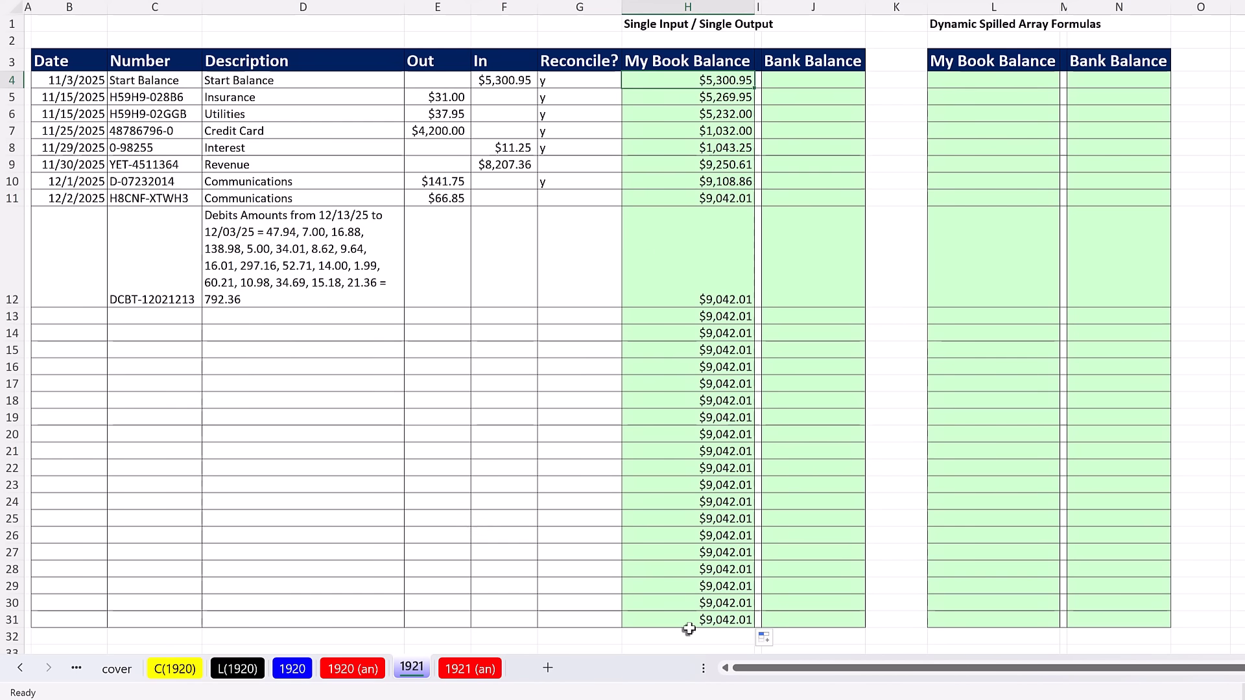
pyautogui.moveTo(94, 267)
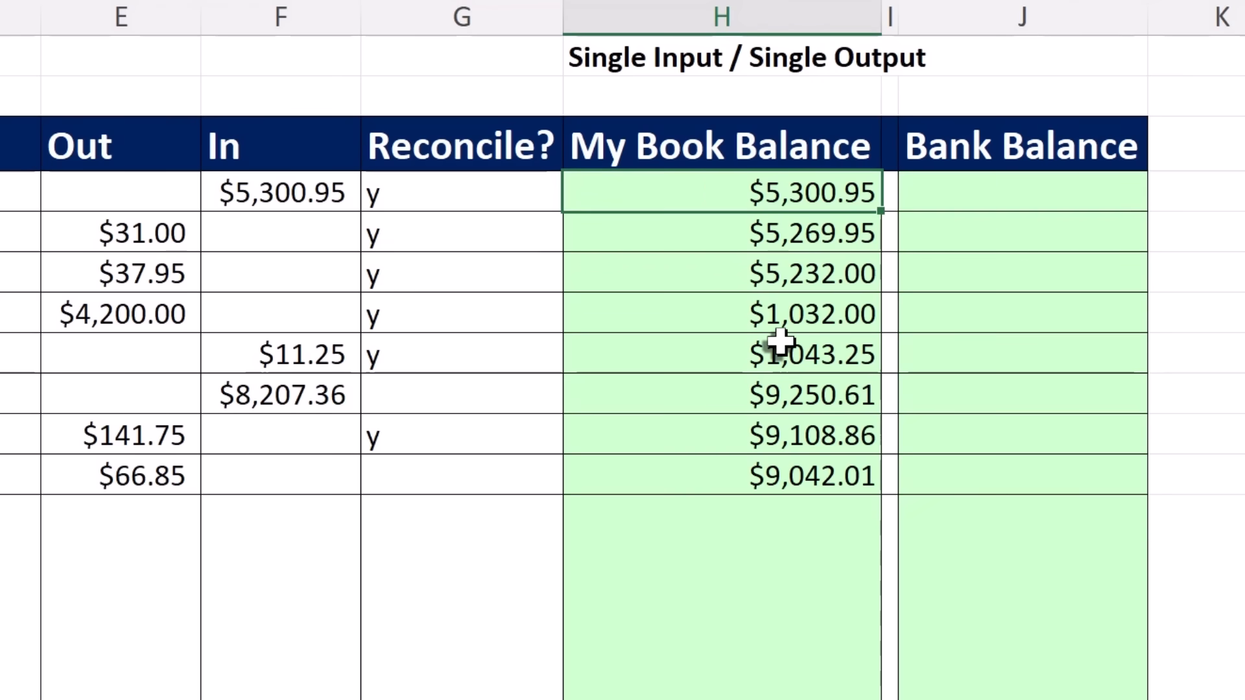
pyautogui.moveTo(822, 210)
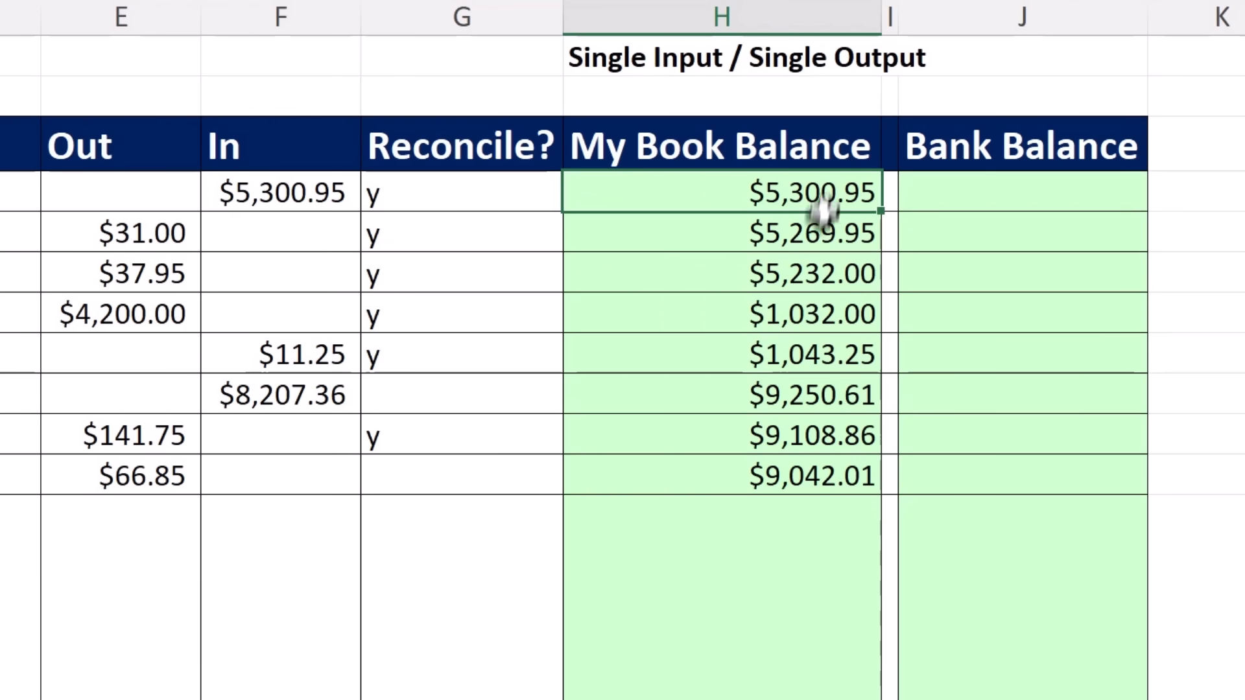
# - Wrap the H4 SUM in an IF and start its test with ISNUMBER
pyautogui.press('F2')
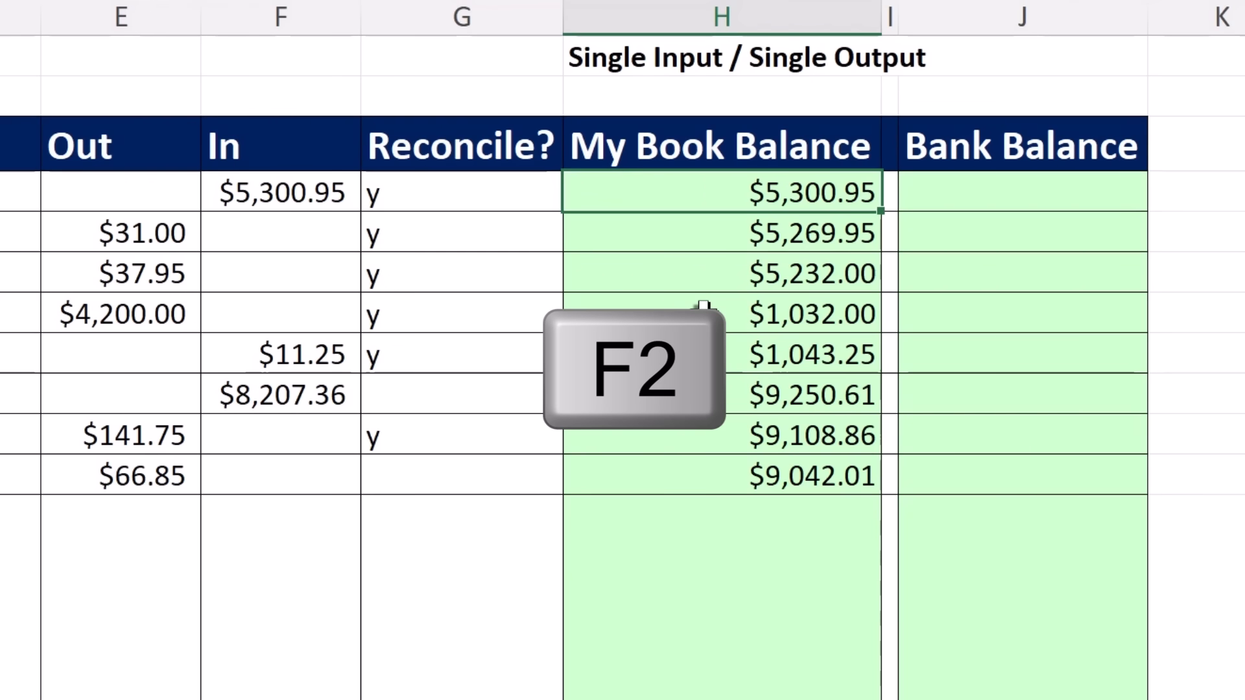
pyautogui.press('f2')
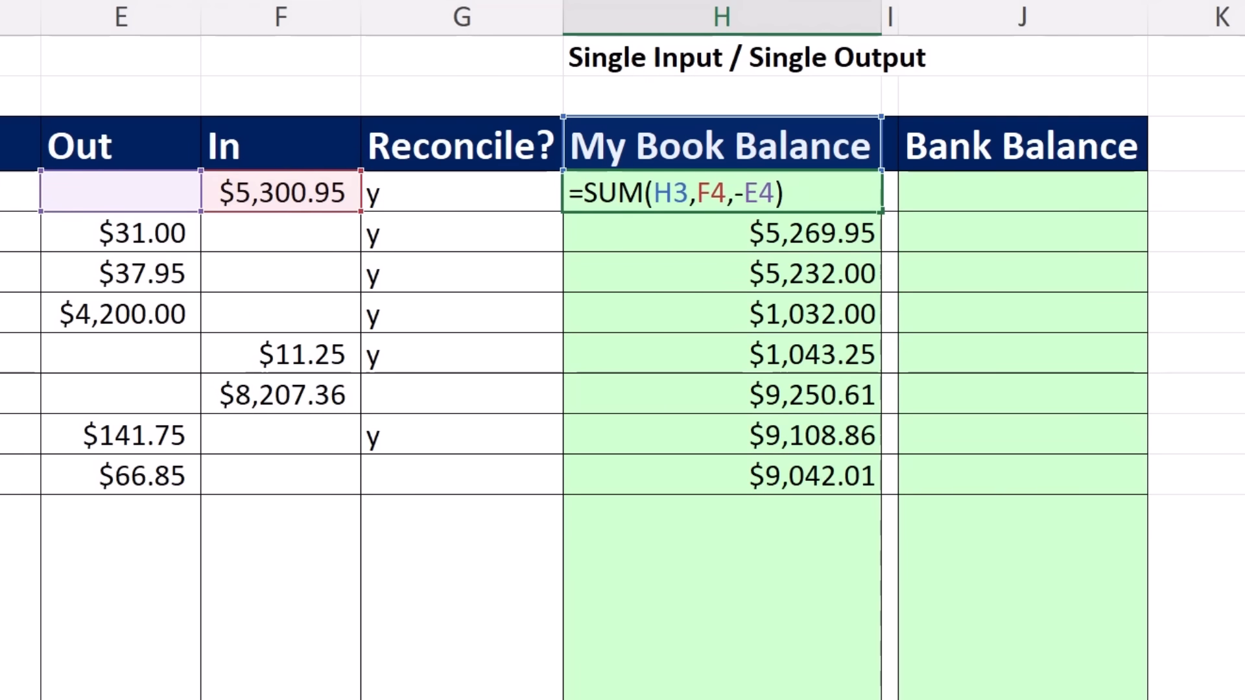
pyautogui.write('if')
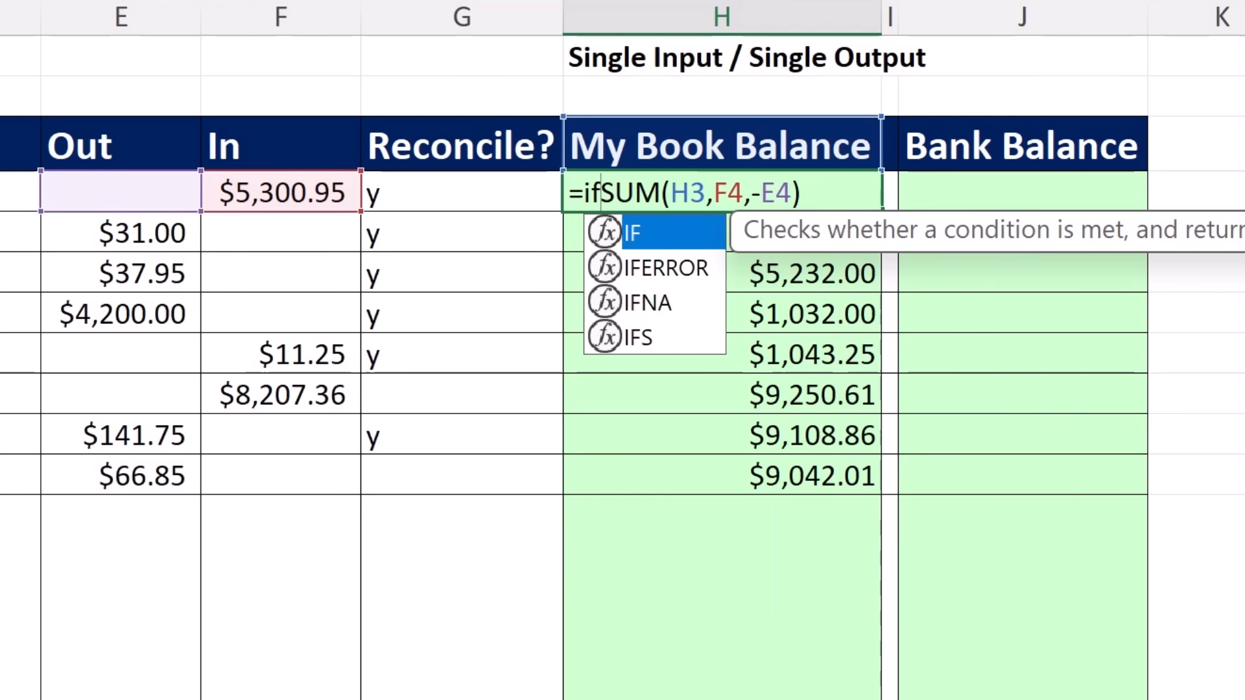
pyautogui.press('Tab')
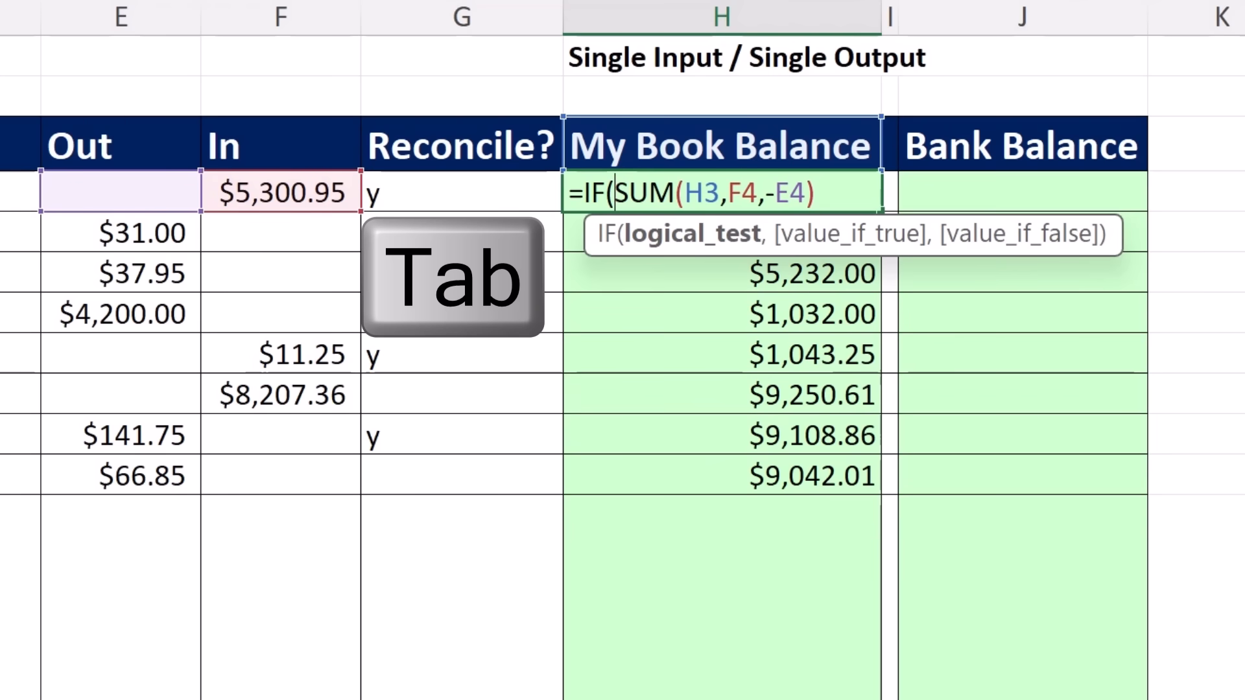
pyautogui.press('Tab')
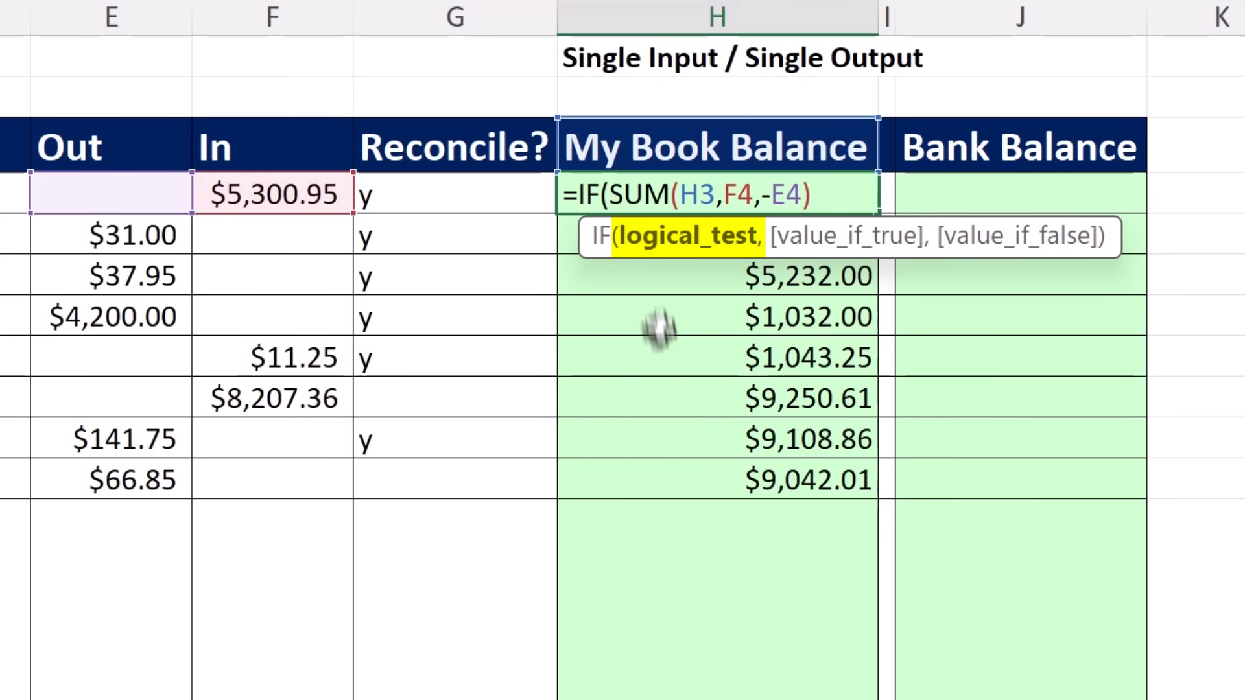
pyautogui.moveTo(557, 507)
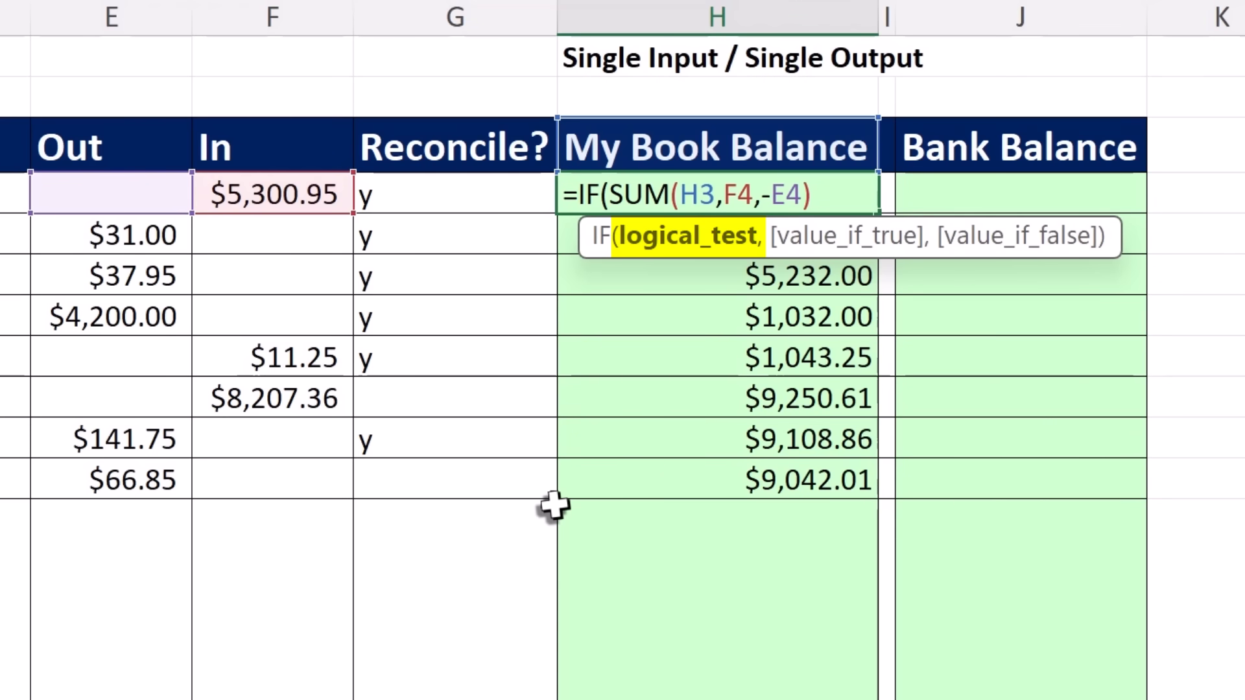
pyautogui.write('isnu')
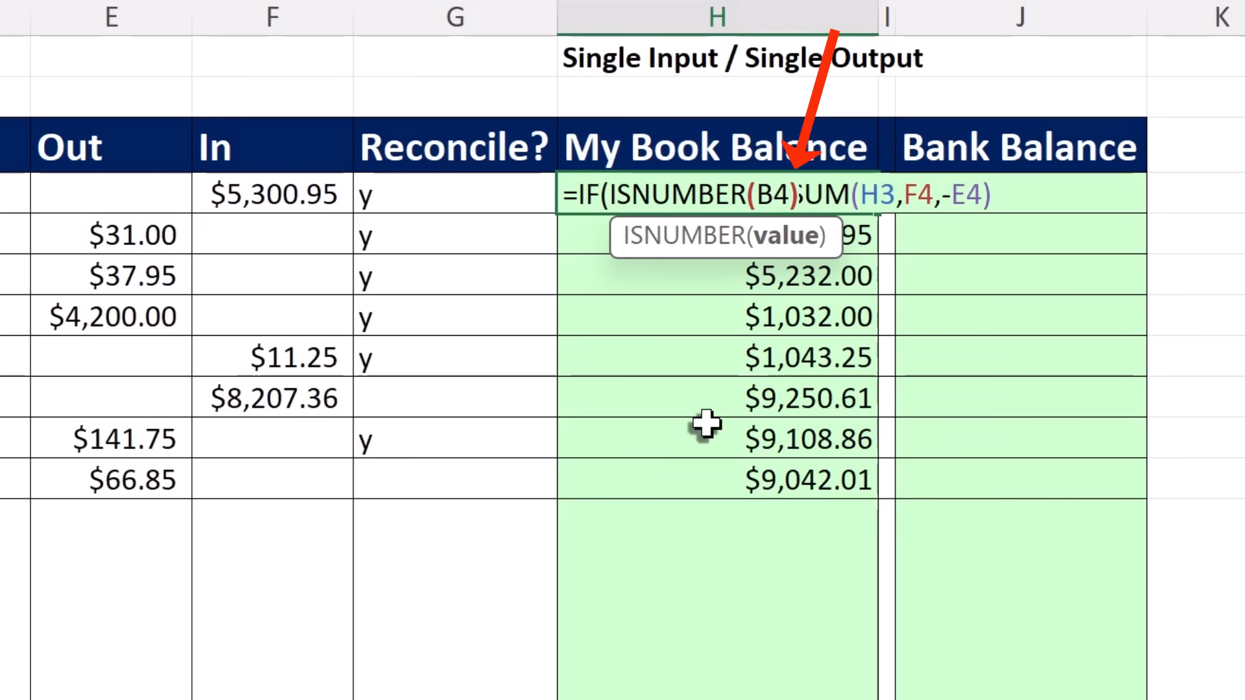
# - Finish H4 as =IF(ISNUMBER(B4),SUM(H3,F4,-E4),"") returning $5,300.95
pyautogui.write(',')
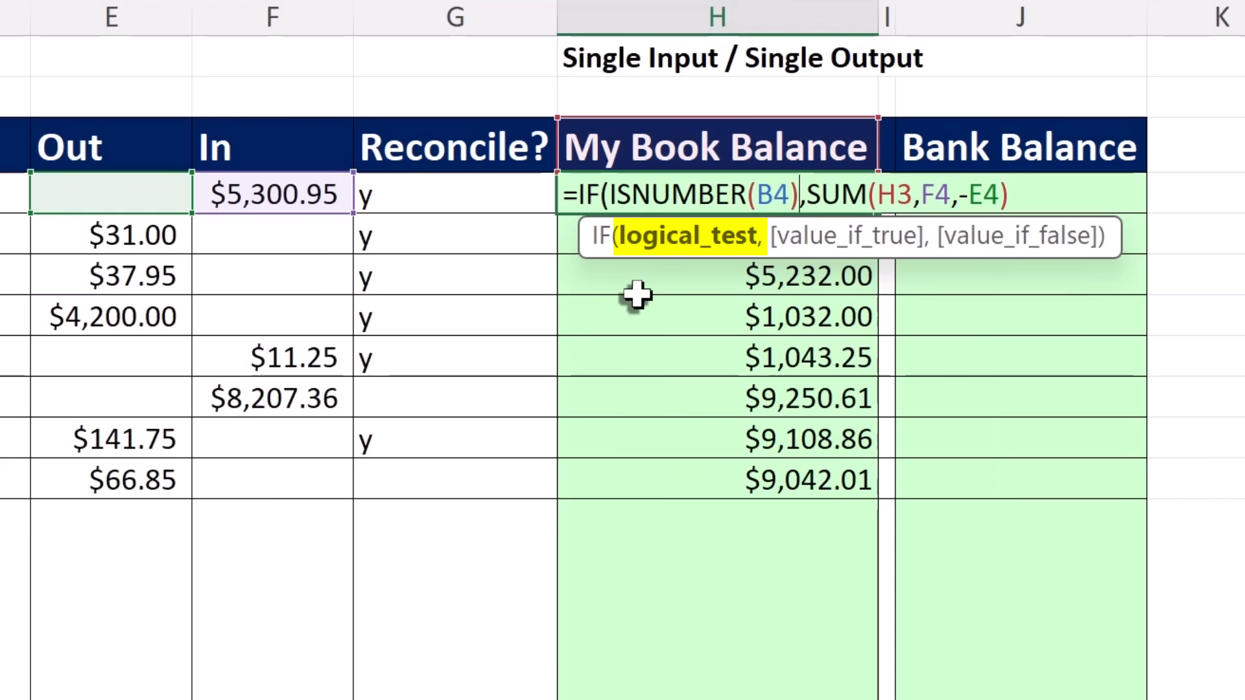
pyautogui.moveTo(678, 277)
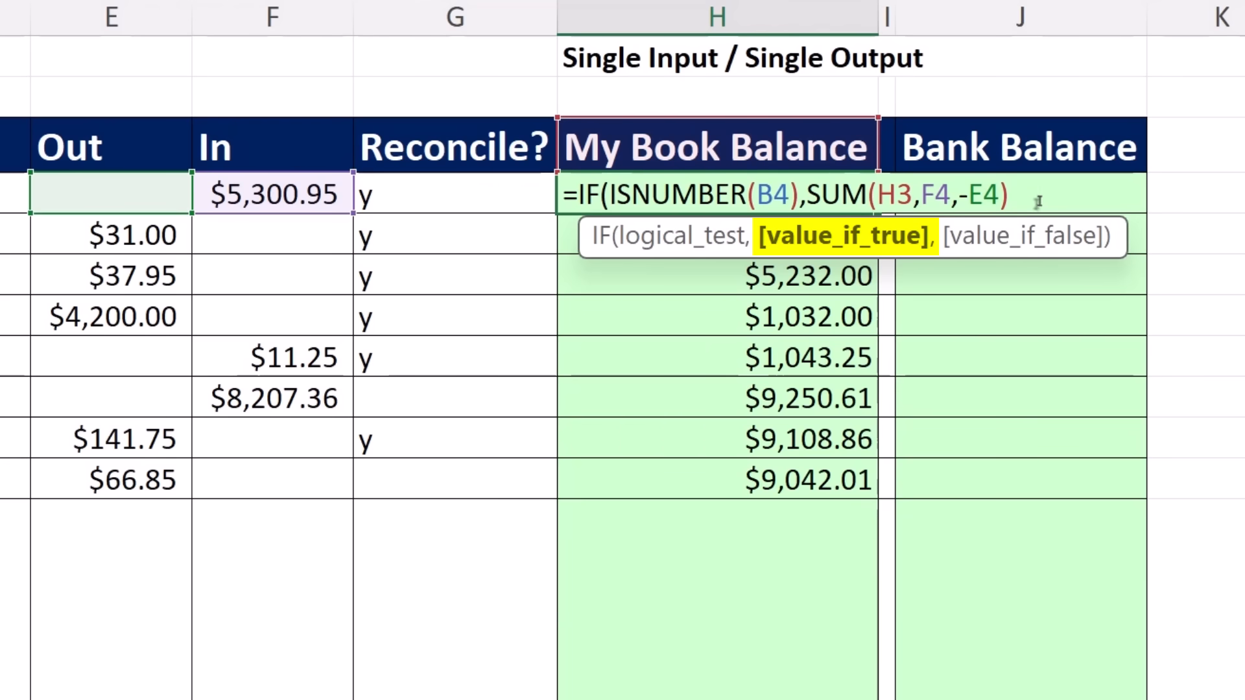
pyautogui.write(',')
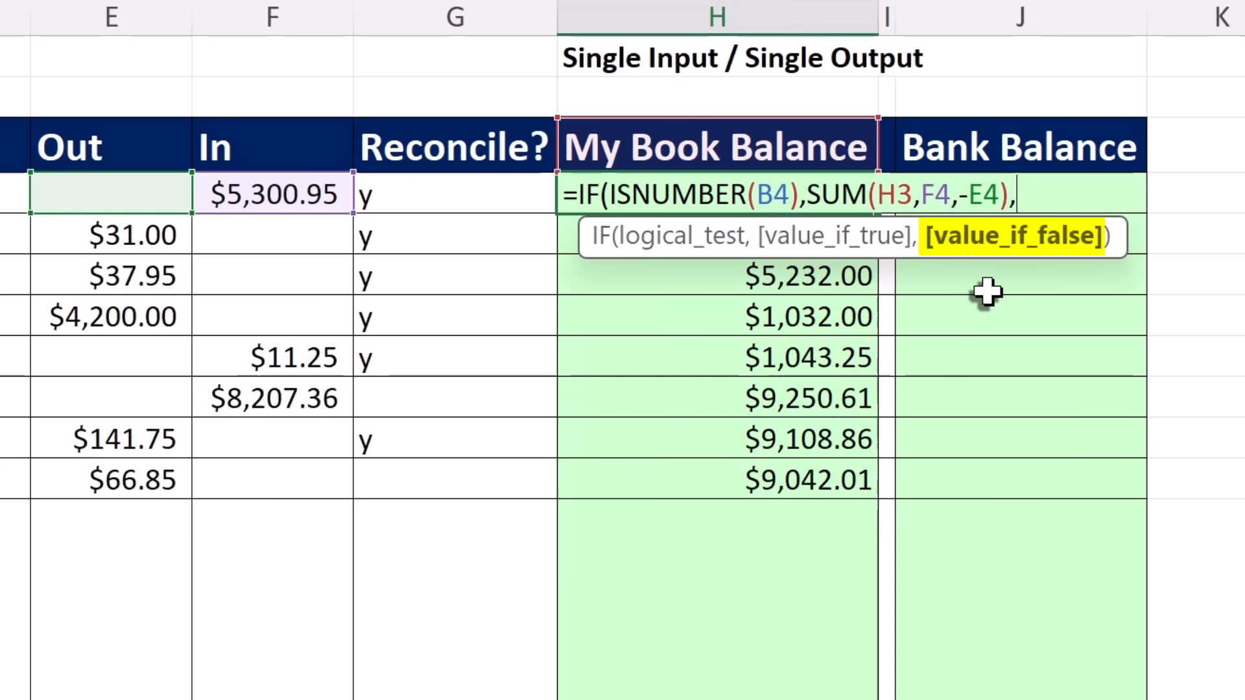
pyautogui.moveTo(1011, 437)
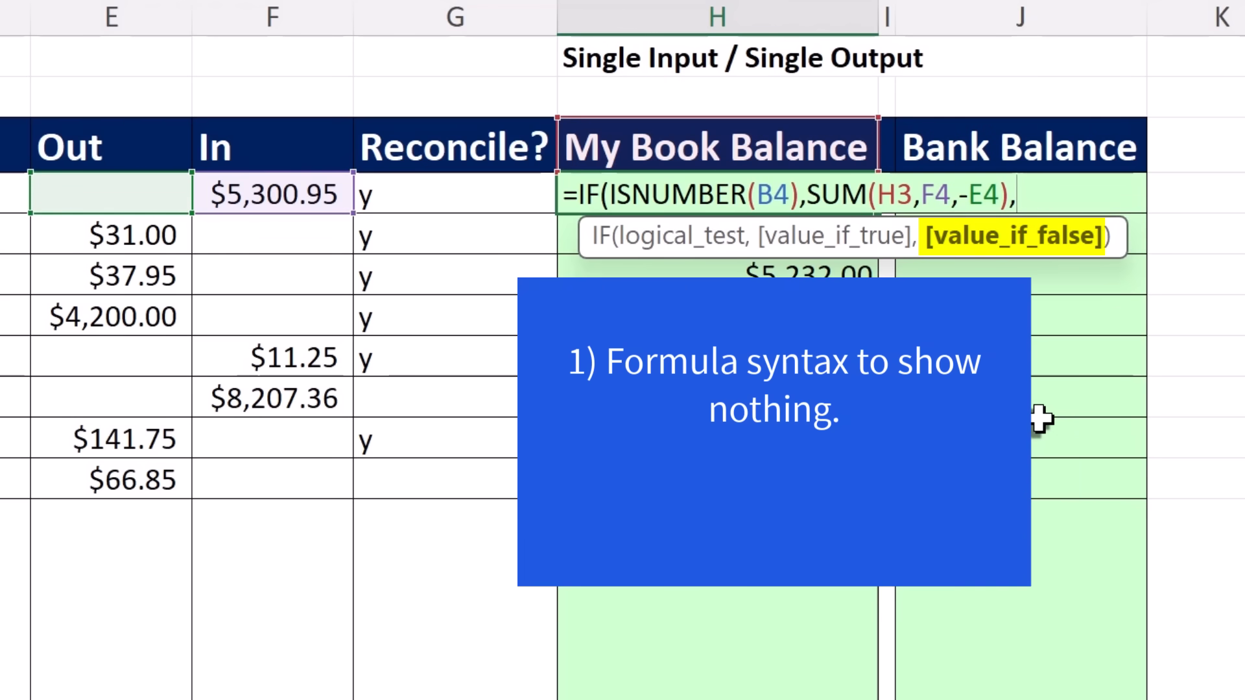
pyautogui.write('"')
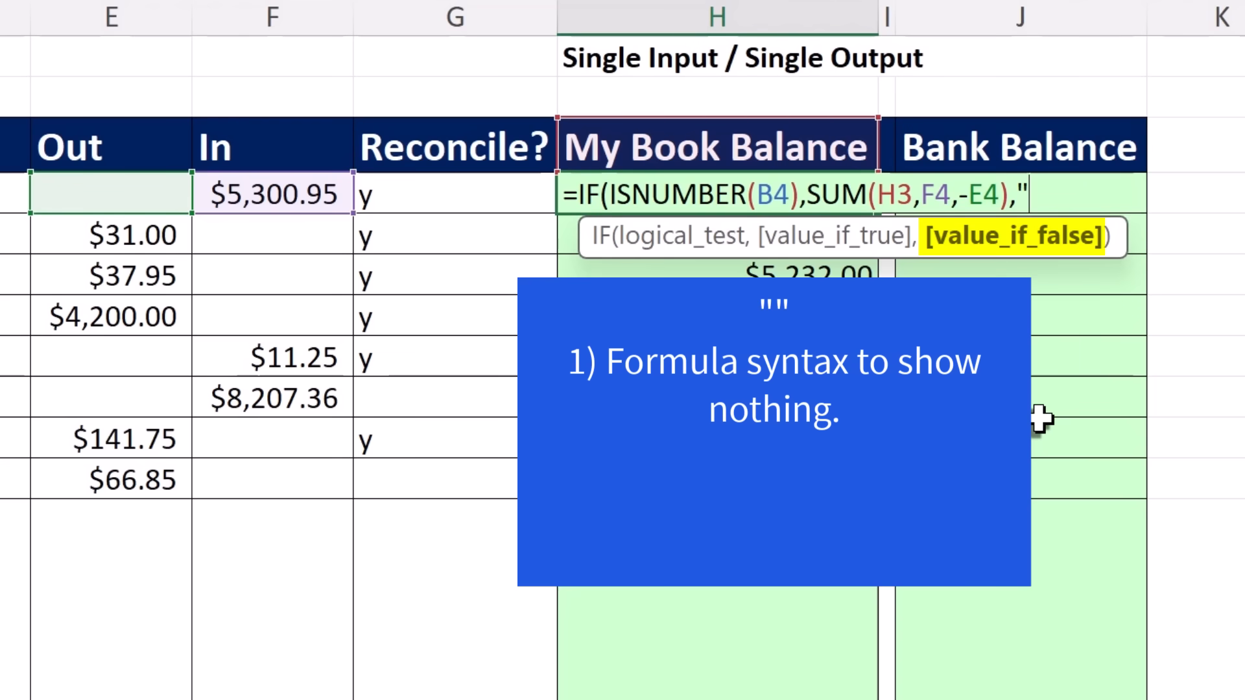
pyautogui.write('")')
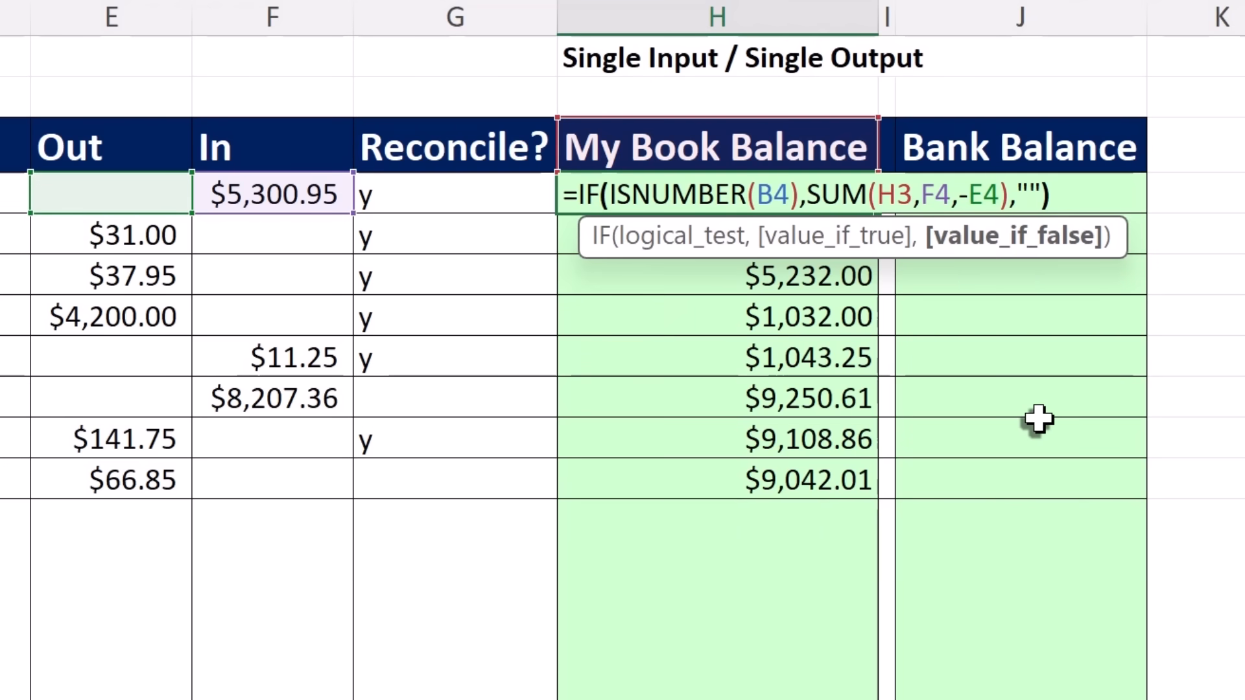
pyautogui.press('Enter')
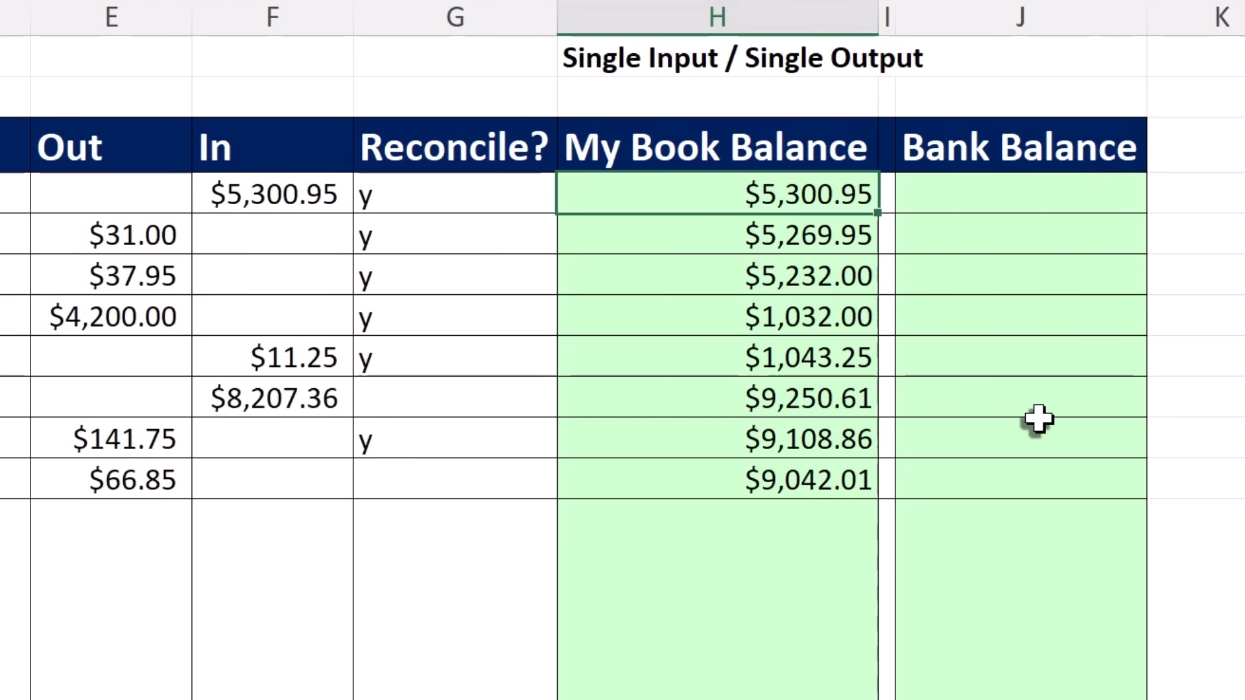
pyautogui.moveTo(878, 211)
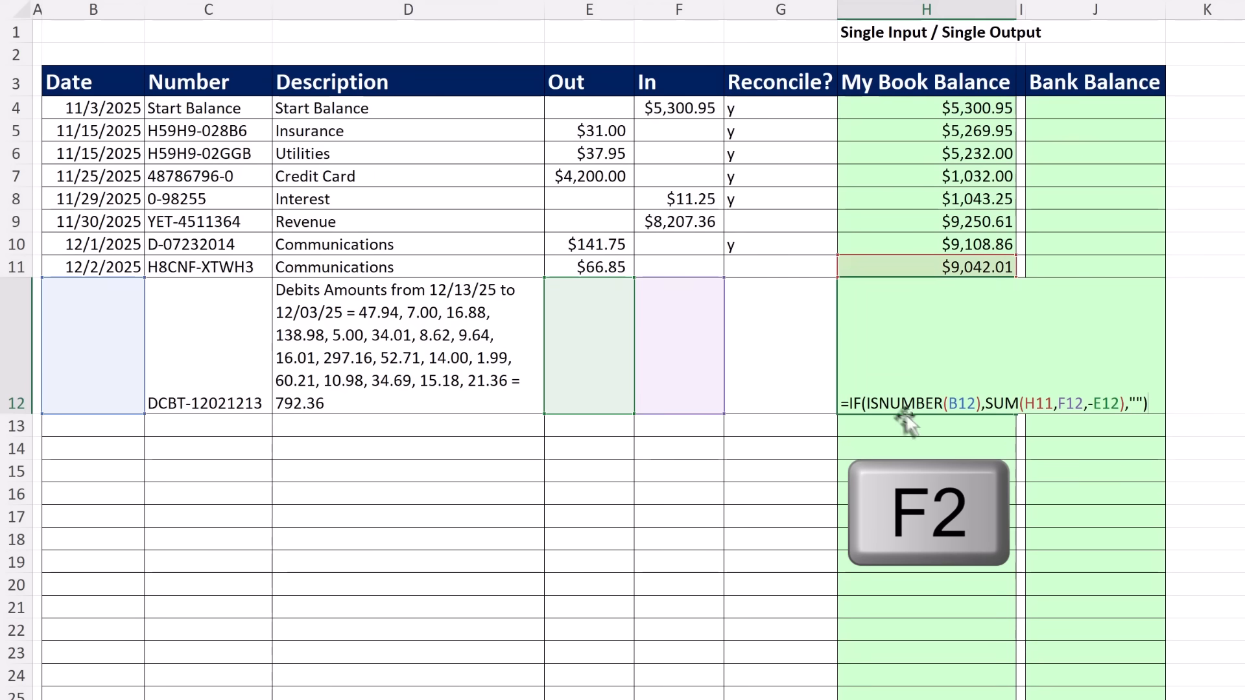
pyautogui.press('F2')
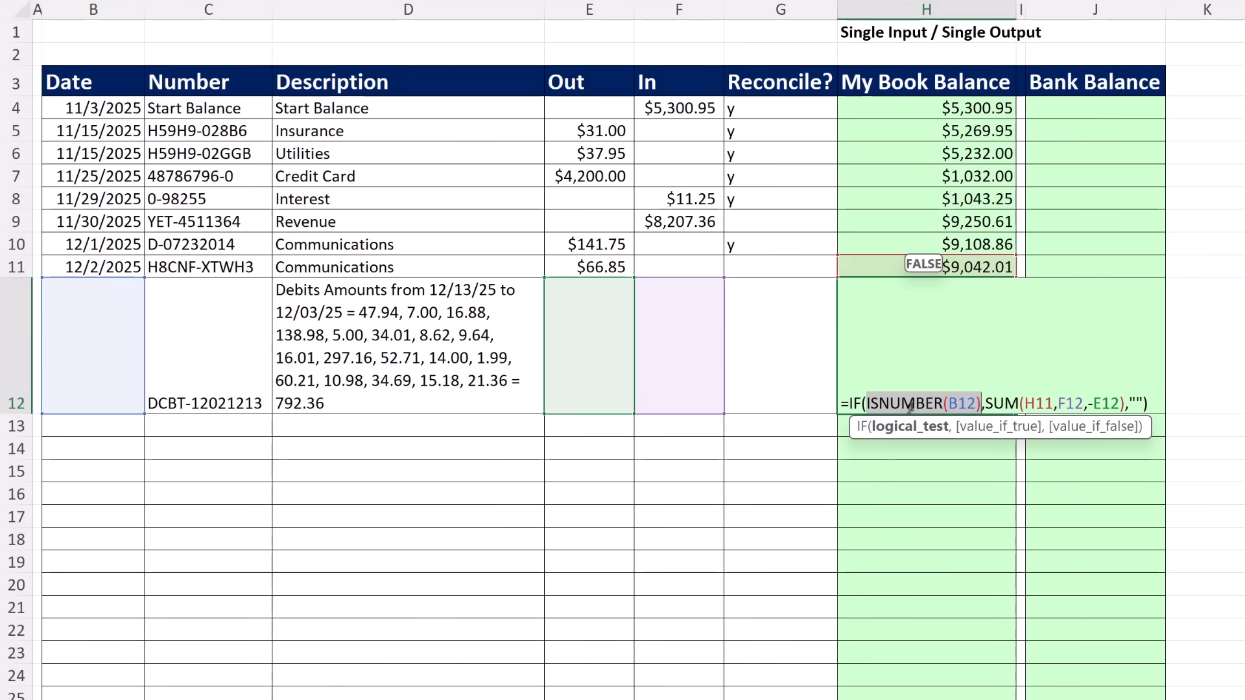
pyautogui.moveTo(909, 402)
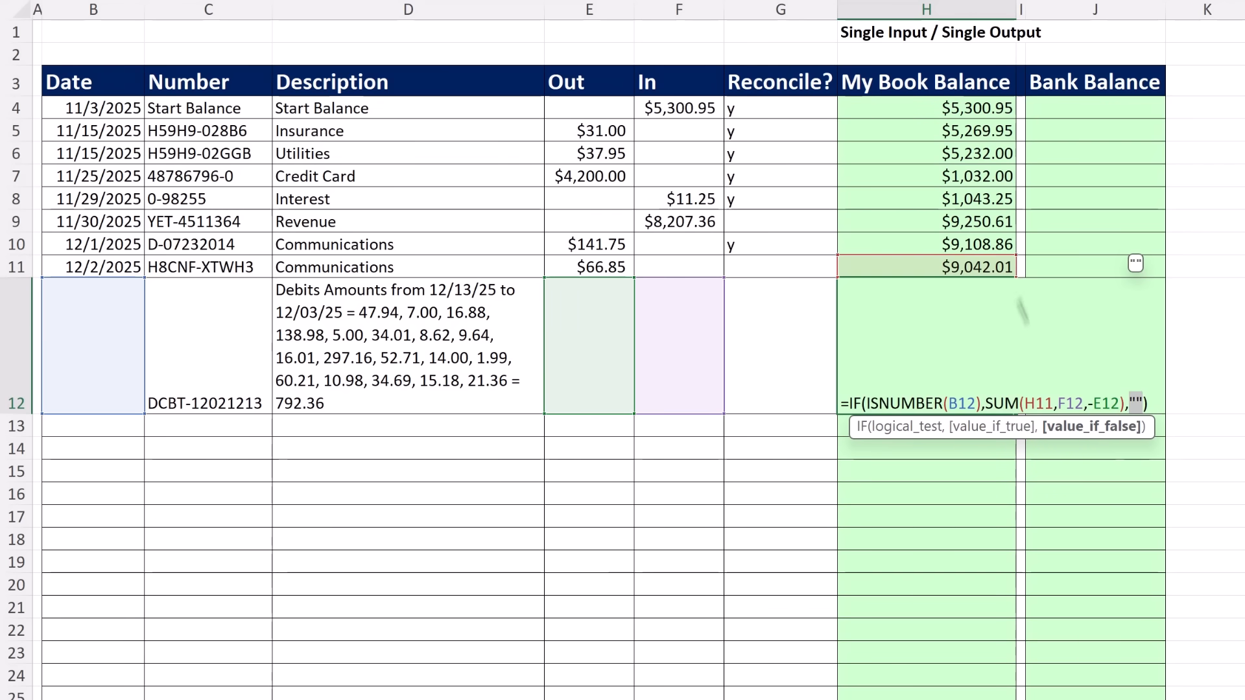
pyautogui.press('f2')
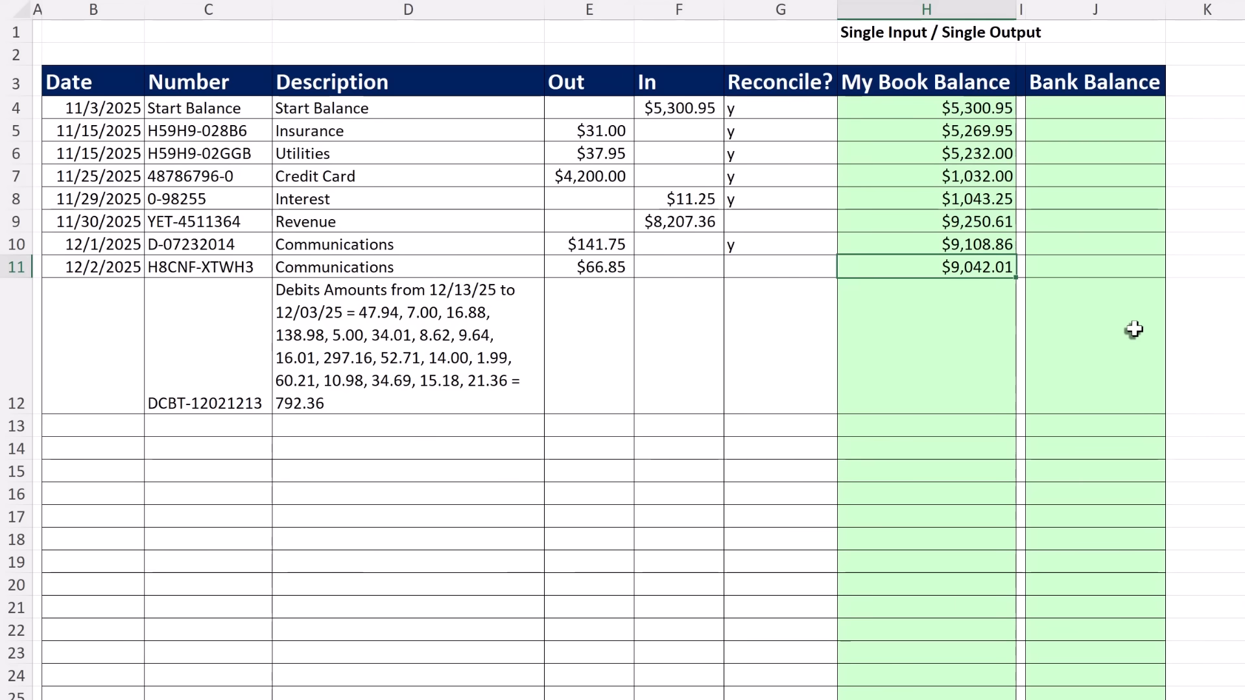
# - Enter date 12/3/2025 and Out 792.36 in row 12, dropping its balance to $8,249.65
pyautogui.write('12/3/2025')
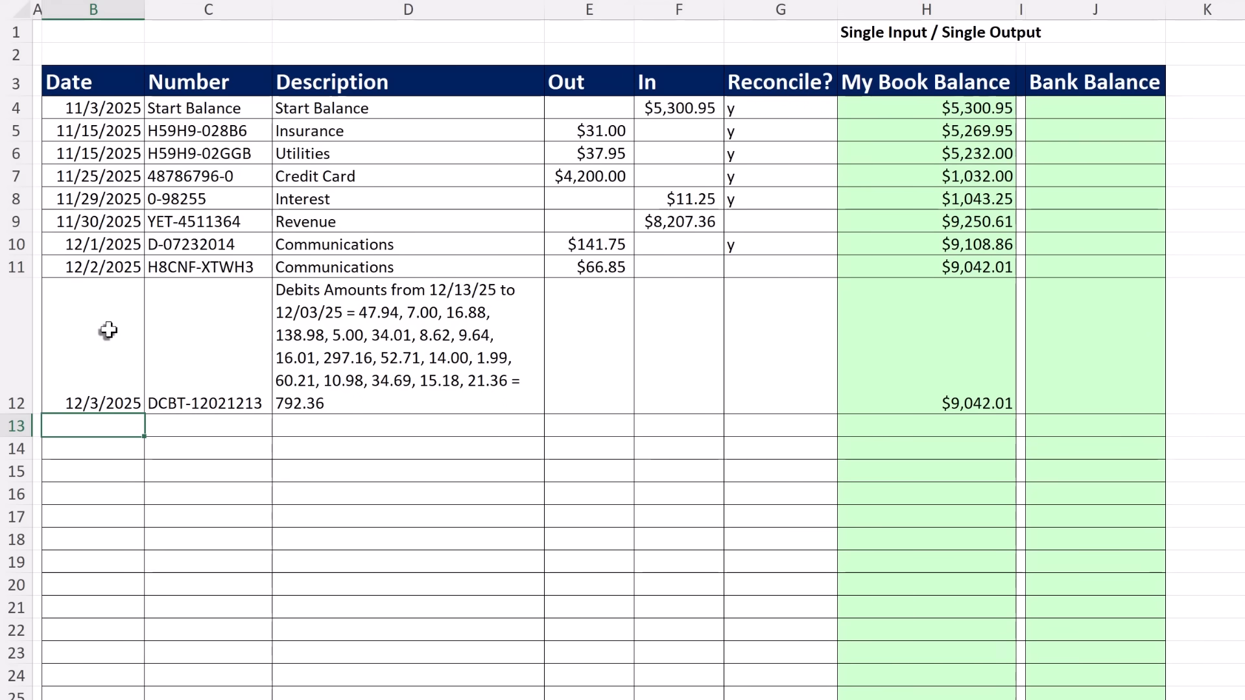
pyautogui.moveTo(833, 318)
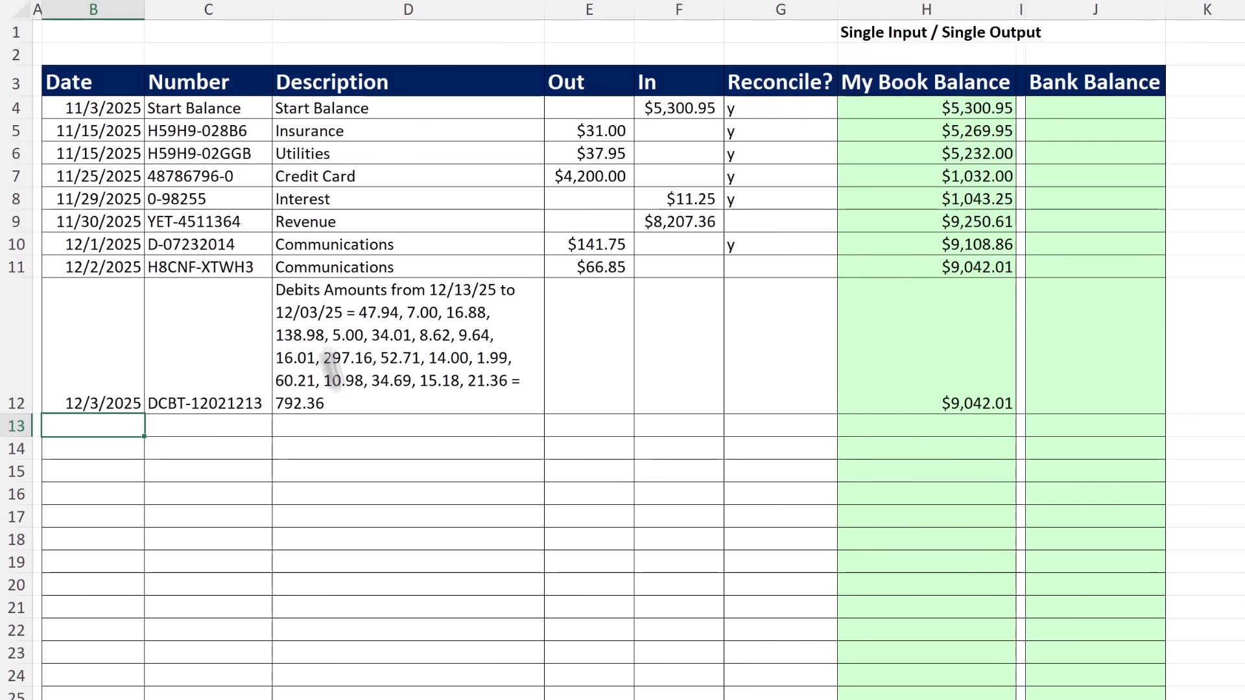
pyautogui.write('7')
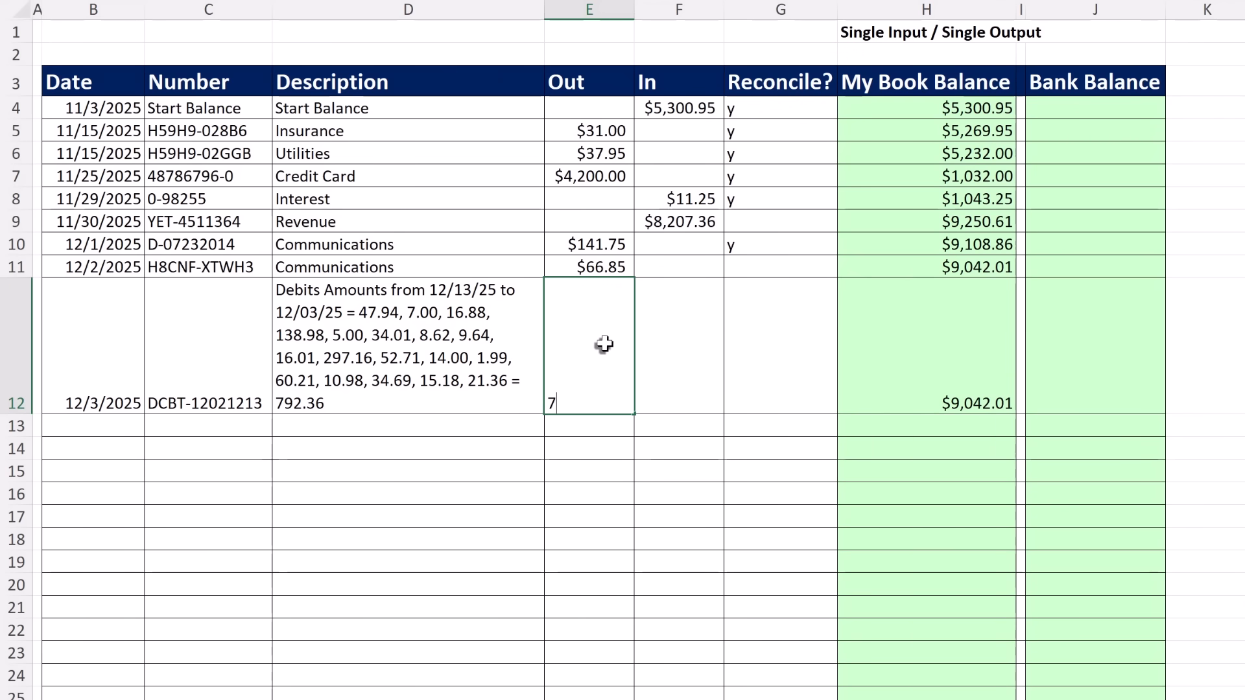
pyautogui.write('92.36')
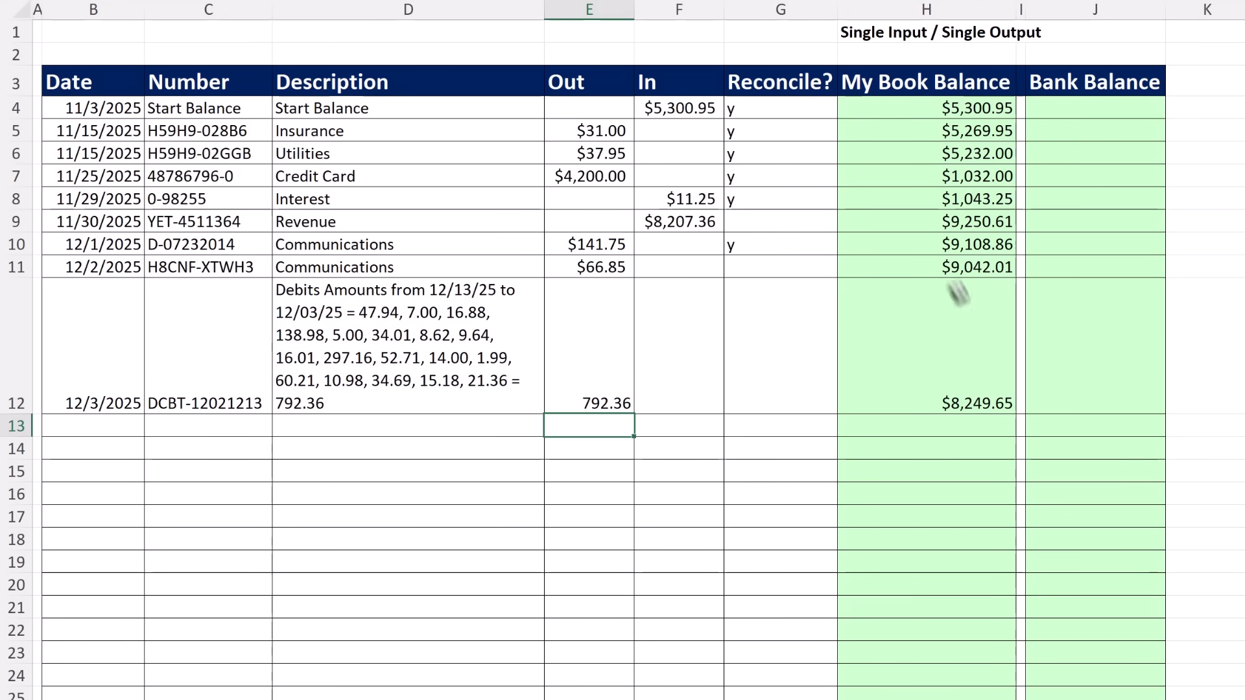
pyautogui.moveTo(1069, 431)
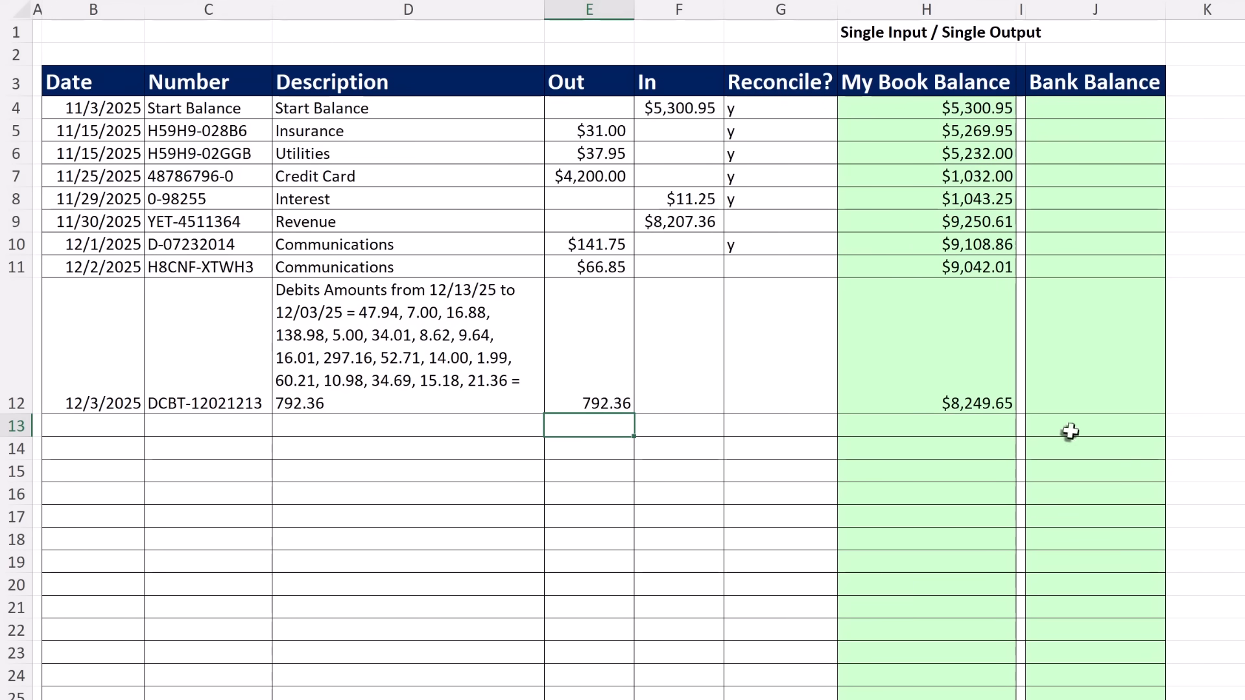
pyautogui.moveTo(610, 390)
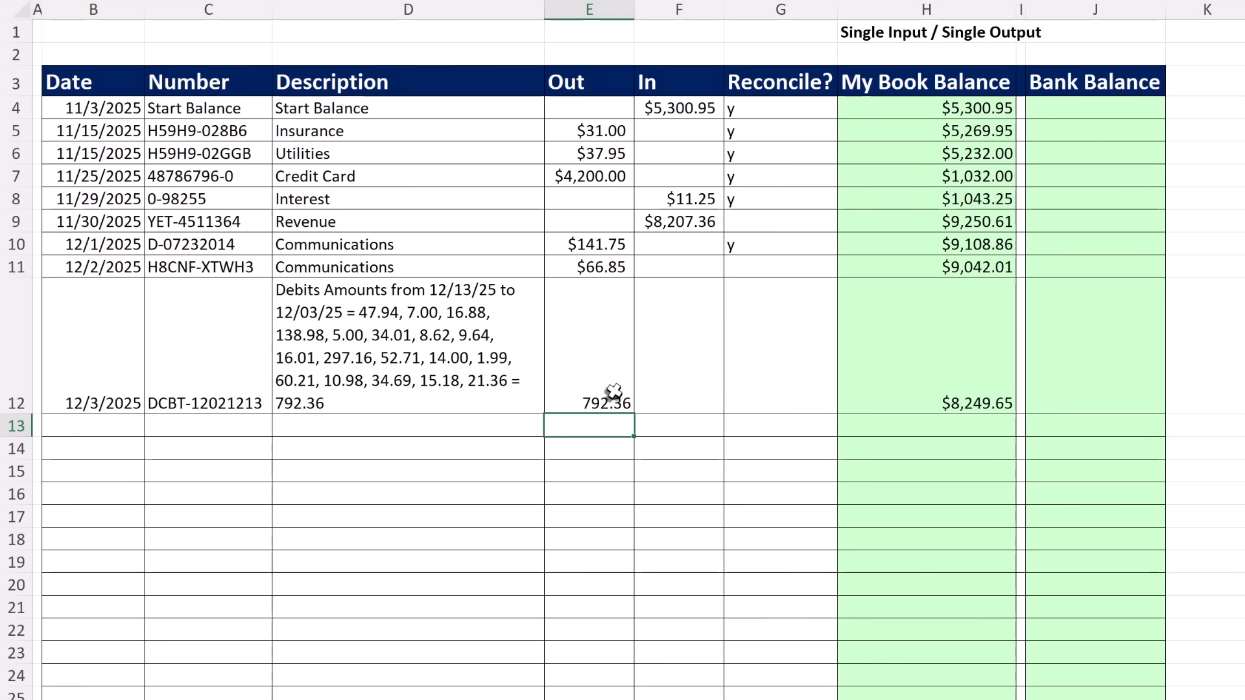
pyautogui.click(926, 402)
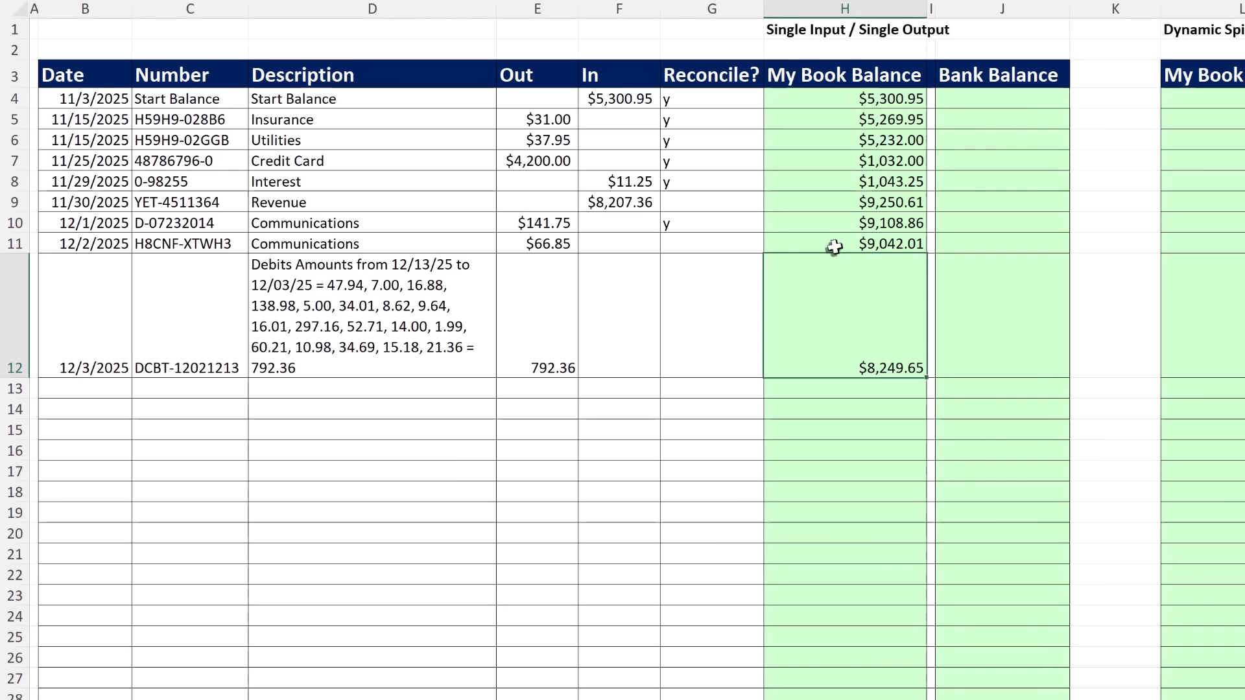
pyautogui.moveTo(1010, 98)
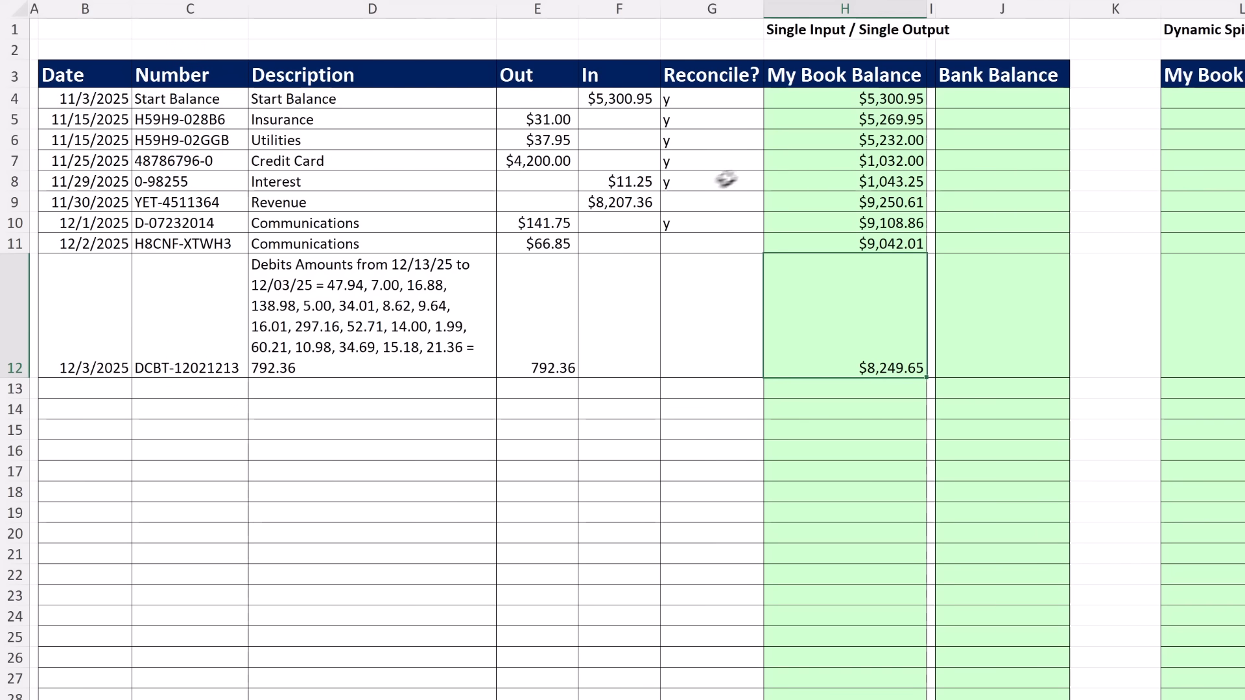
pyautogui.moveTo(968, 98)
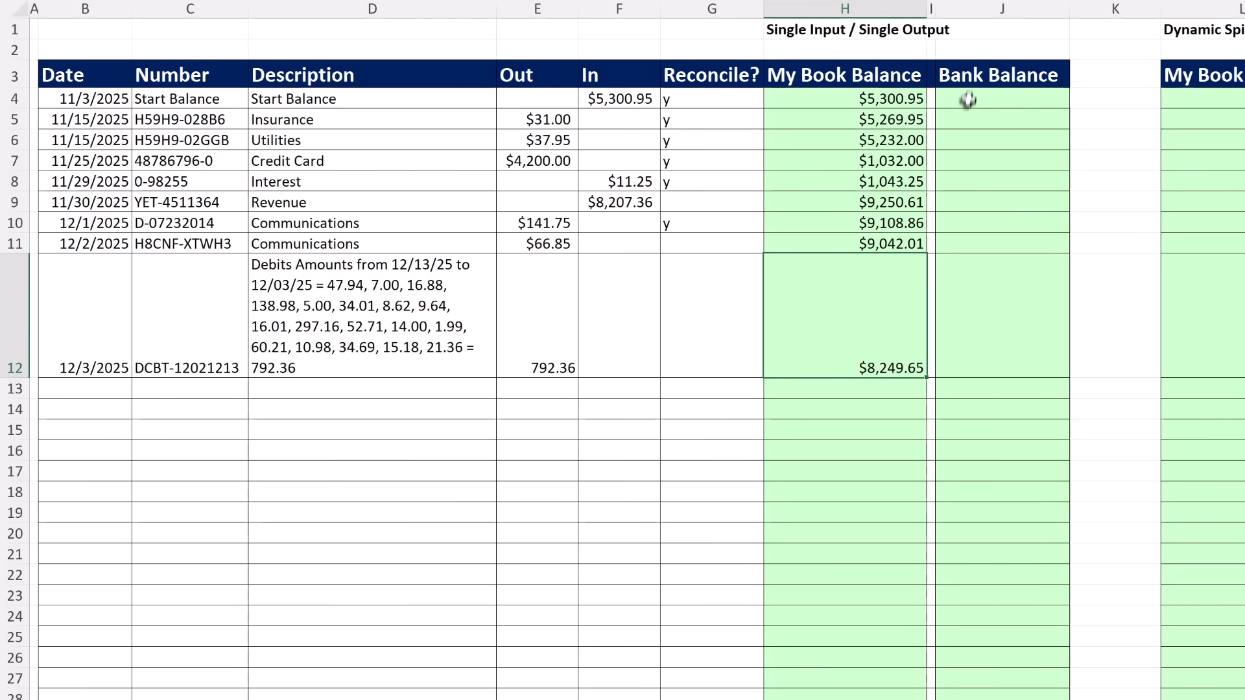
pyautogui.moveTo(845, 185)
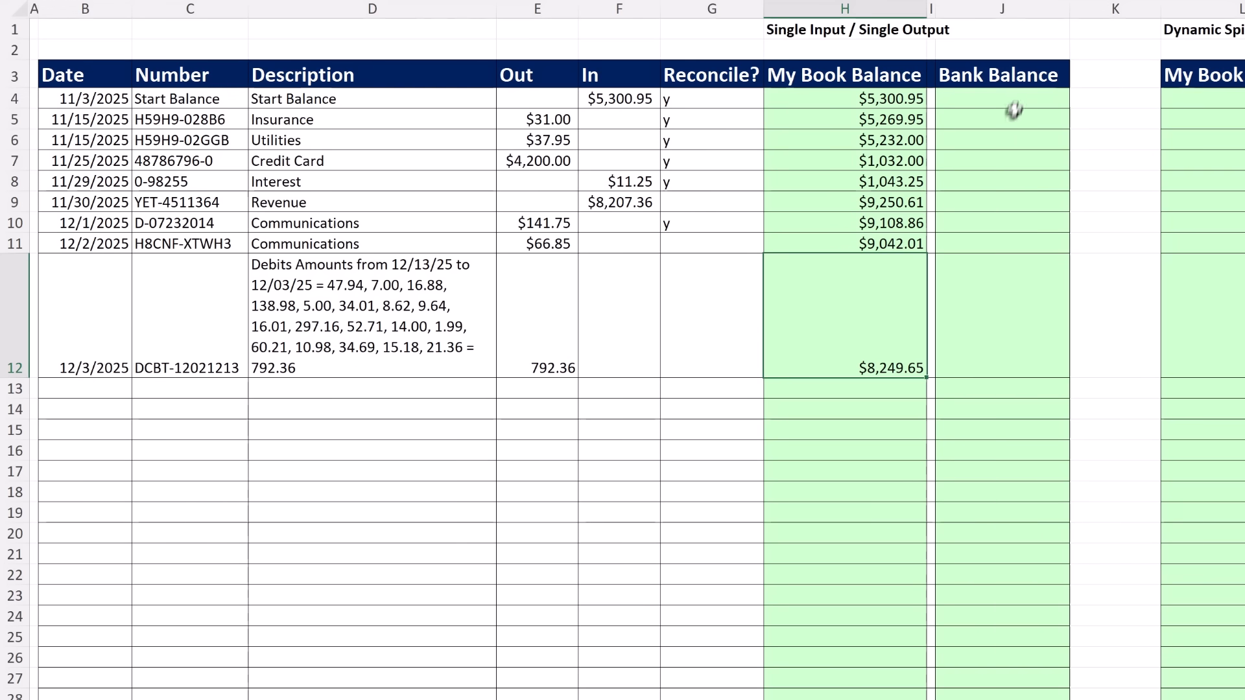
pyautogui.moveTo(1010, 140)
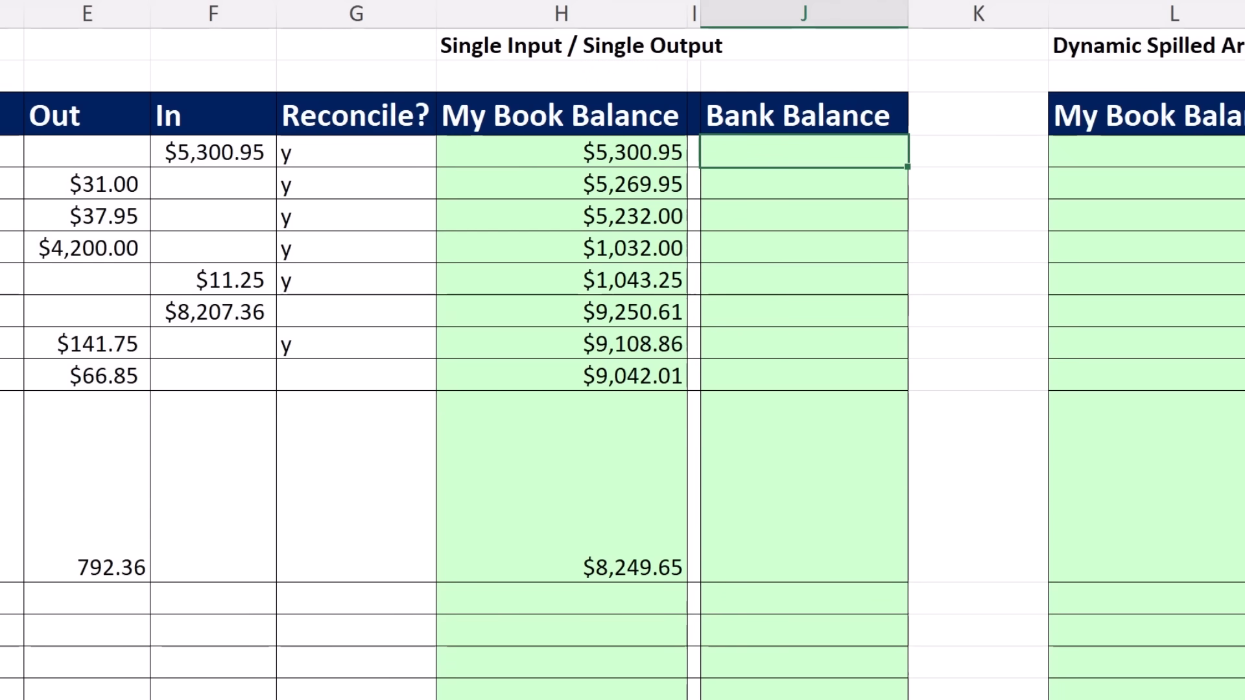
# - Start J4 as an IF testing whether G4 equals "y"
pyautogui.write('=IF(')
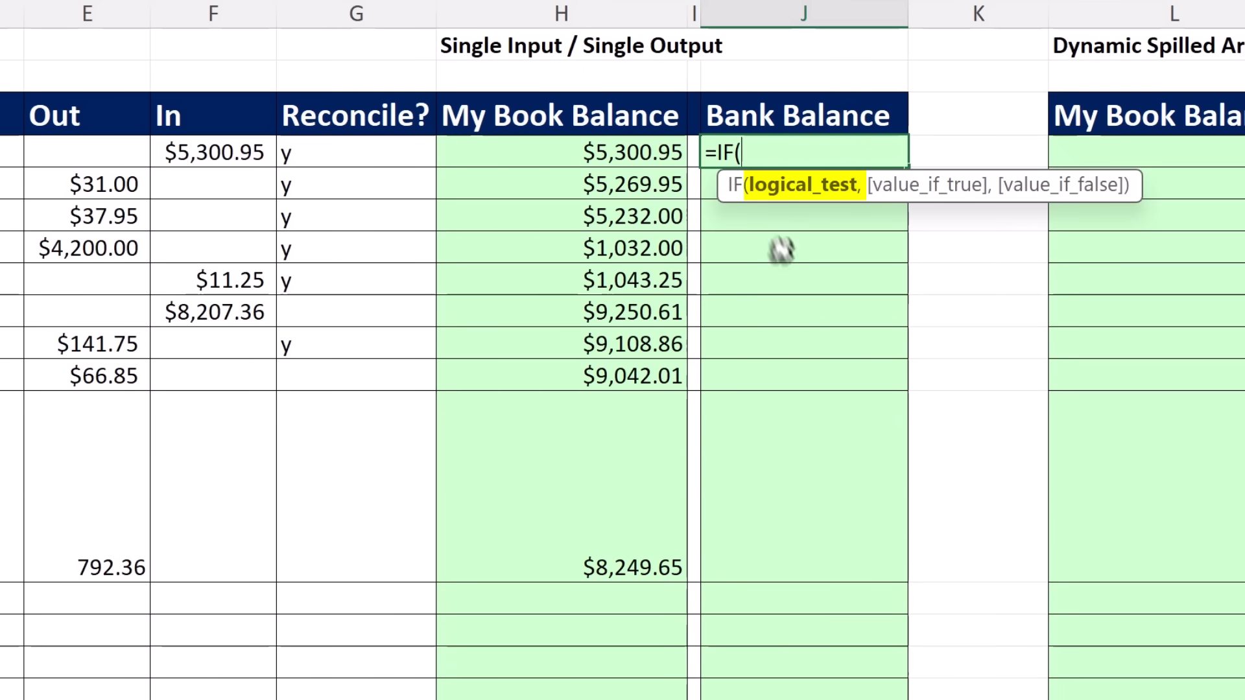
pyautogui.moveTo(333, 173)
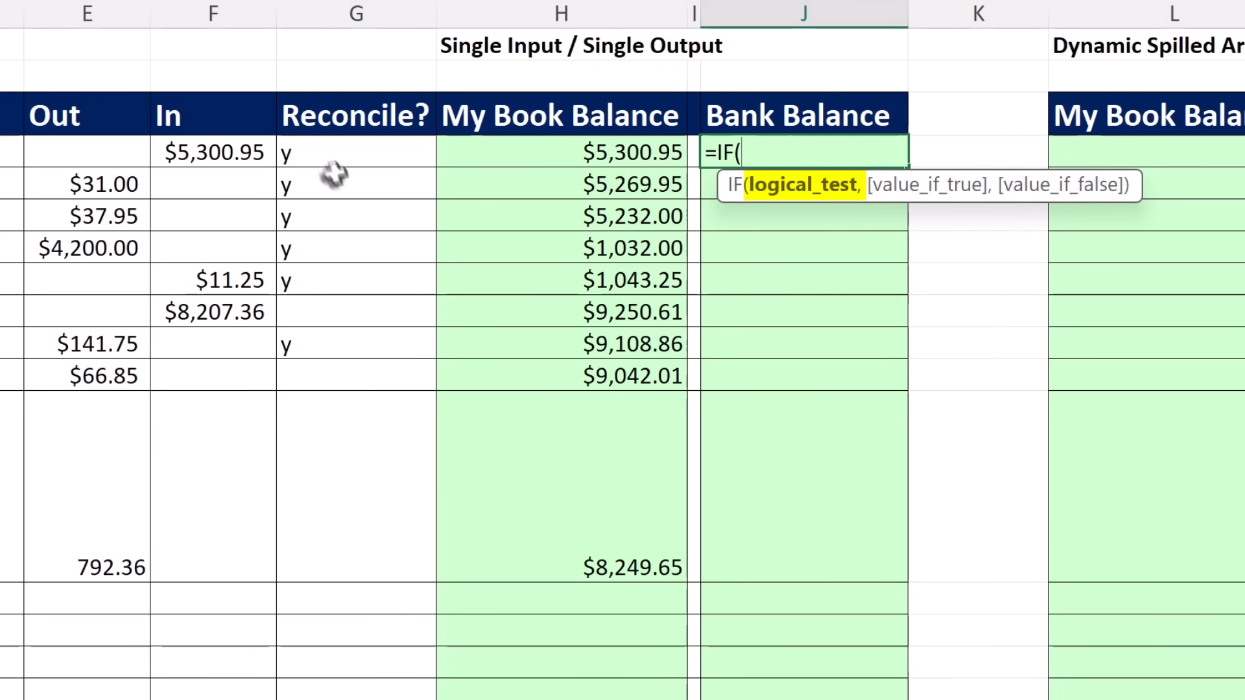
pyautogui.click(355, 152)
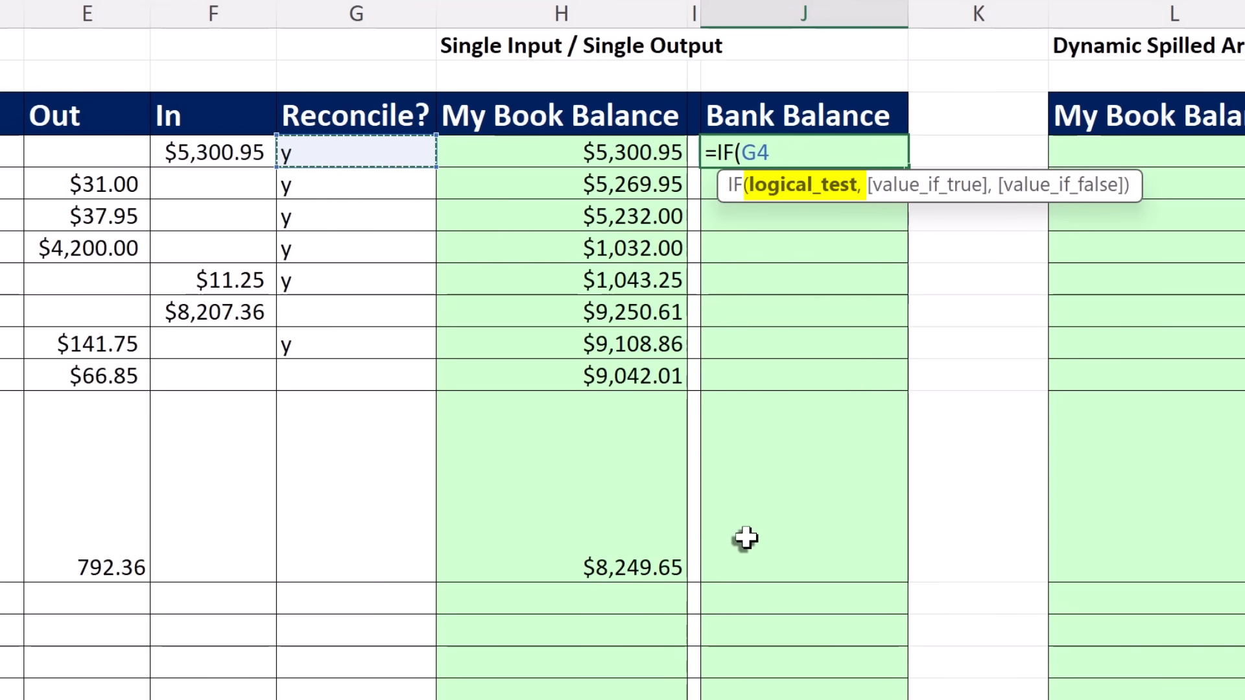
pyautogui.write('=')
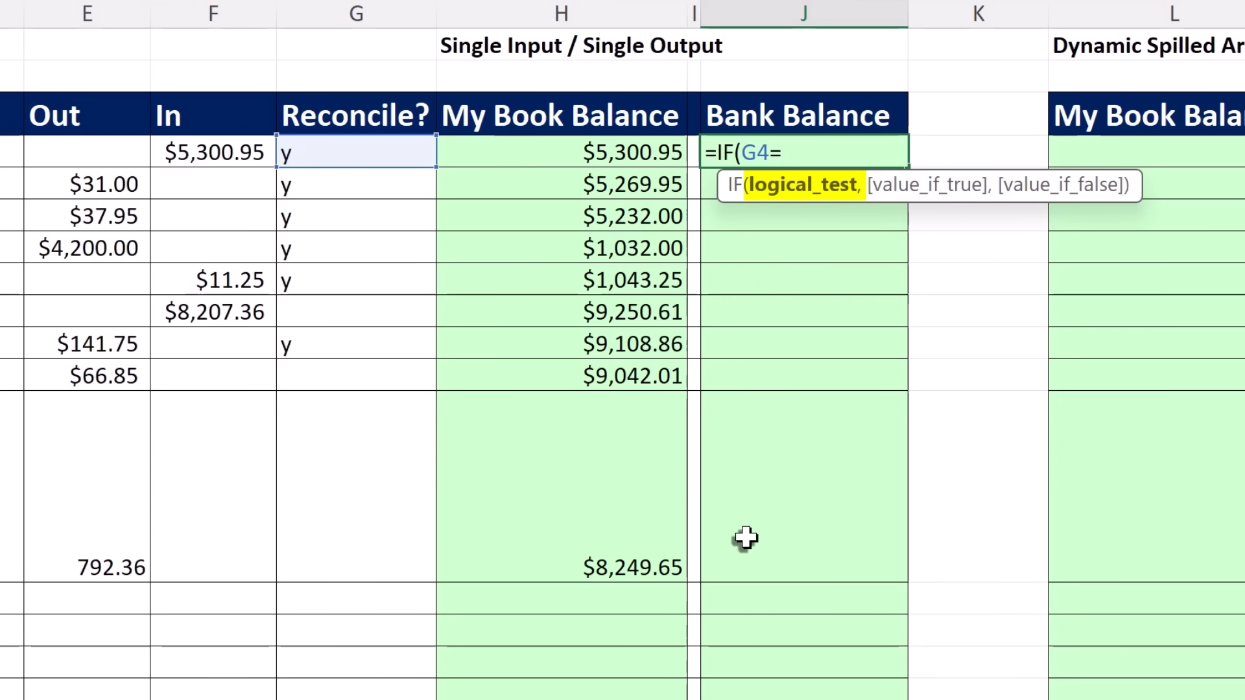
pyautogui.write('"y')
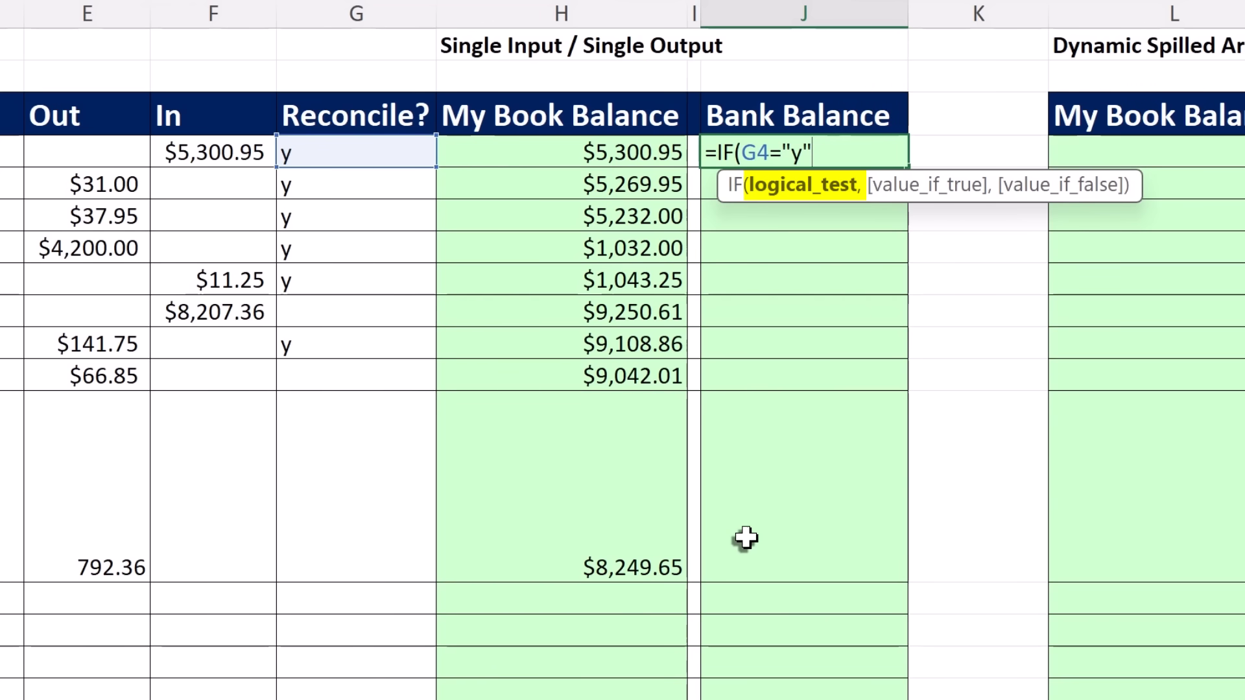
pyautogui.write(',')
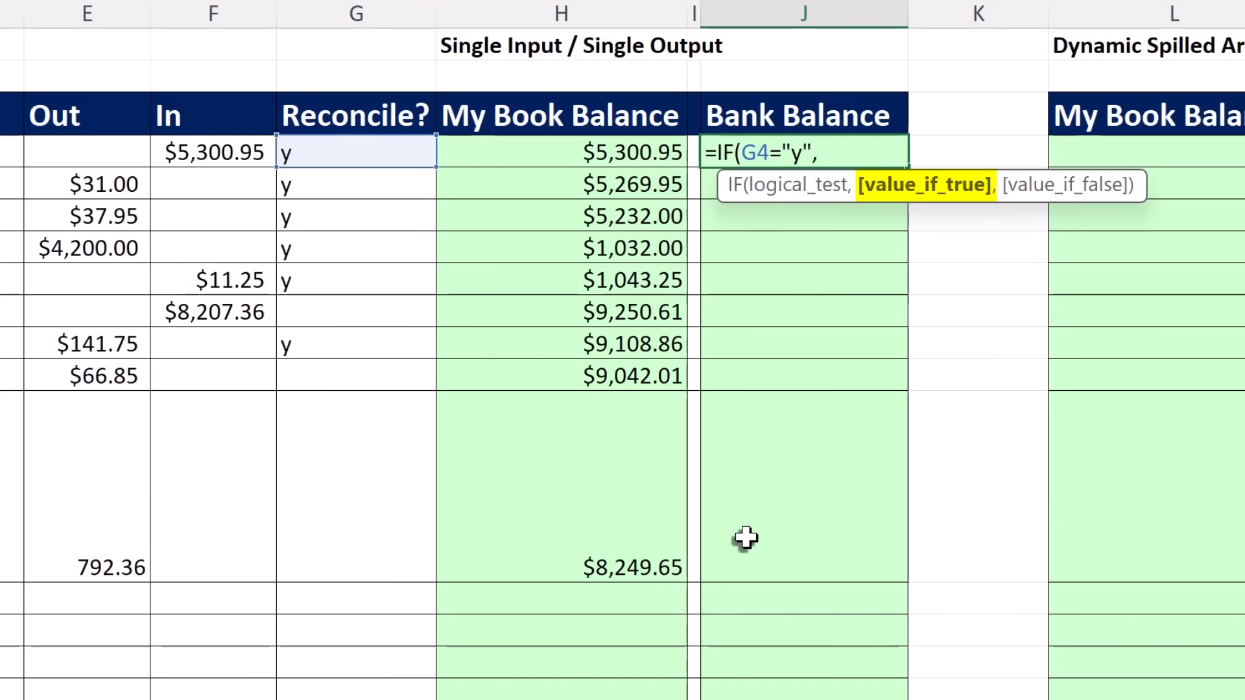
# - Complete J4 as =IF(G4="y",SUM(J3,F4,-E4),J3) returning $5,300.95
pyautogui.write('su')
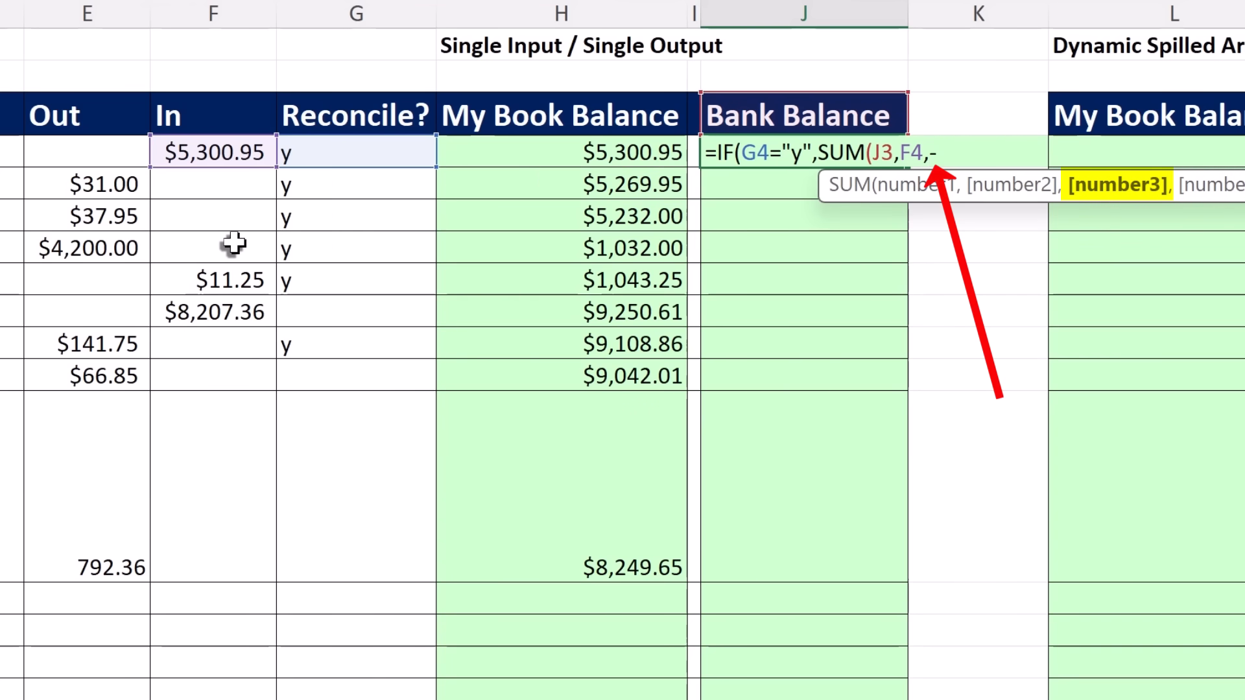
pyautogui.click(86, 154)
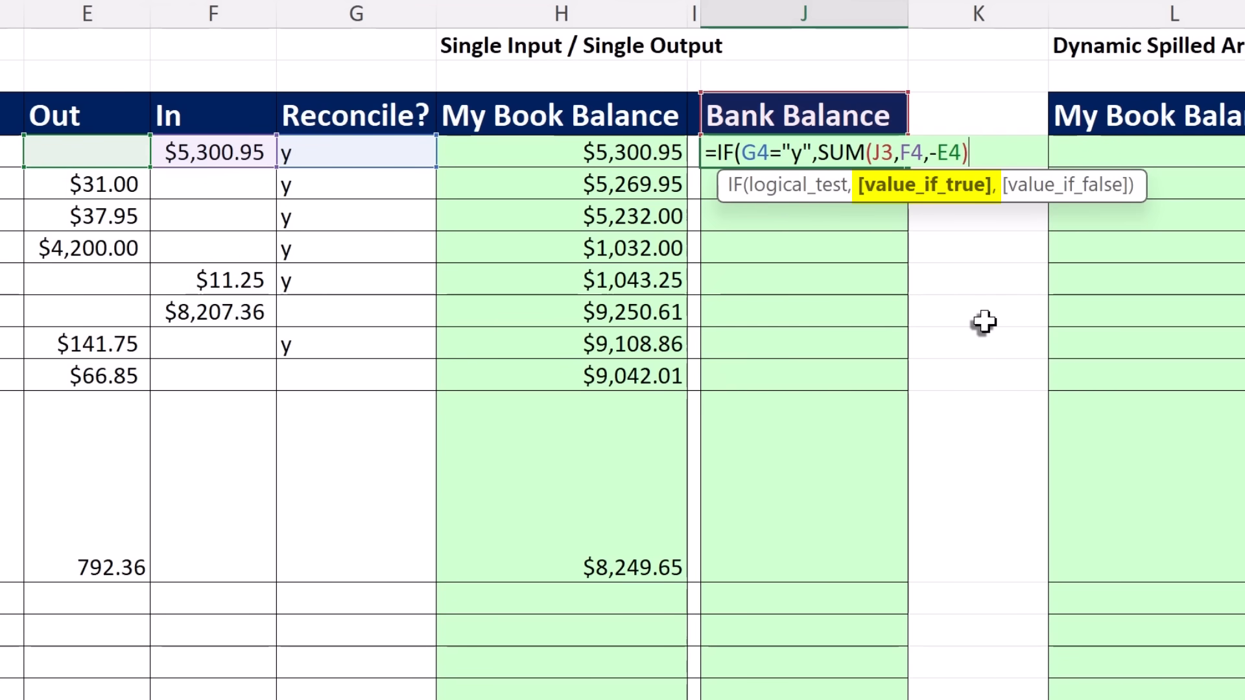
pyautogui.write(',')
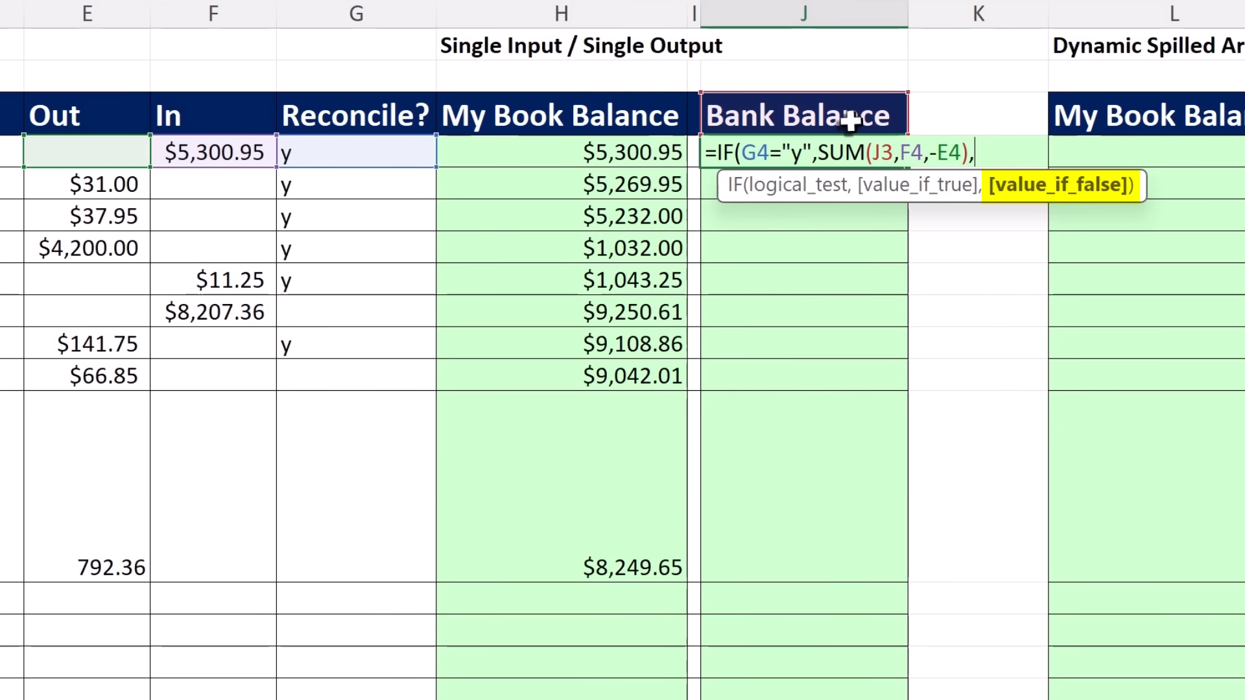
pyautogui.write('J3')
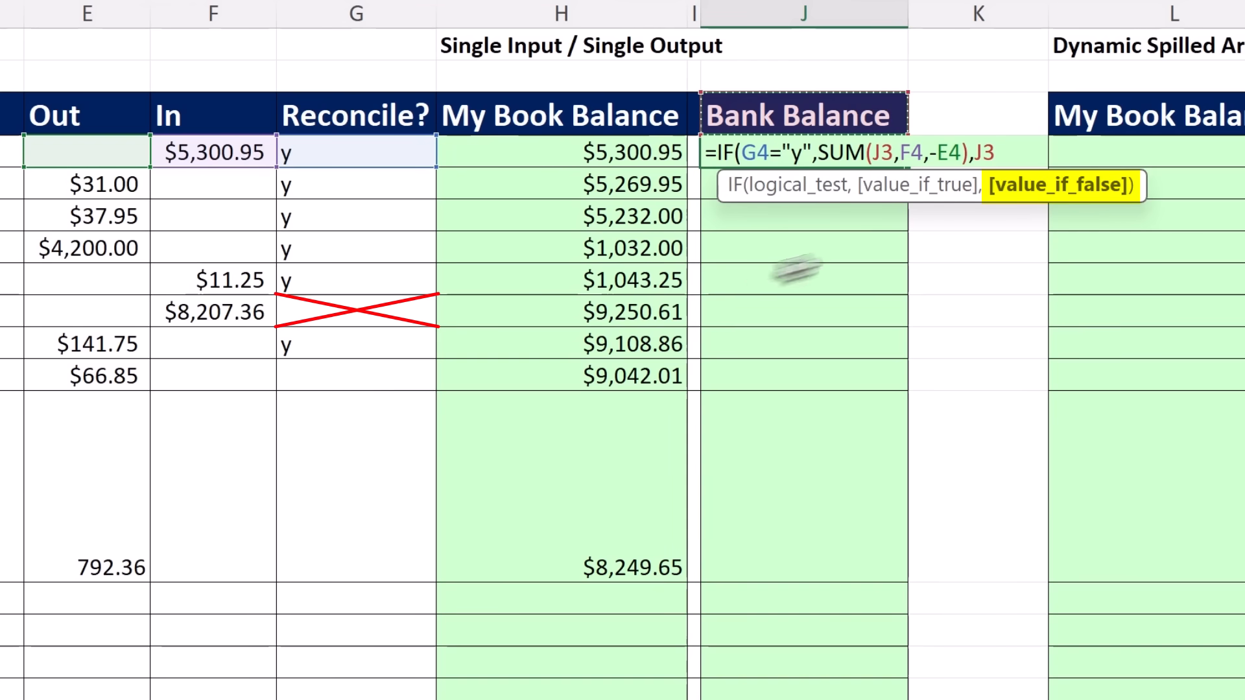
pyautogui.moveTo(627, 317)
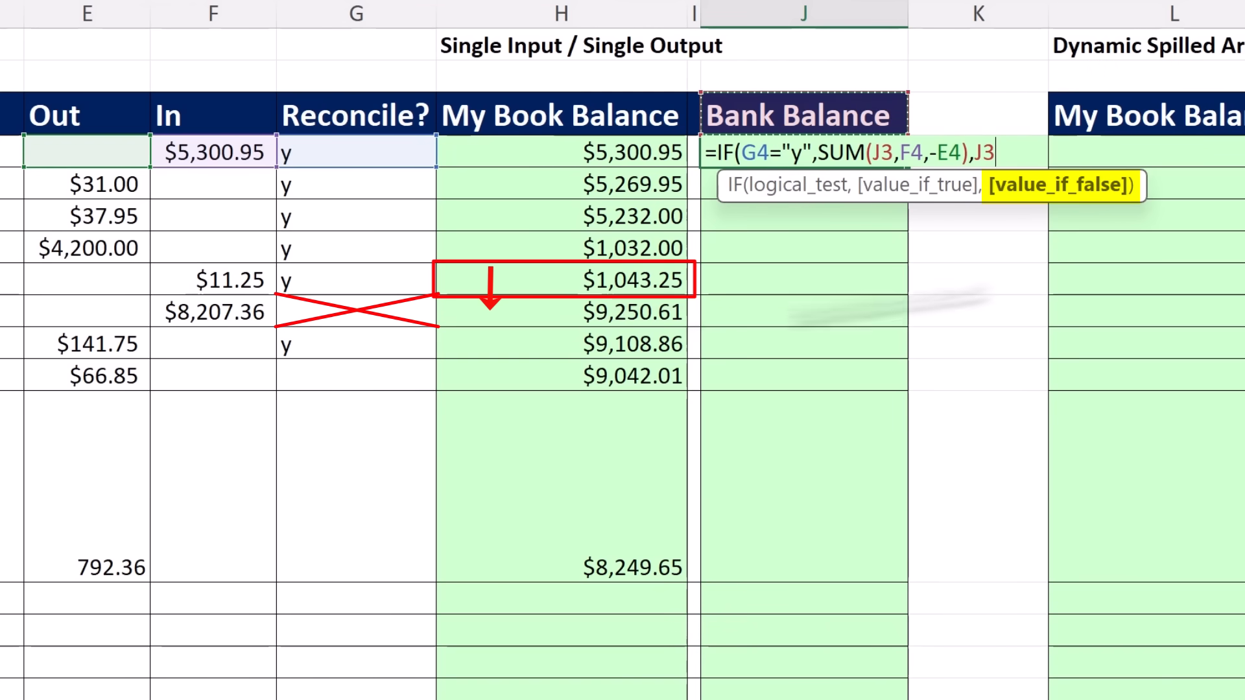
pyautogui.press('ctrl+enter')
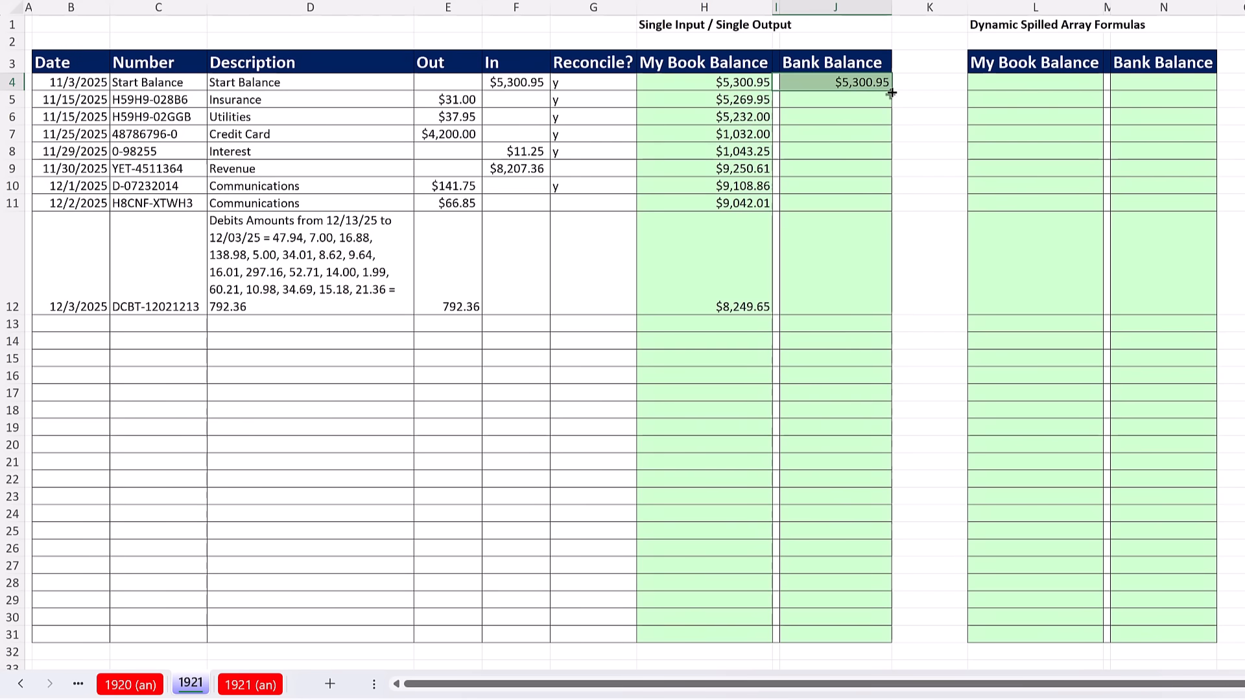
# - Fill the J4 Bank Balance formula down to J31, ending at $901.50, and inspect a copy
pyautogui.moveTo(890, 91); pyautogui.dragTo(890, 635)
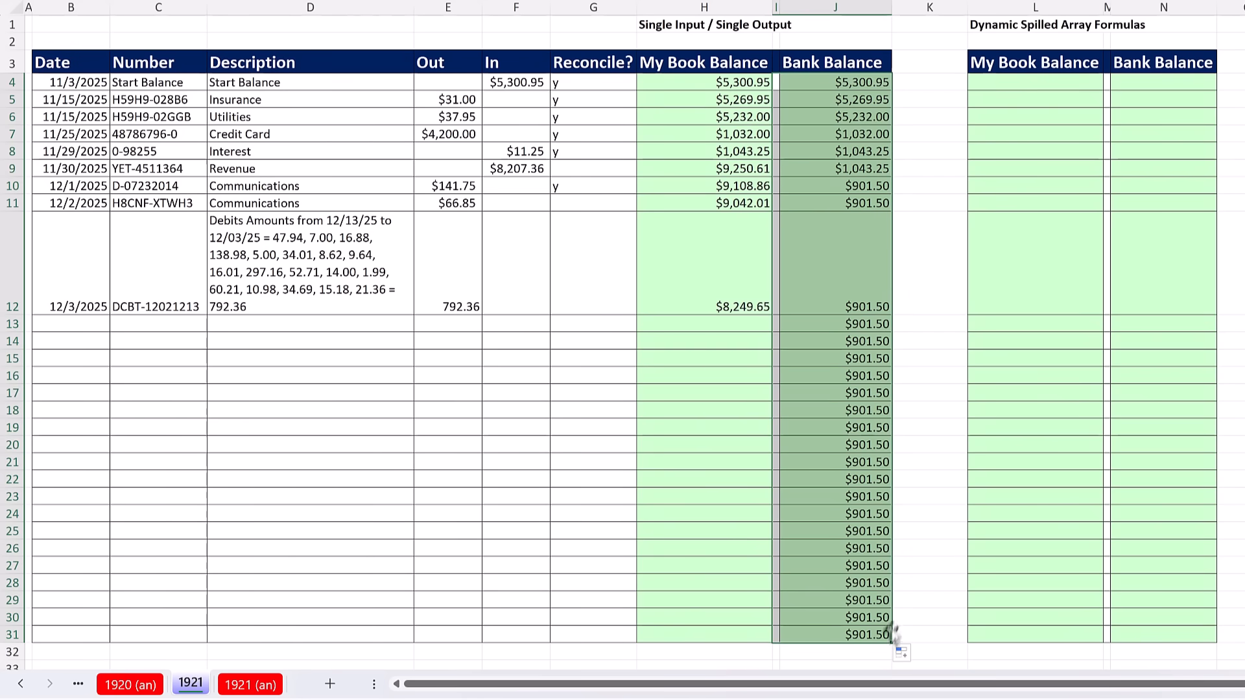
pyautogui.press('f2')
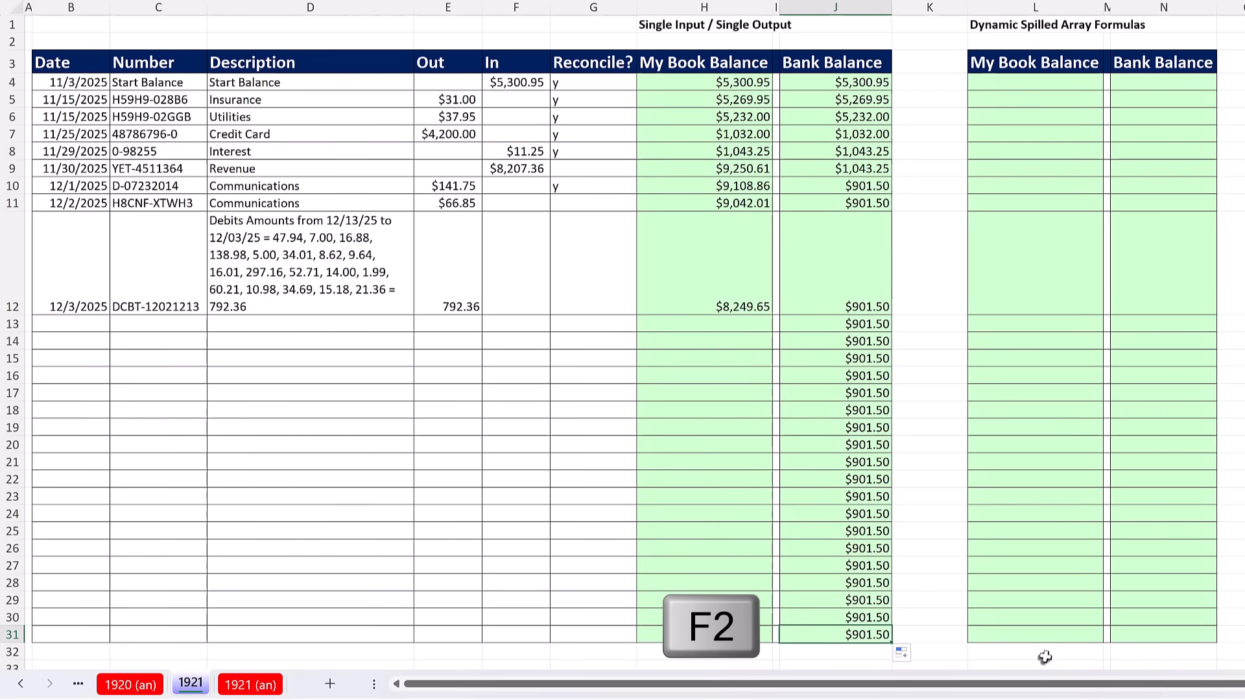
pyautogui.press('f2')
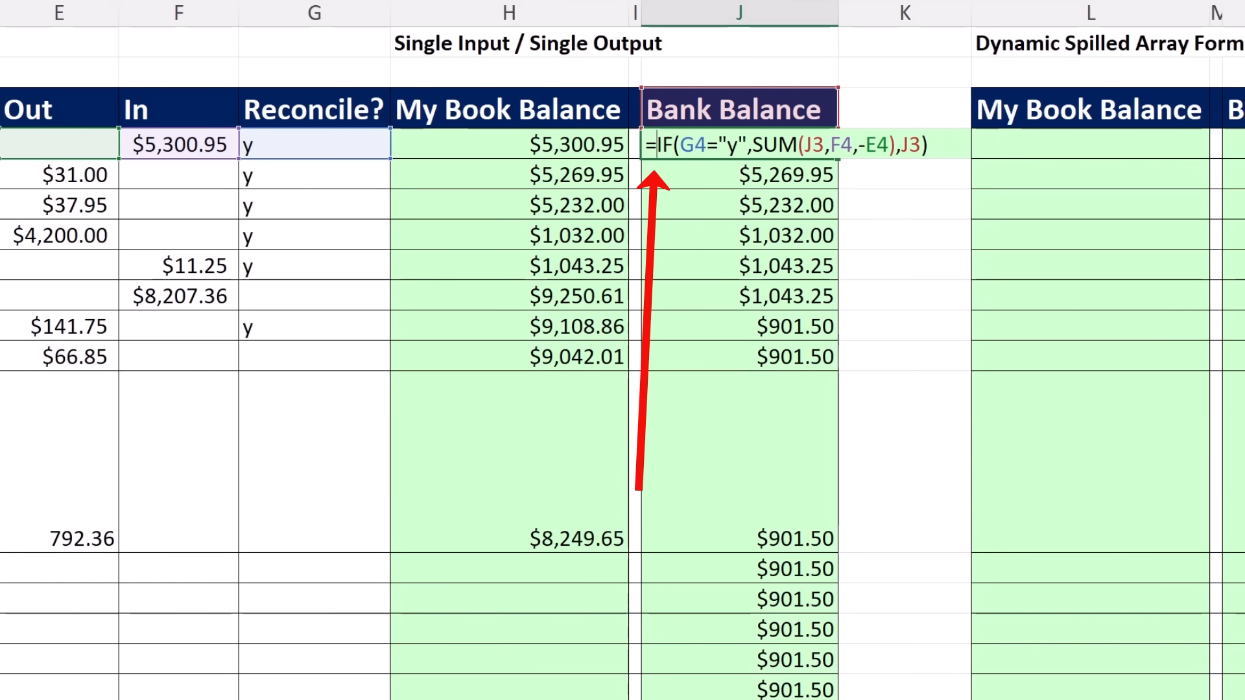
# - Wrap J4 as =IF(ISNUMBER(B4),IF(G4="y",SUM(J3,F4,-E4),J3),"") so undated rows stay blank
pyautogui.write('IF(')
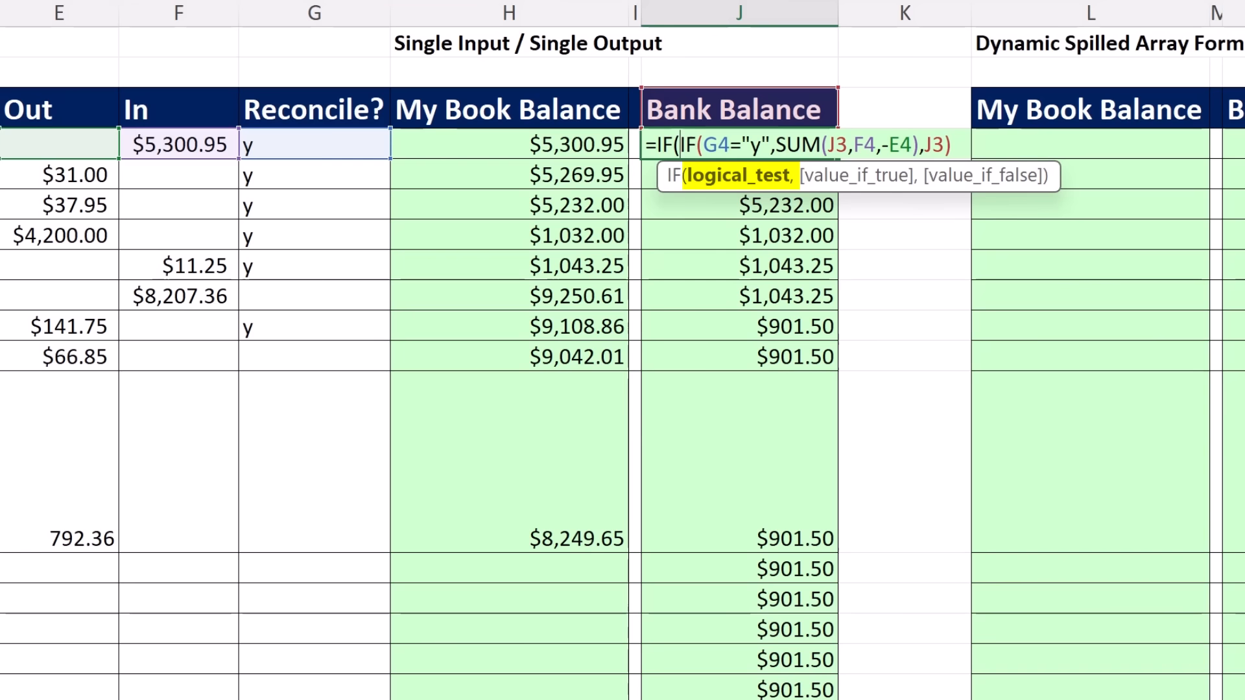
pyautogui.write('ISNUMBER(B4')
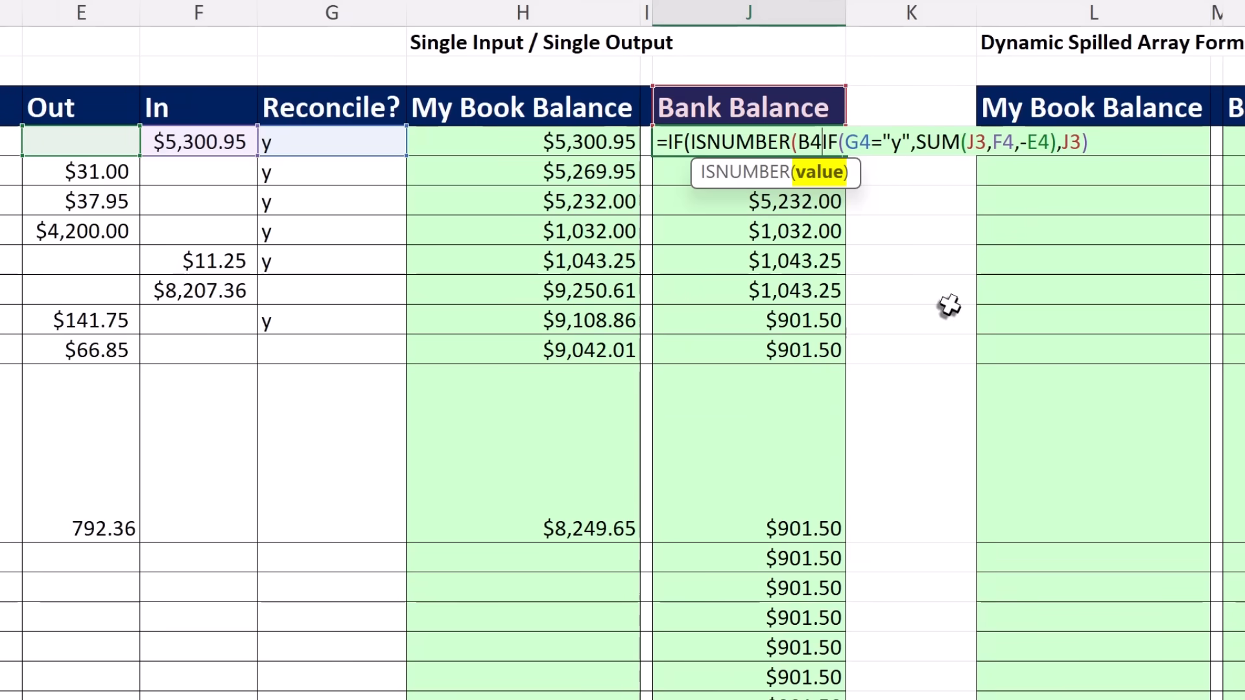
pyautogui.moveTo(865, 399)
pyautogui.write(')')
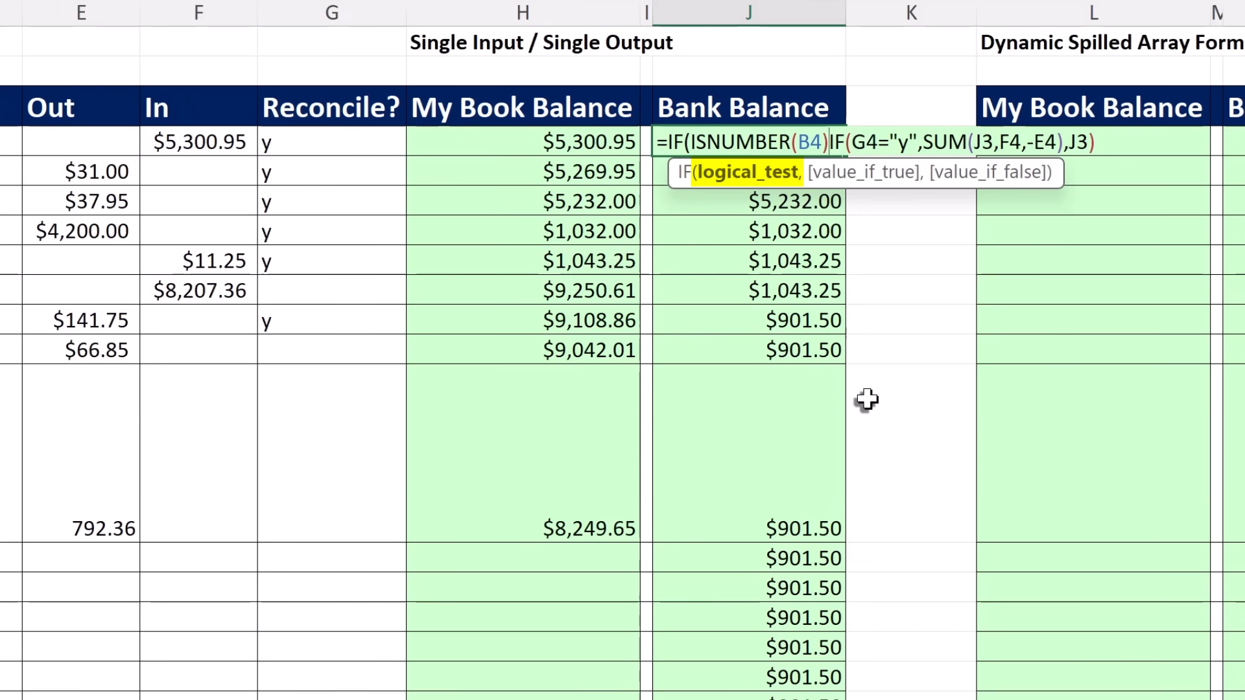
pyautogui.write(',')
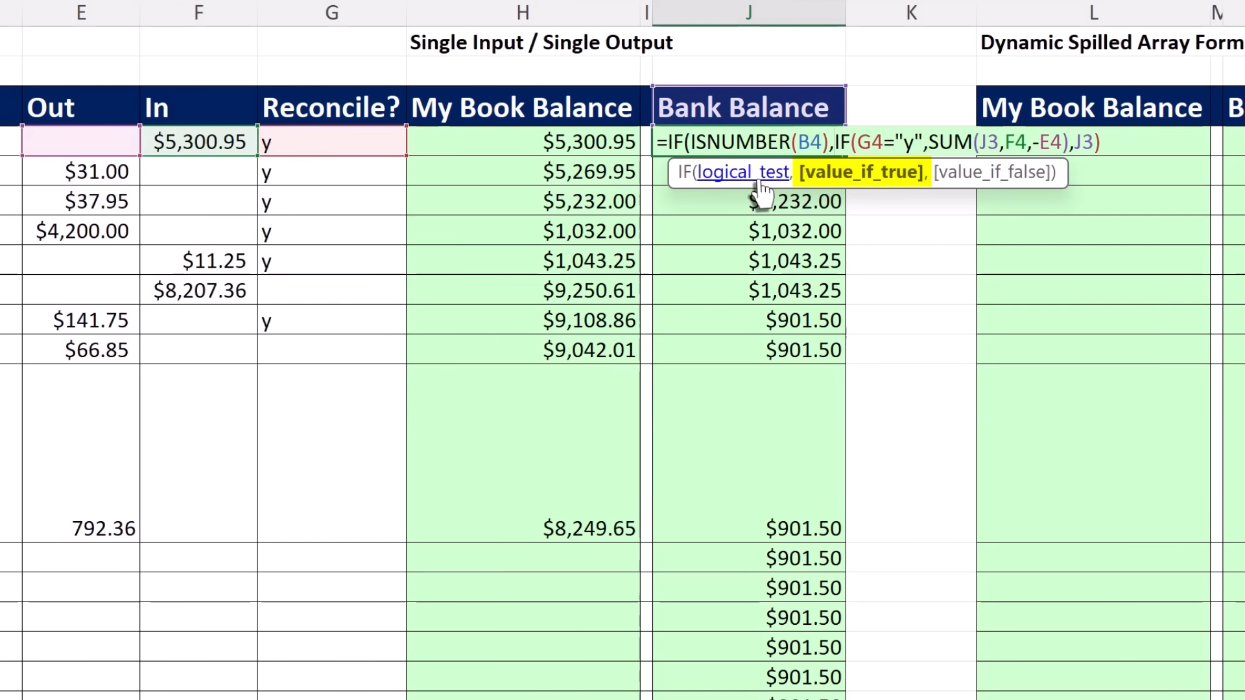
pyautogui.moveTo(751, 143)
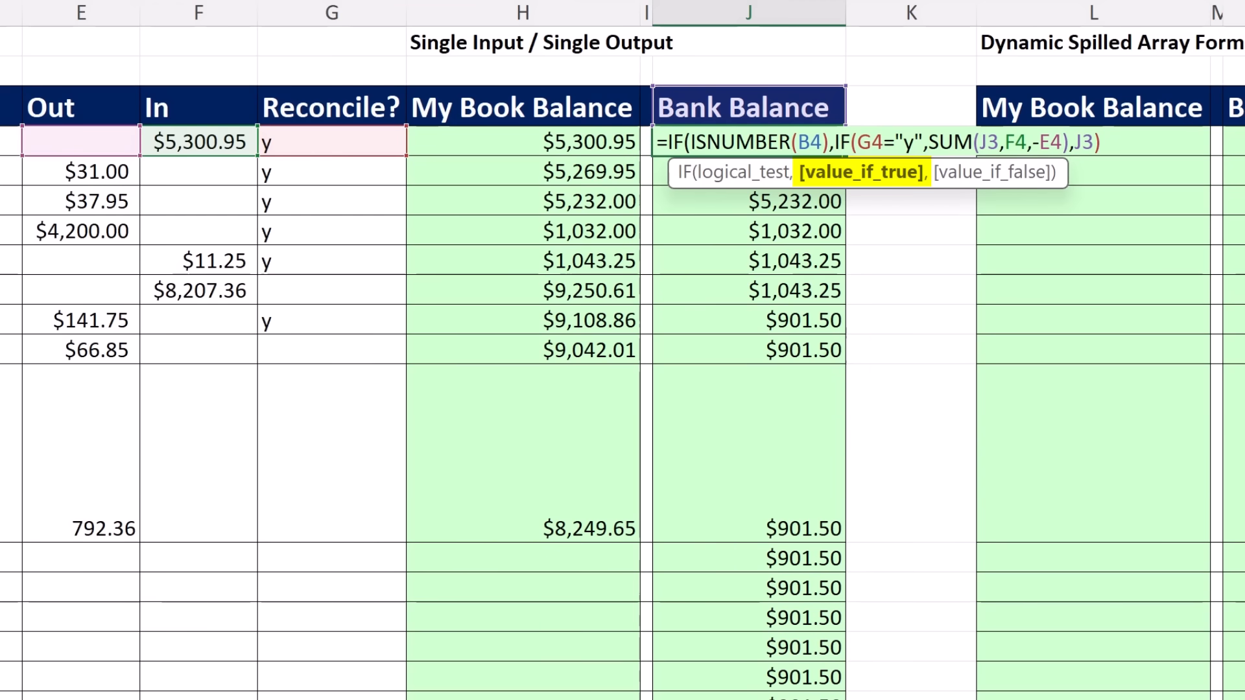
pyautogui.write(',')
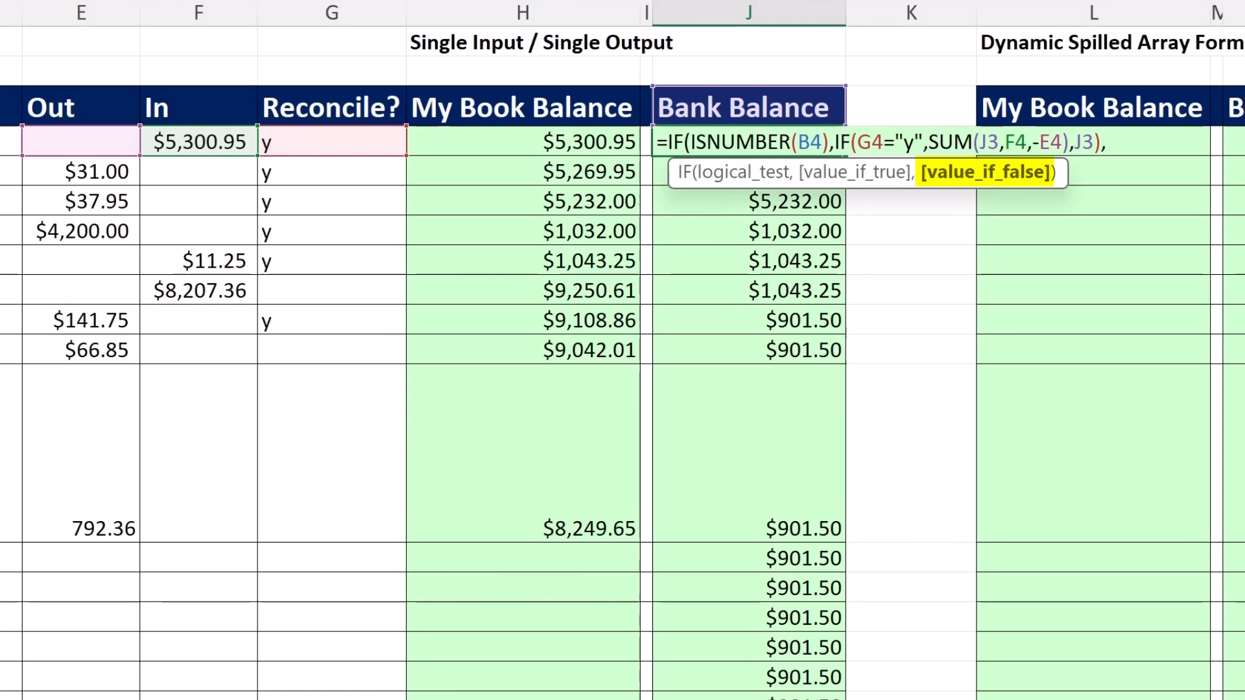
pyautogui.write('""')
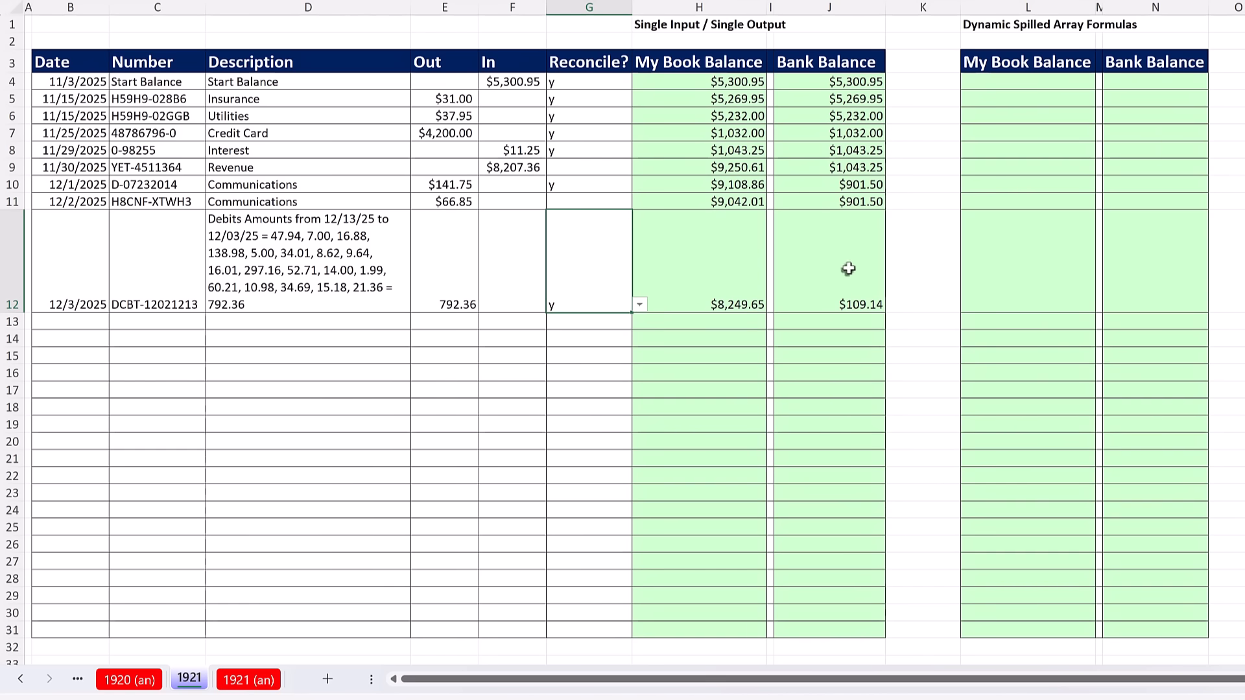
pyautogui.moveTo(836, 303)
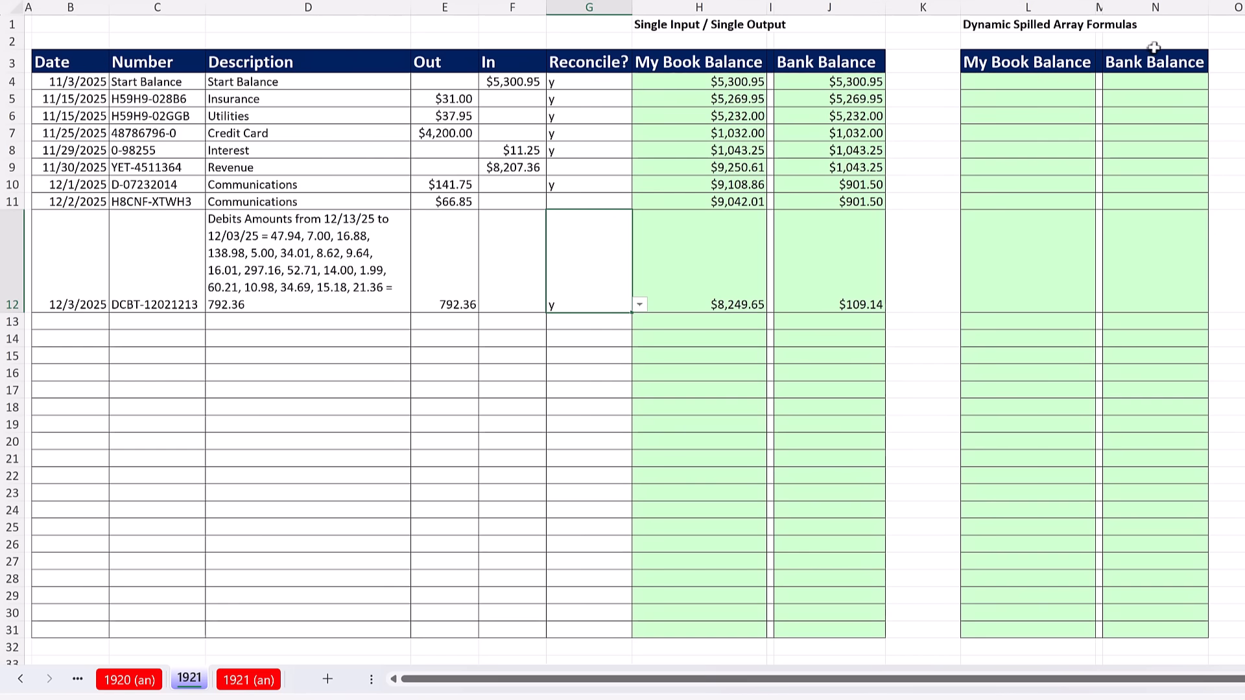
pyautogui.moveTo(990, 153)
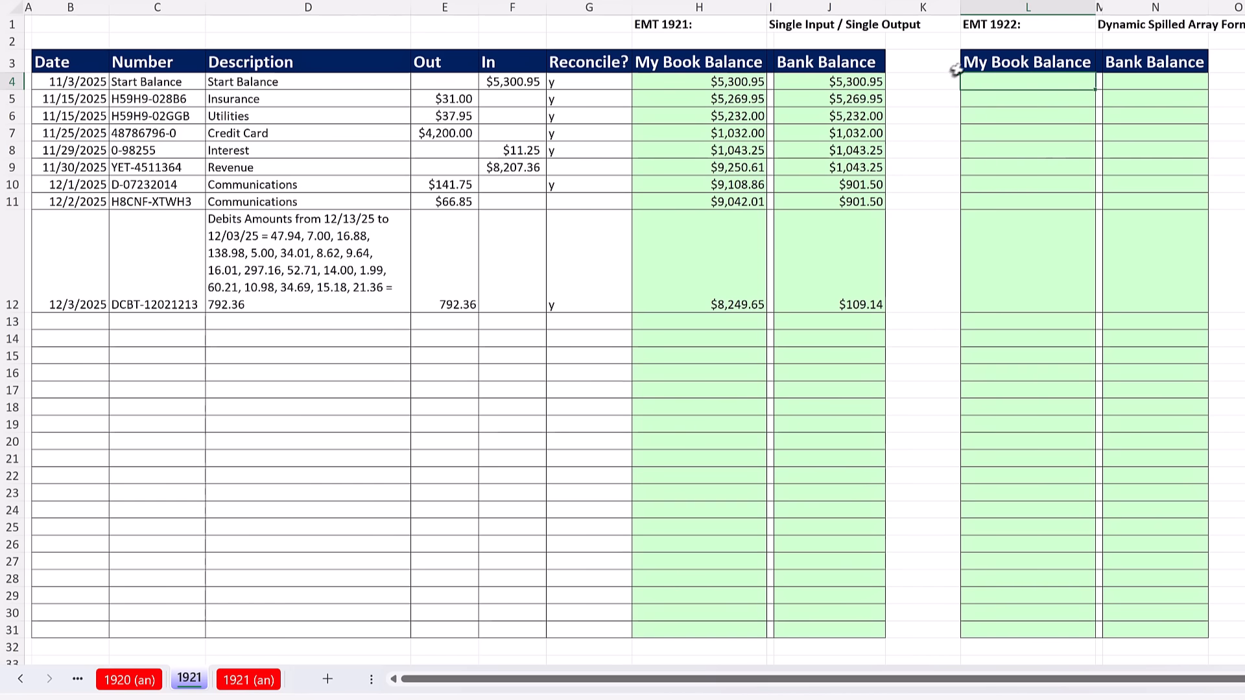
pyautogui.moveTo(1003, 48)
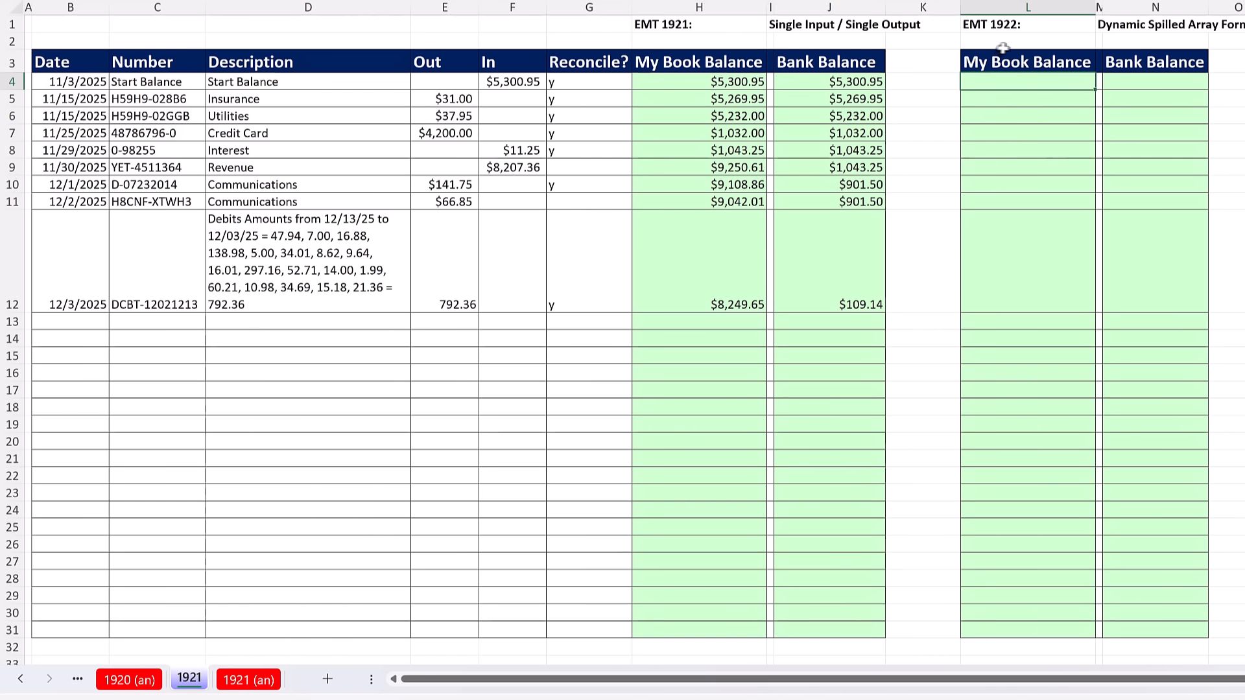